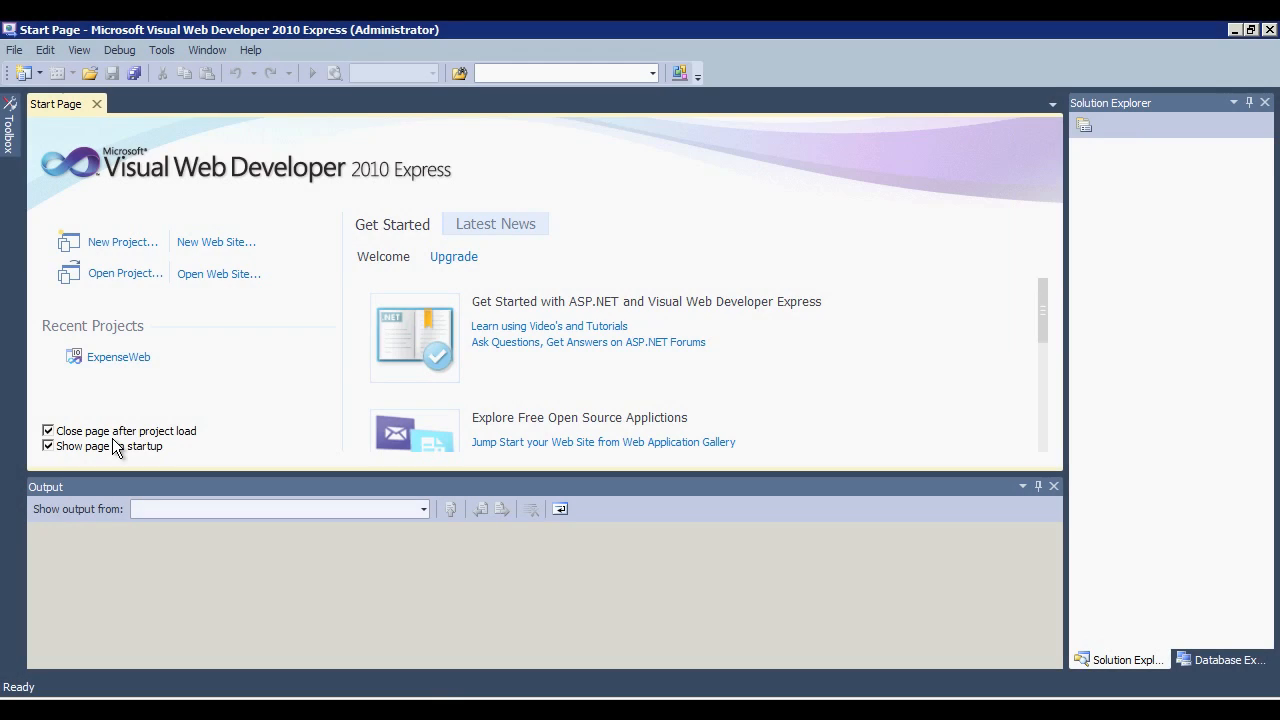
pyautogui.moveTo(117, 397)
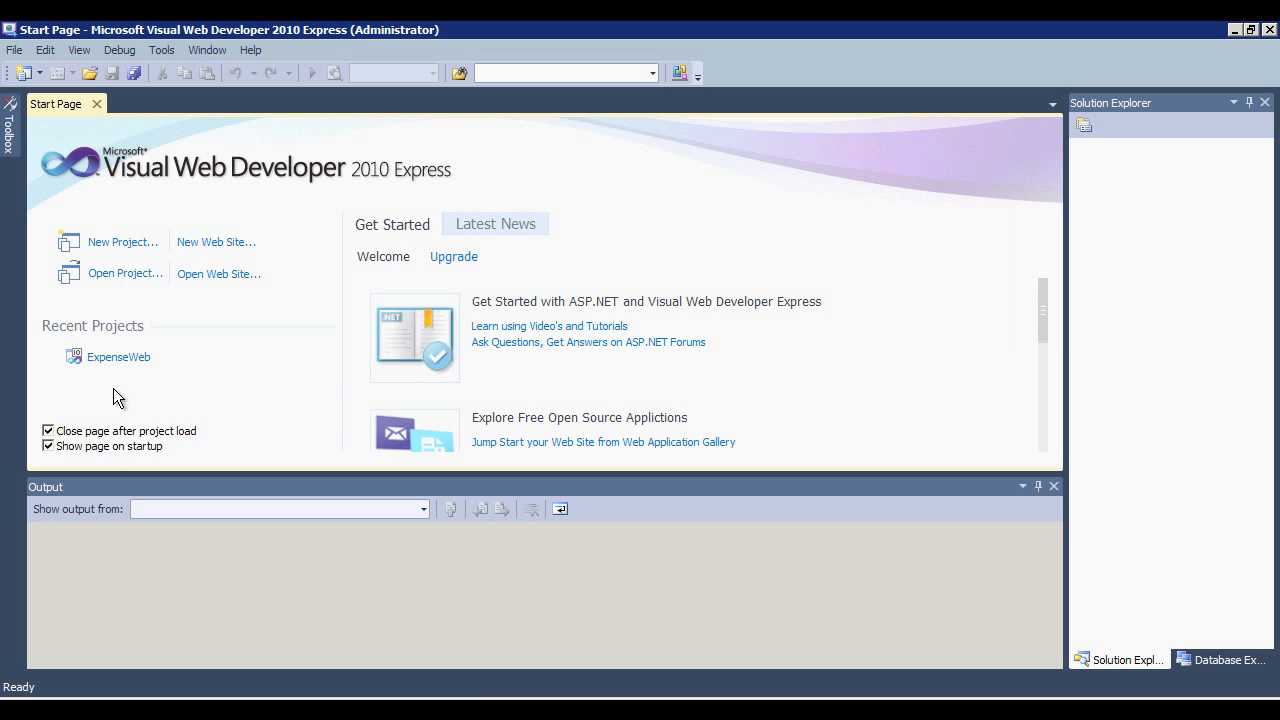
pyautogui.moveTo(118, 356)
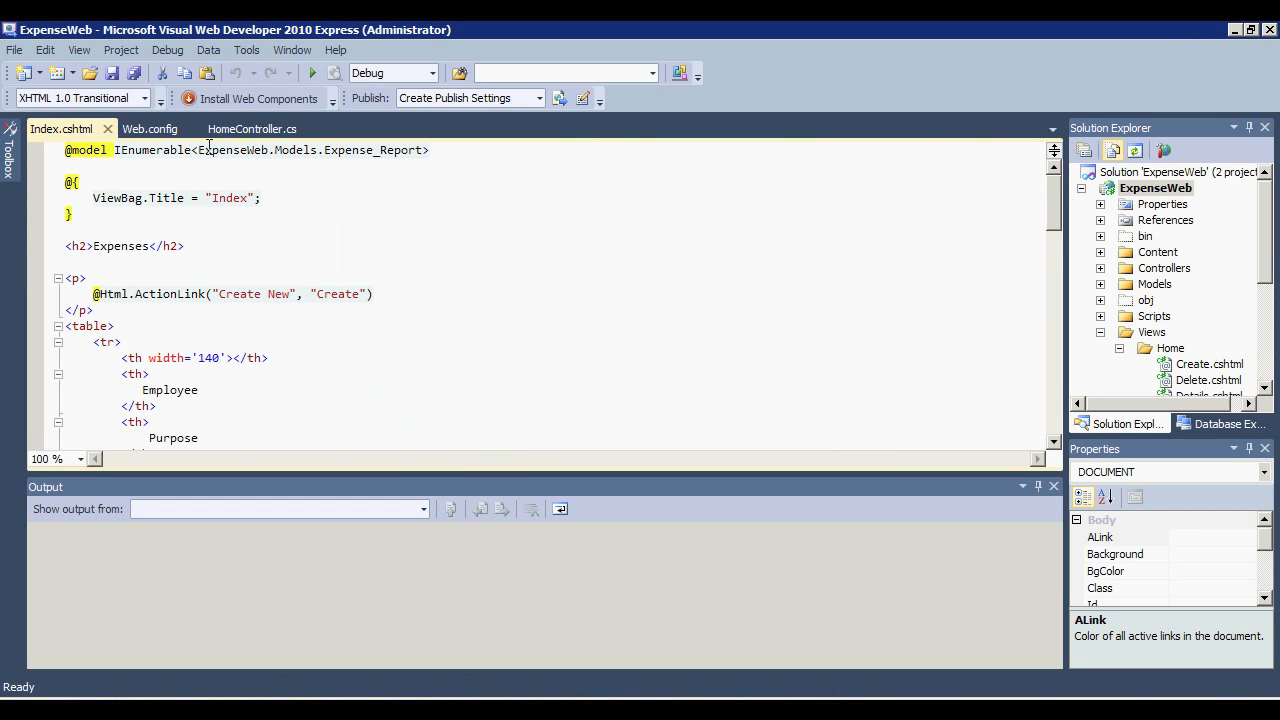
# - Show the HomeController.cs Index action and select the ExpenseWeb.Cloud project in Solution Explorer
pyautogui.click(252, 128)
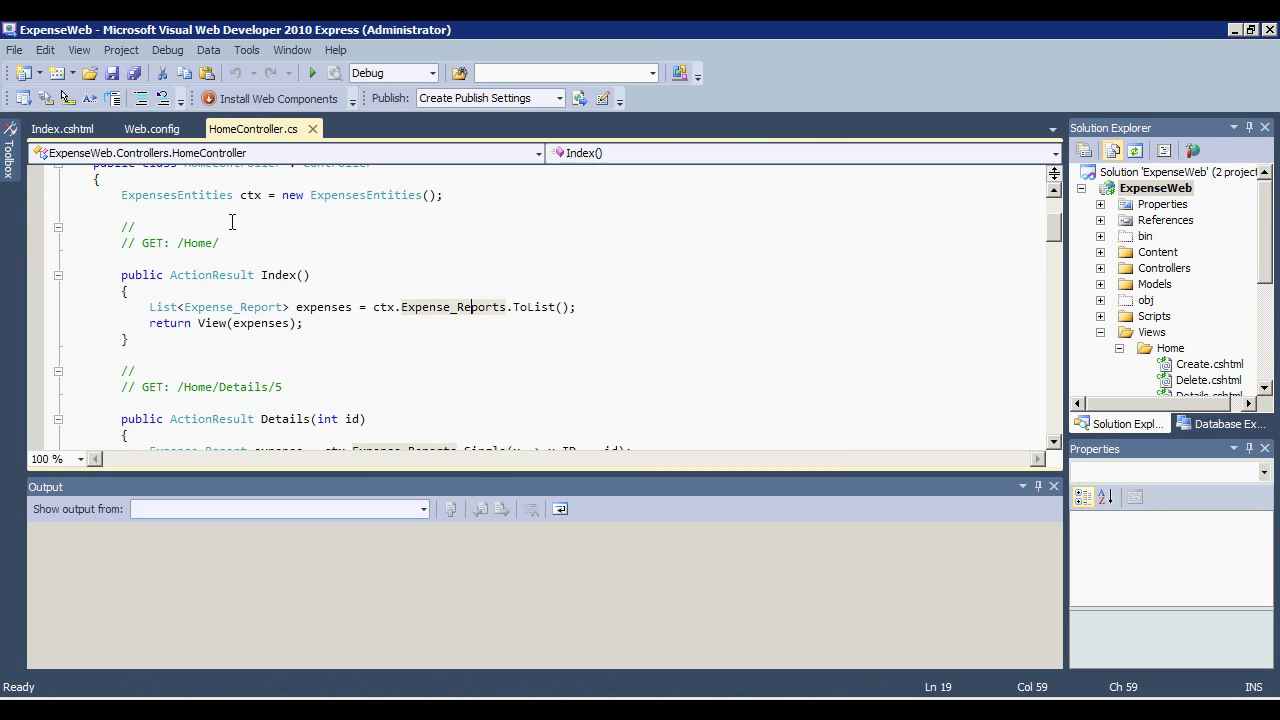
pyautogui.moveTo(211, 275)
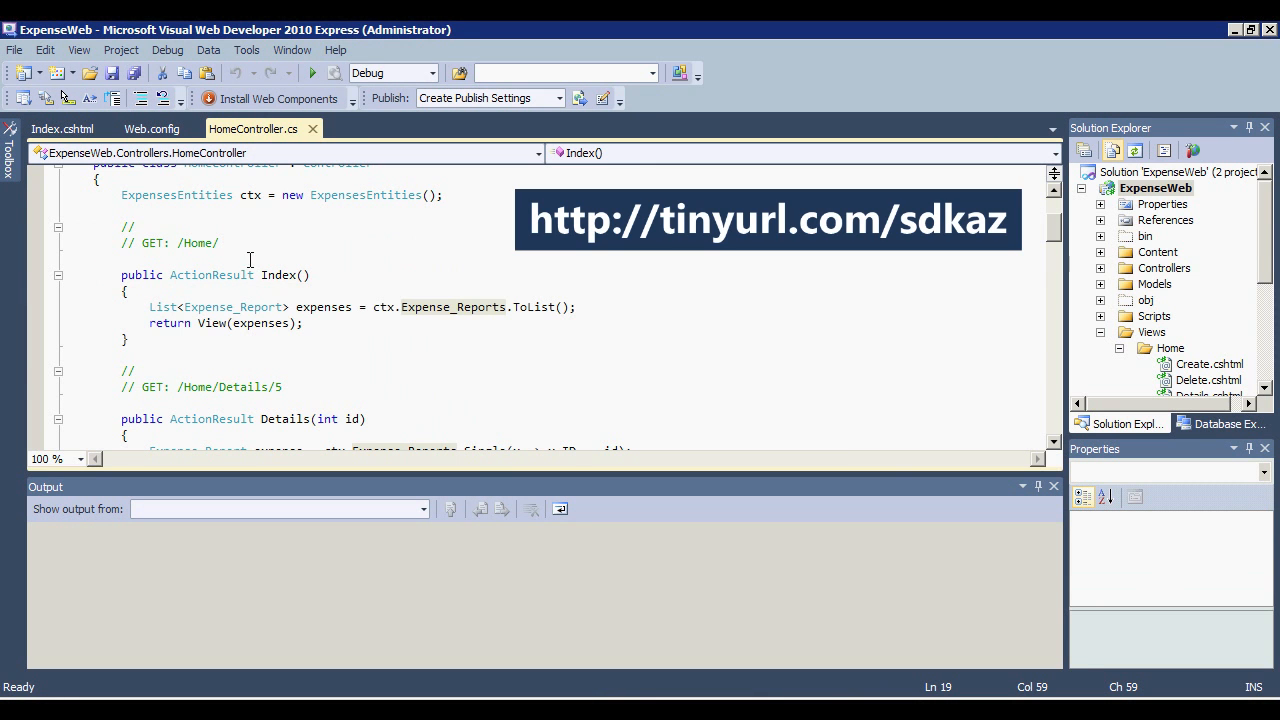
pyautogui.scroll(-3)
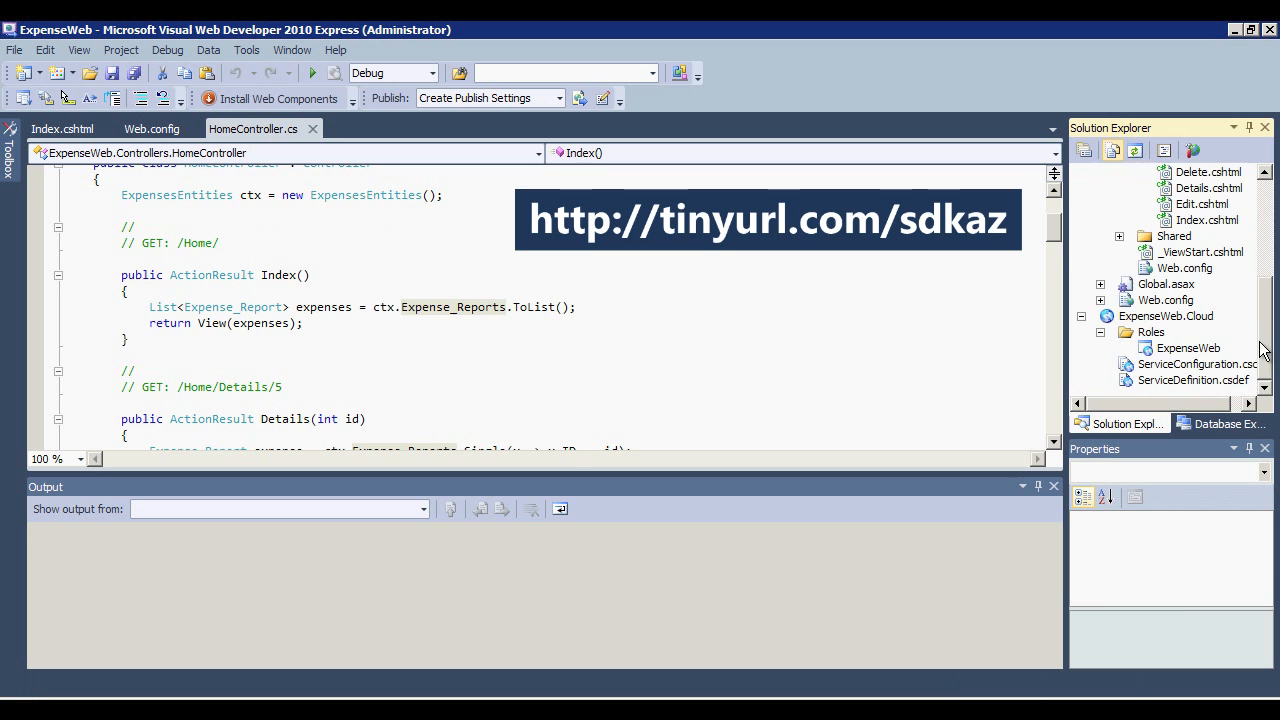
pyautogui.click(1165, 316)
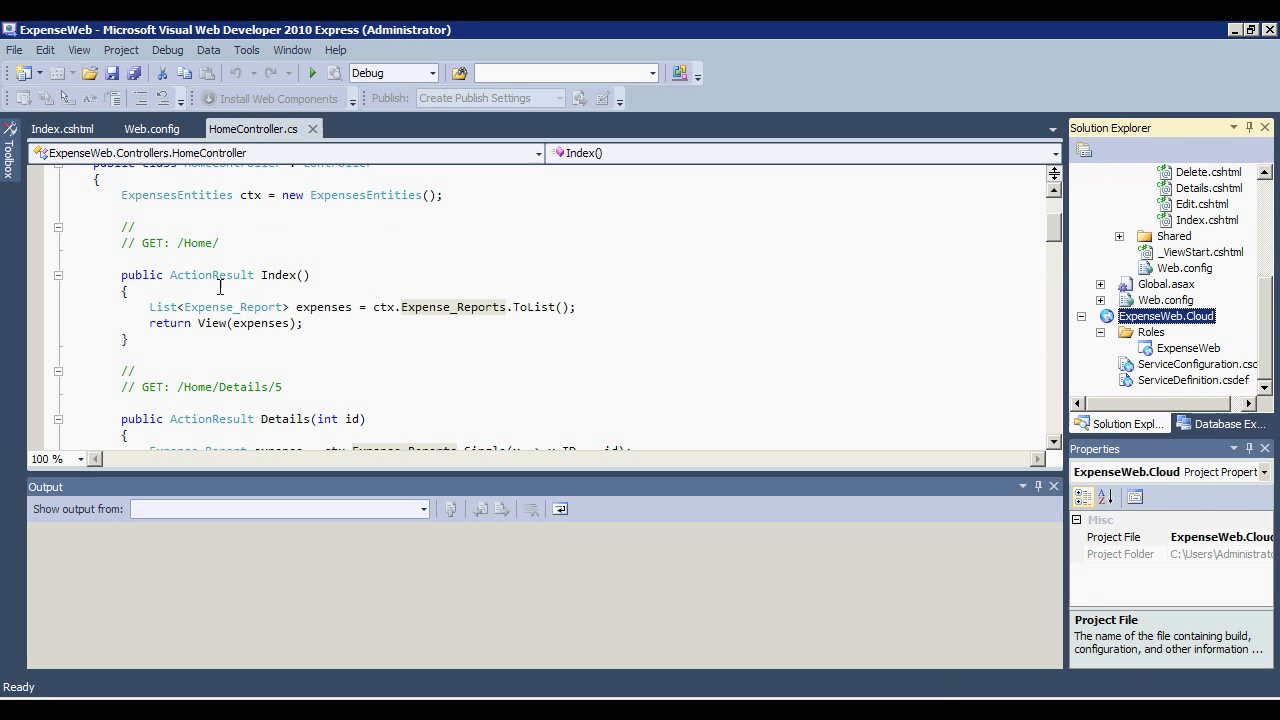
pyautogui.moveTo(248, 122)
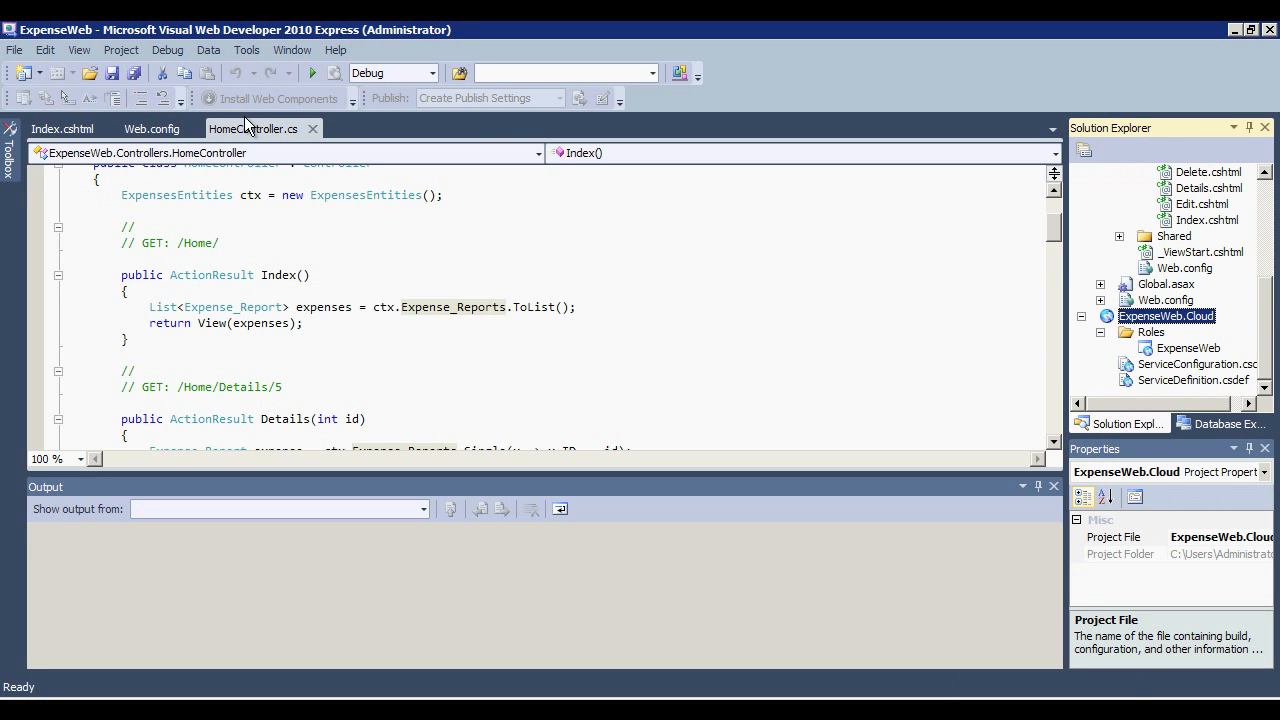
pyautogui.moveTo(256, 176)
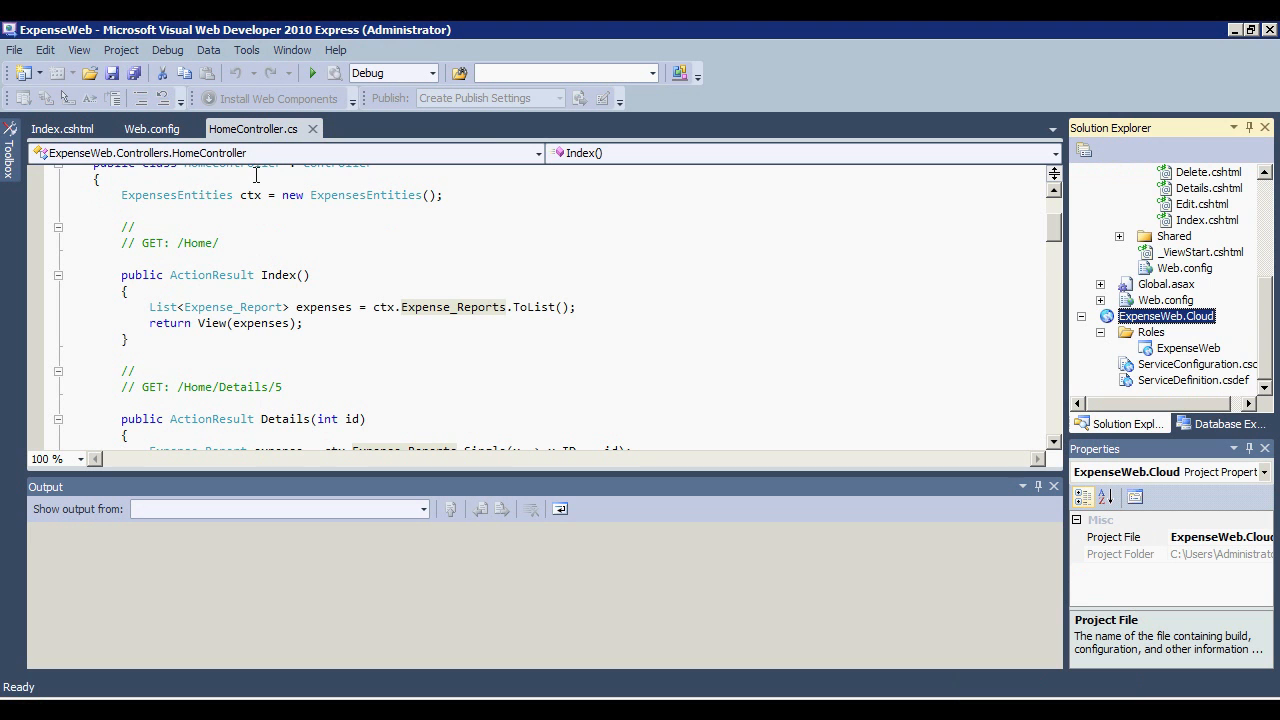
# - Run ExpenseWeb with Start Debugging and scroll through the Expenses table in Internet Explorer
pyautogui.click(312, 72)
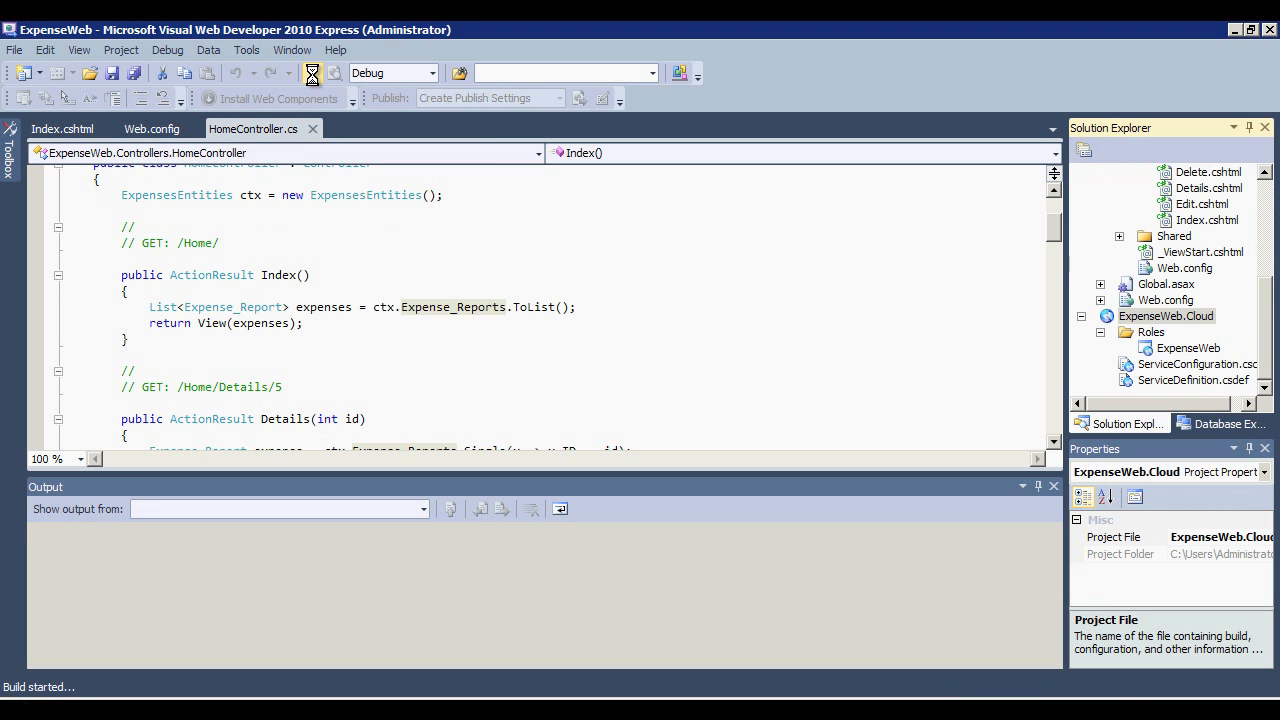
pyautogui.click(312, 72)
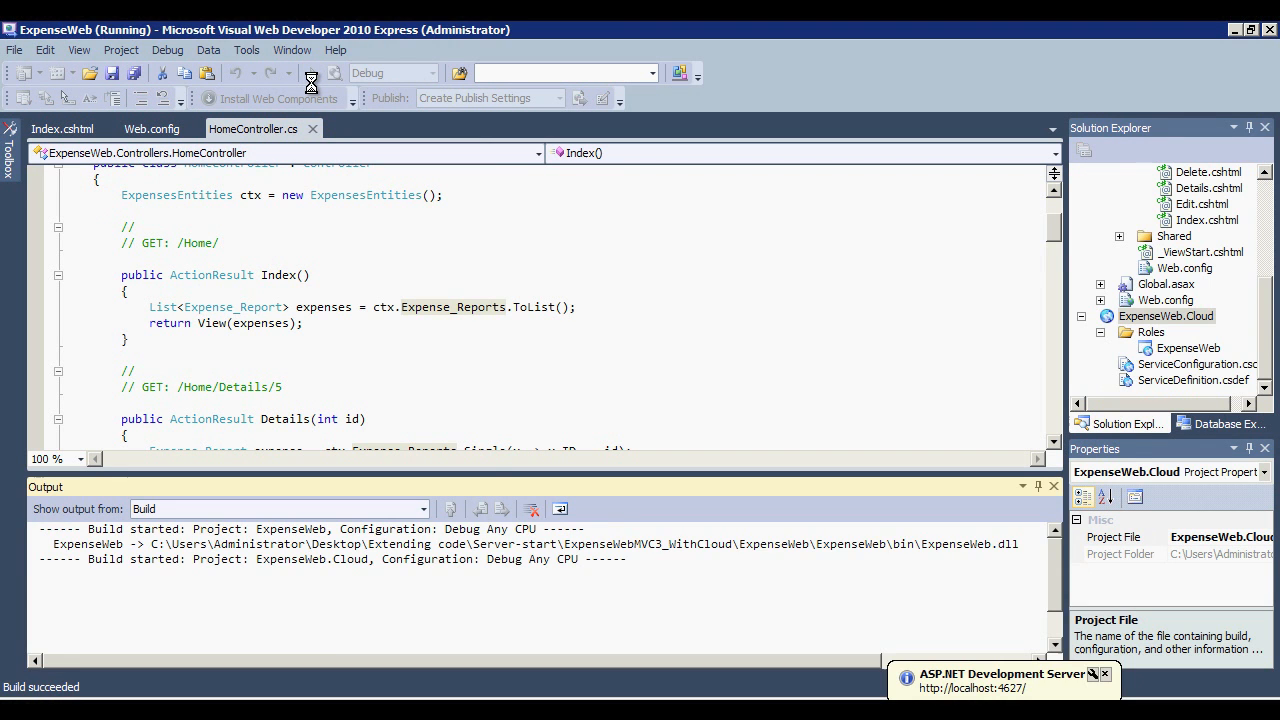
pyautogui.click(313, 73)
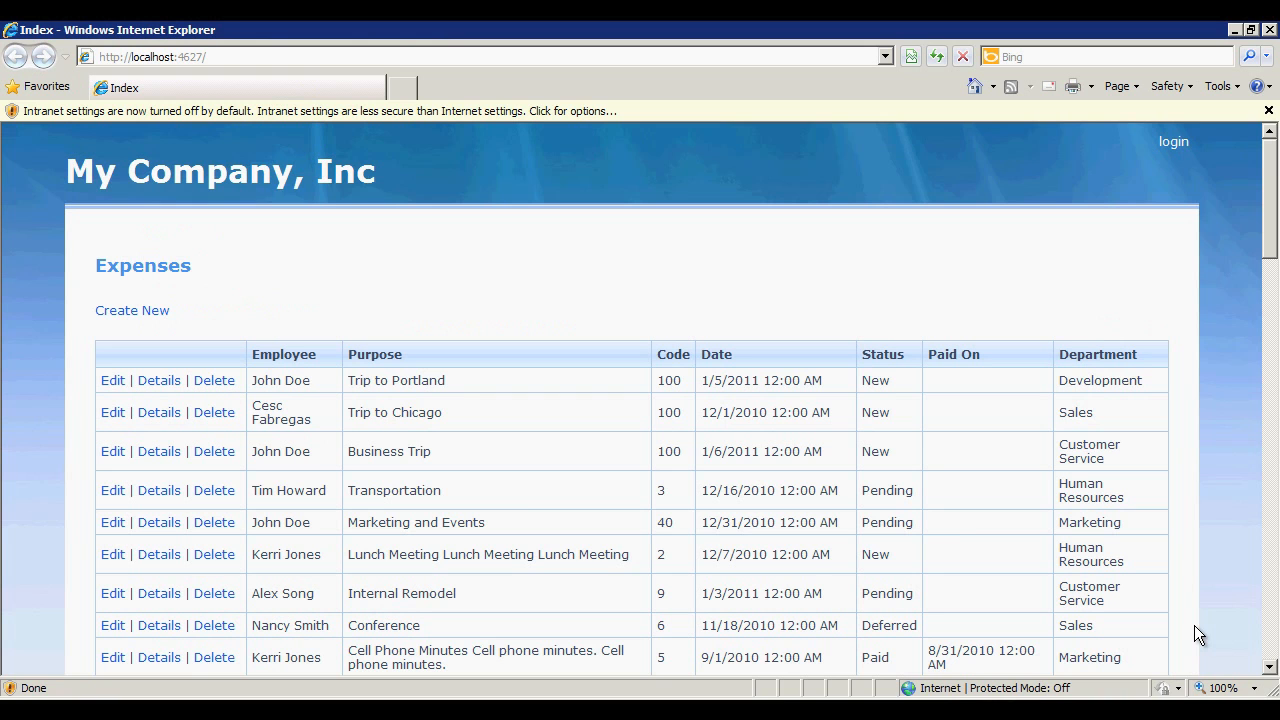
pyautogui.moveTo(526, 515)
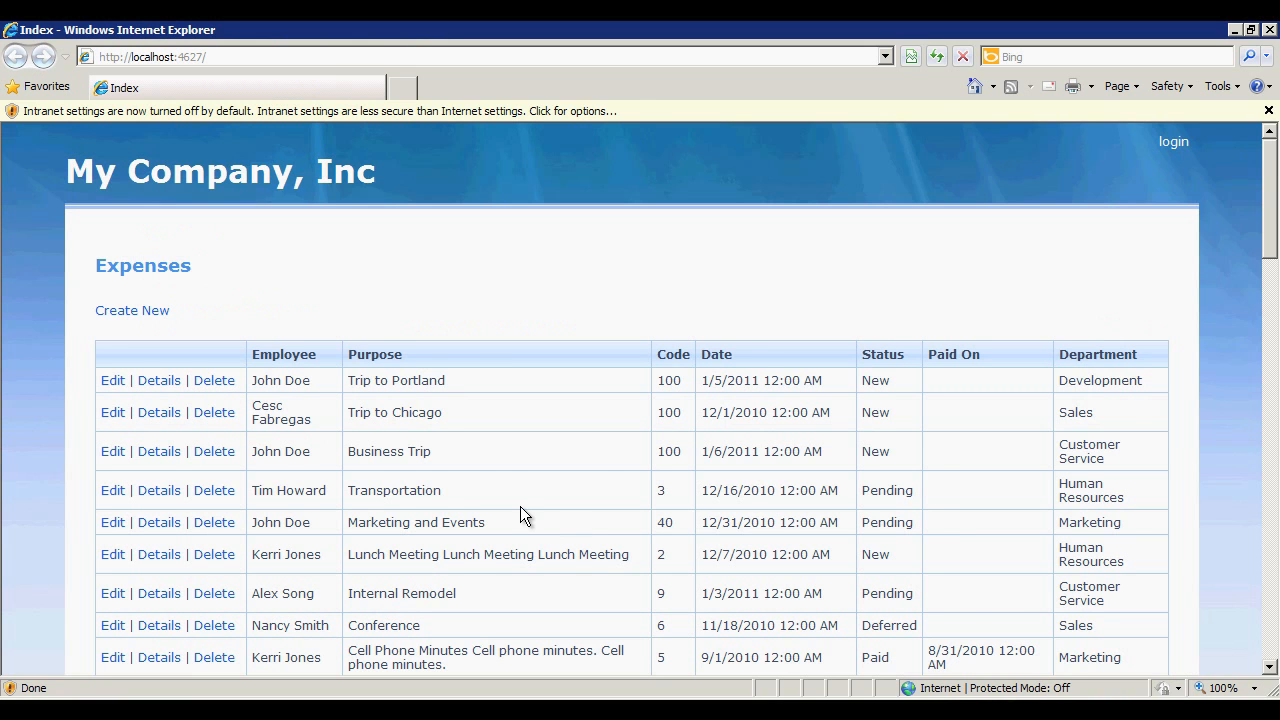
pyautogui.scroll(-3)
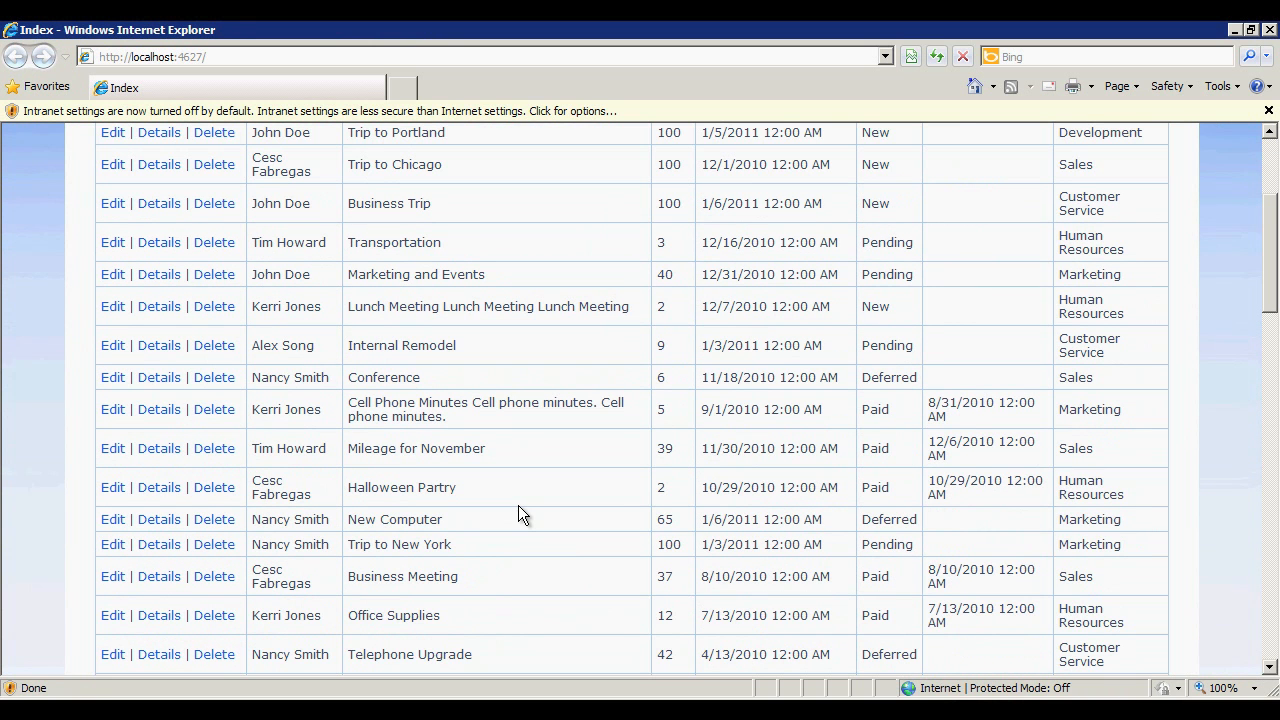
pyautogui.scroll(3)
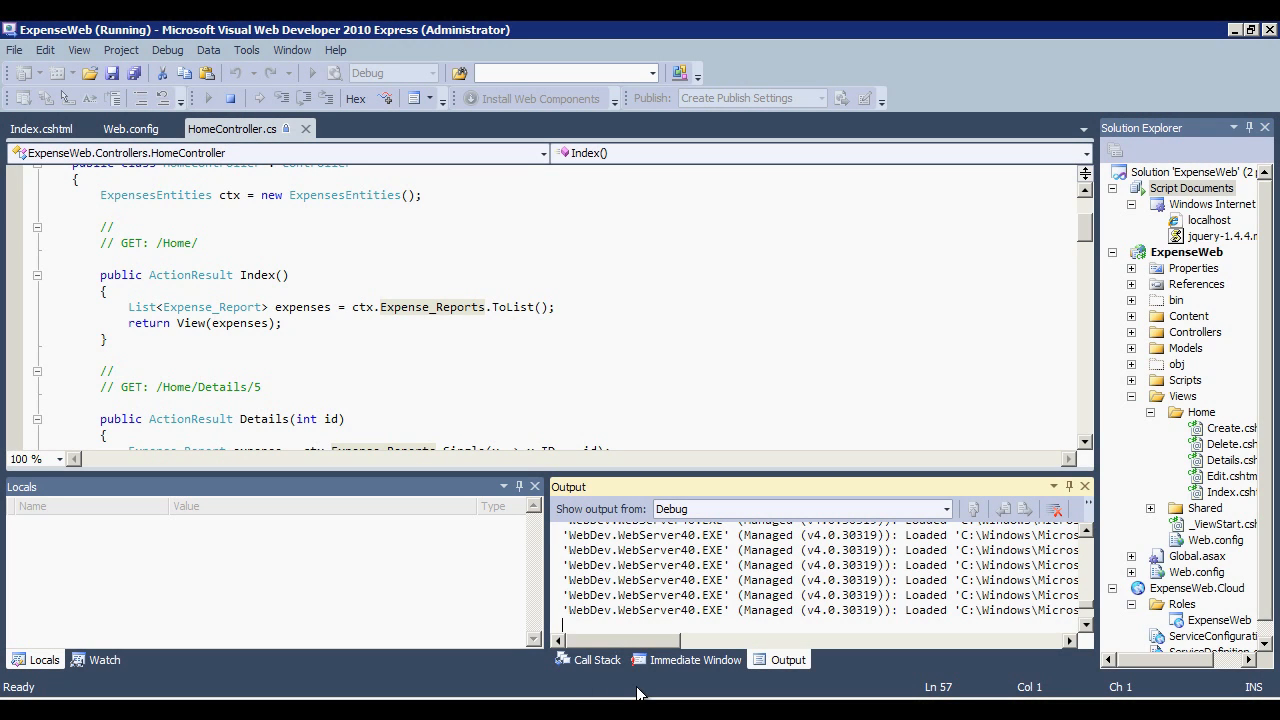
pyautogui.moveTo(510, 434)
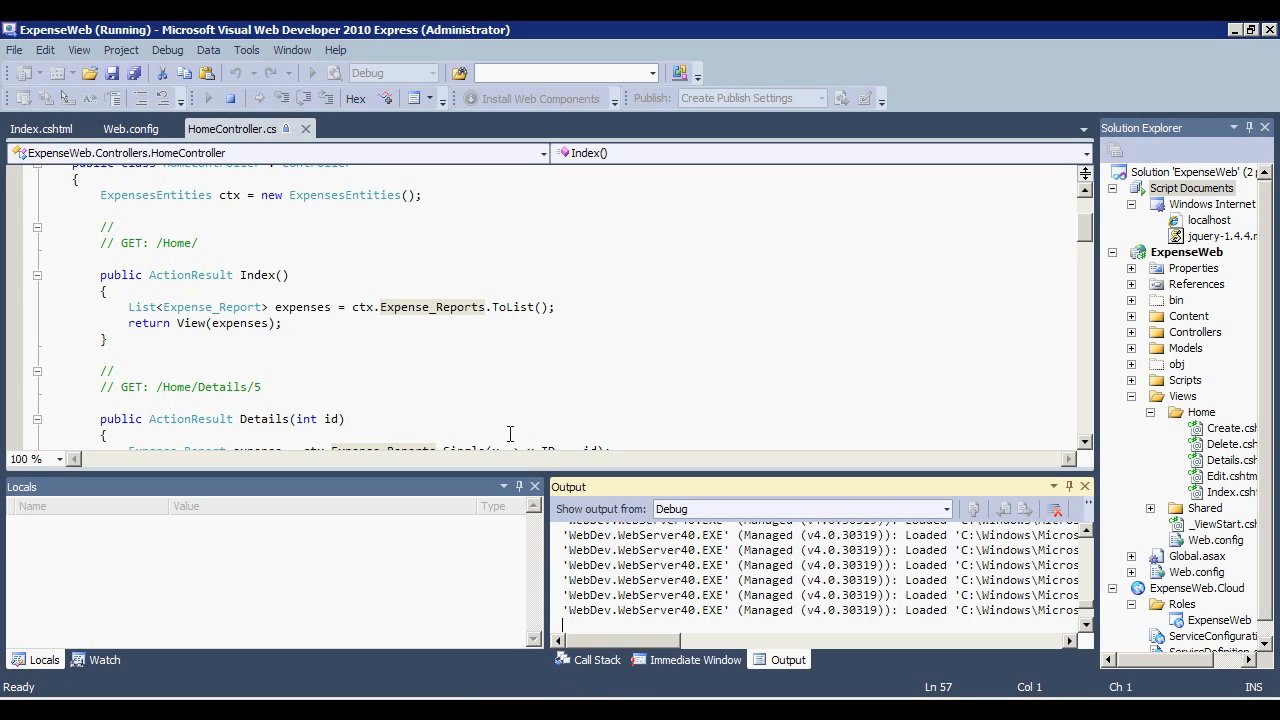
pyautogui.moveTo(1024, 435)
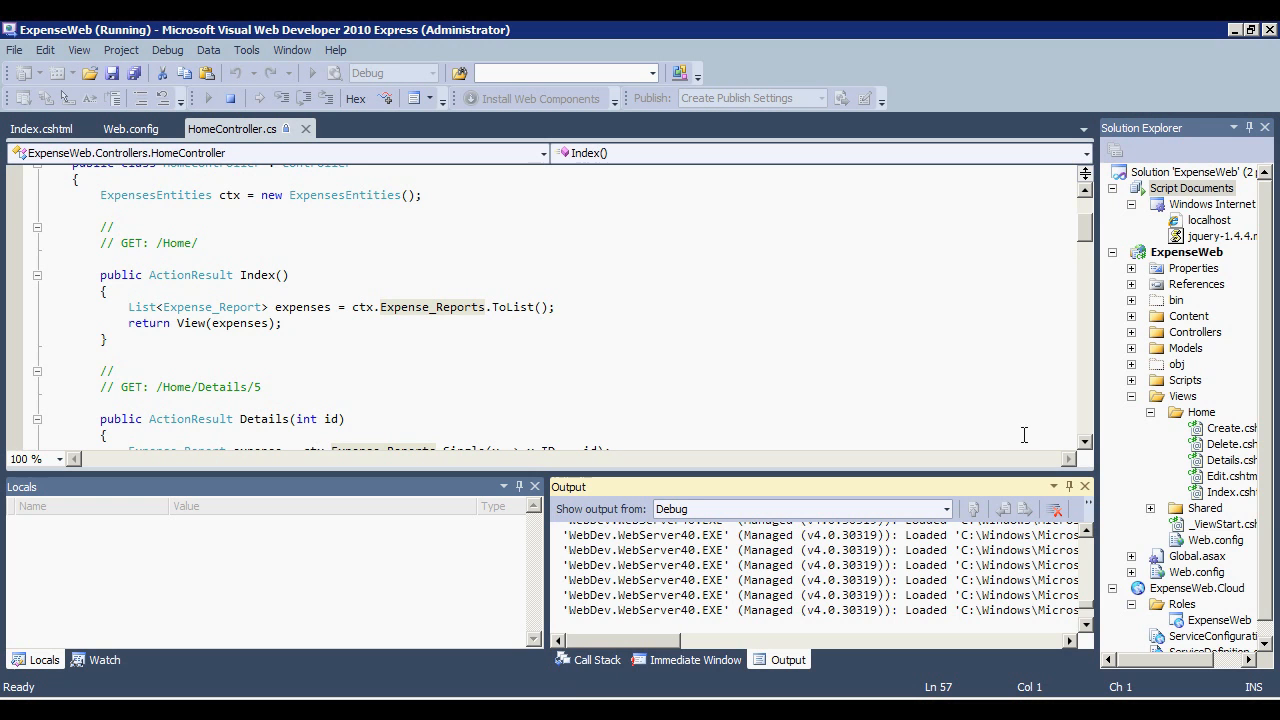
pyautogui.moveTo(1176, 521)
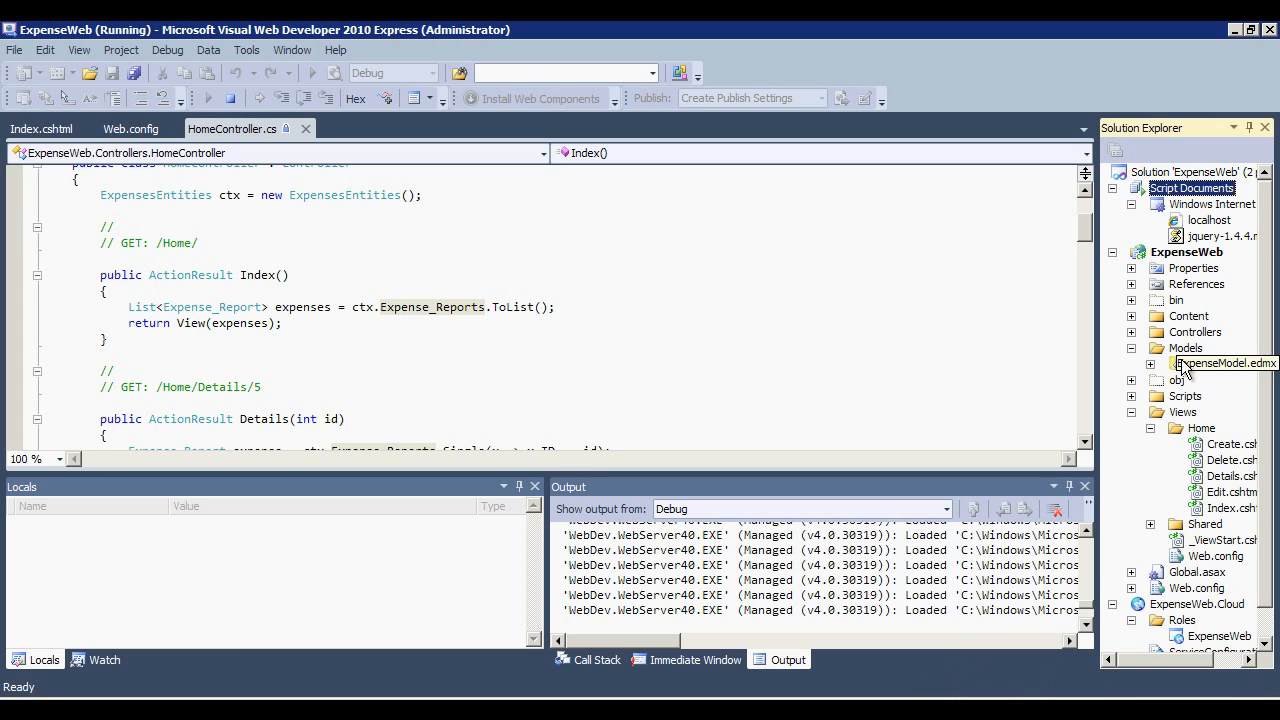
# - Open ExpenseModel.edmx to view the Employee, Expense_Report and Expense_Detail entities
pyautogui.doubleClick(1225, 362)
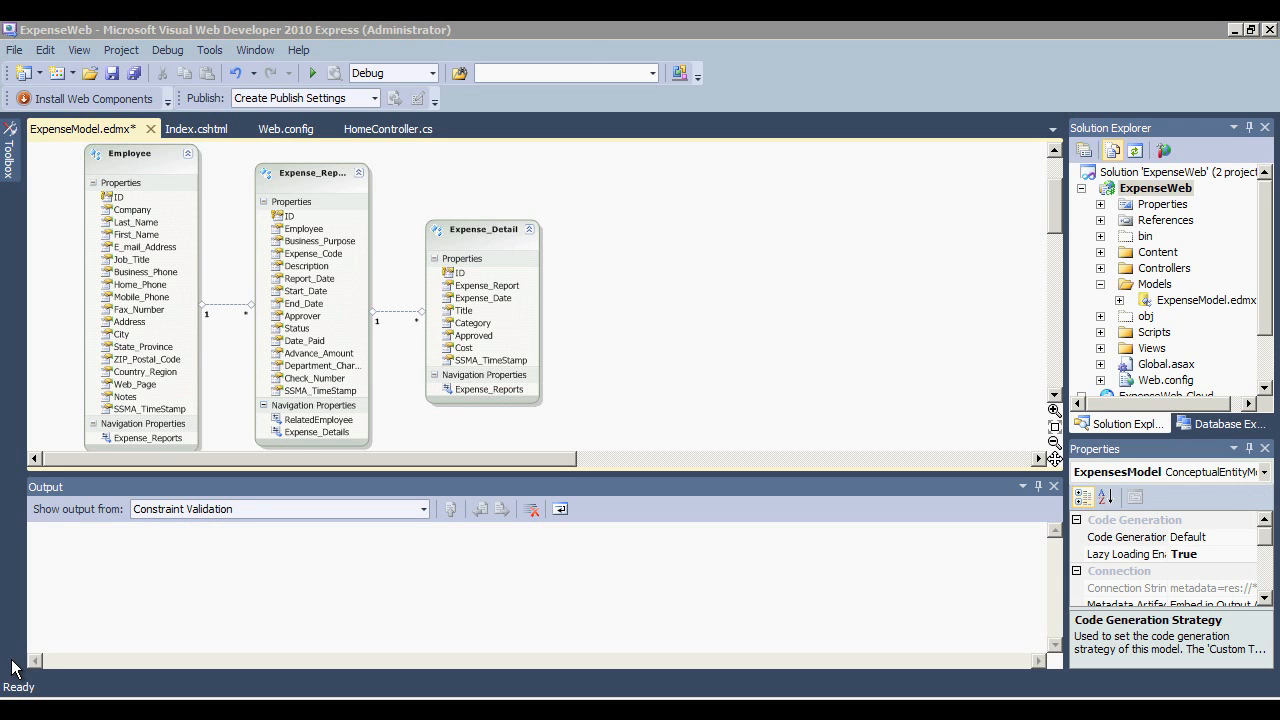
pyautogui.moveTo(583, 40)
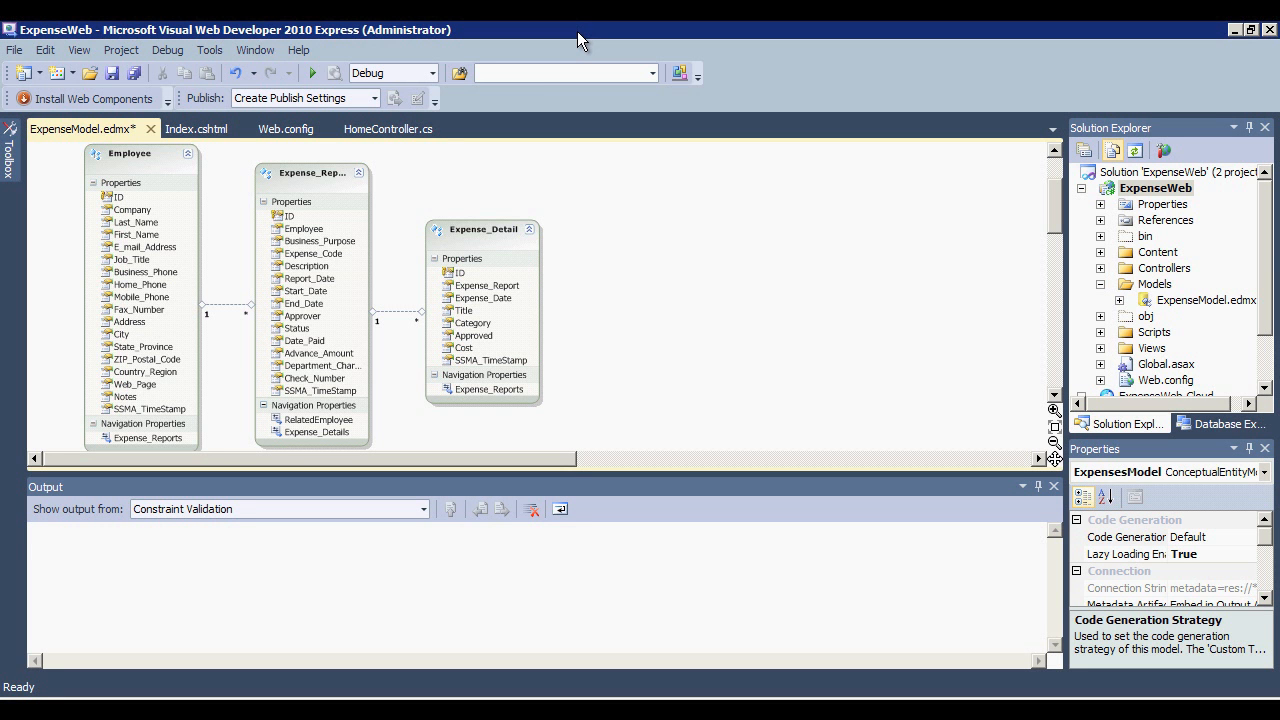
pyautogui.moveTo(588, 40)
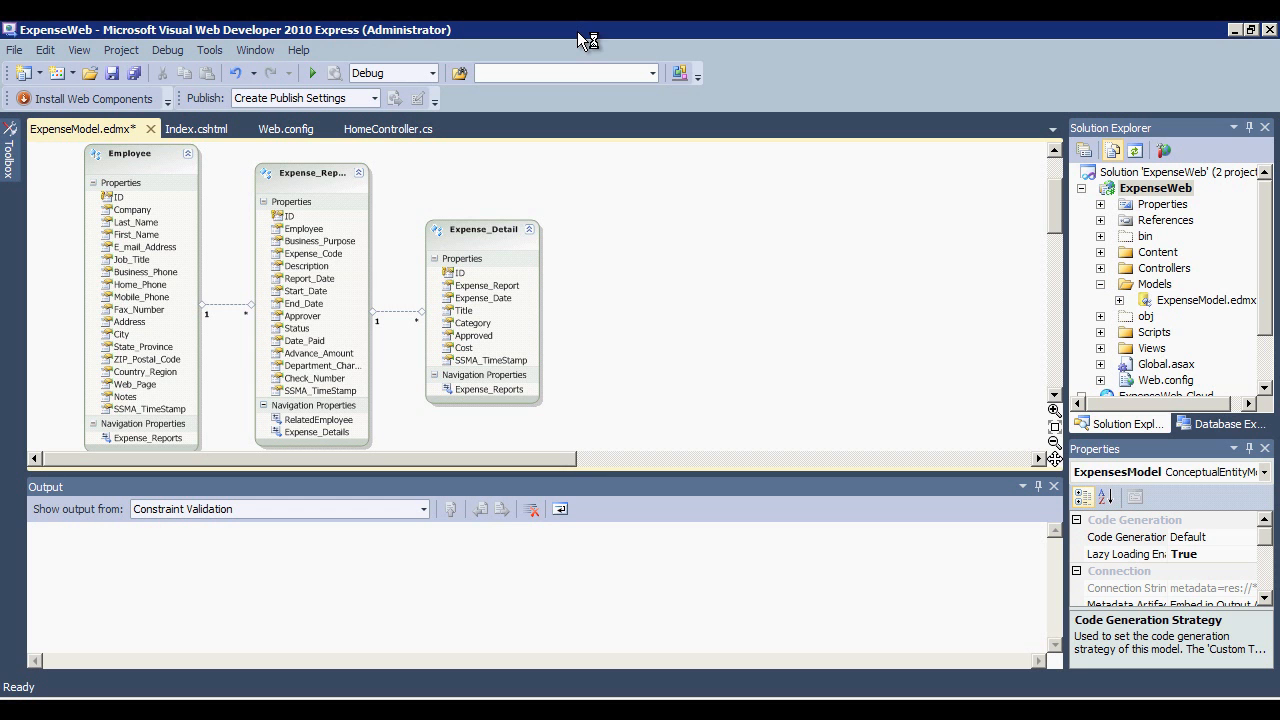
pyautogui.moveTo(582, 40)
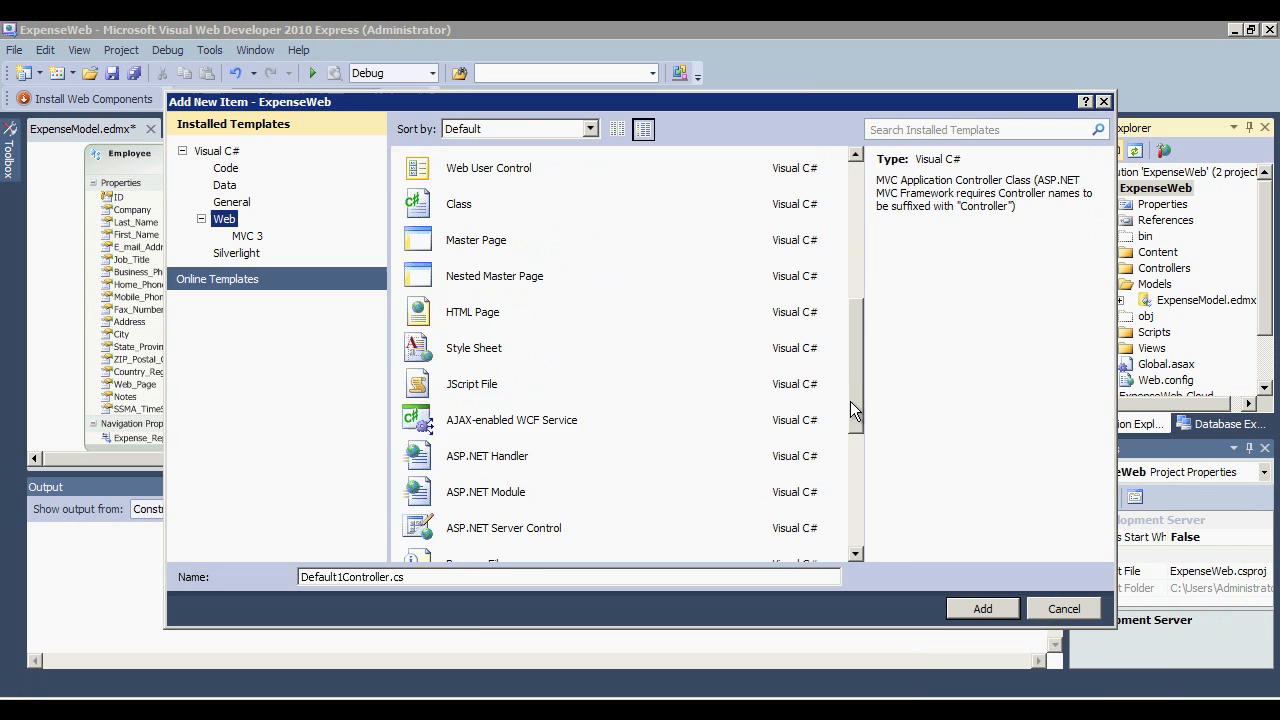
# - Add a WCF Data Service item named ExpenseDataService1.svc and scroll through its template code
pyautogui.click(490, 419)
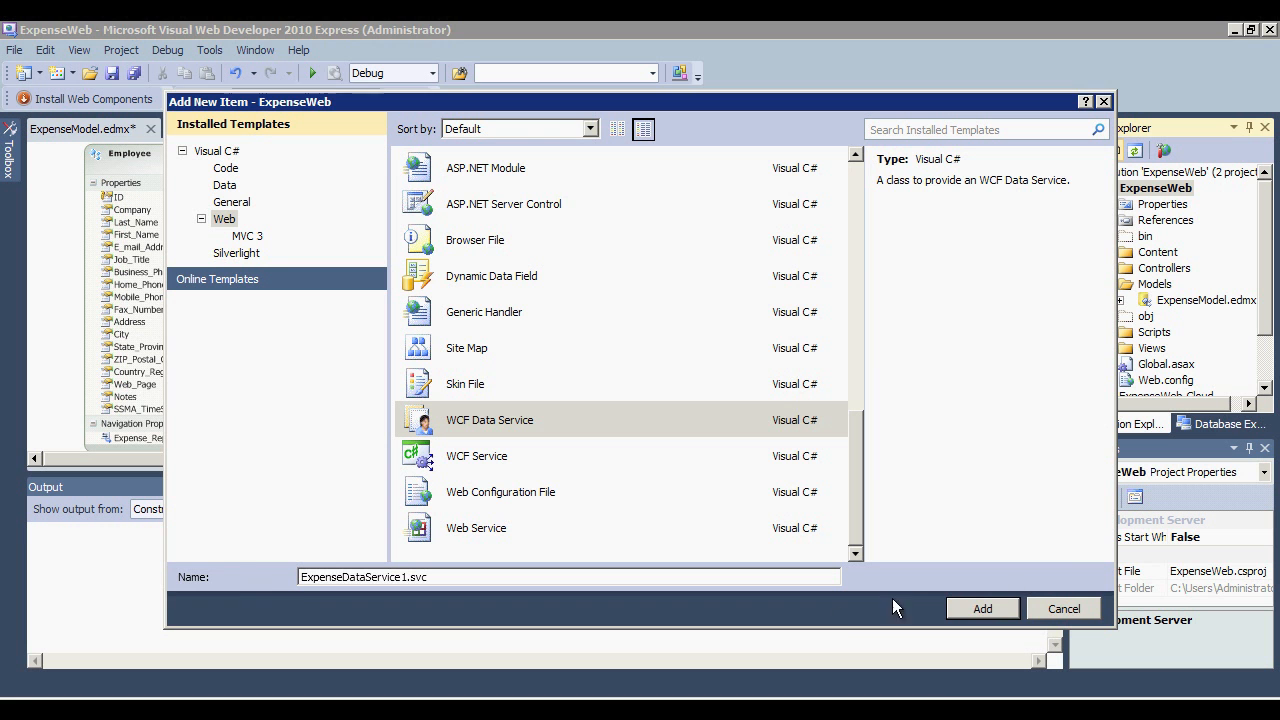
pyautogui.click(982, 608)
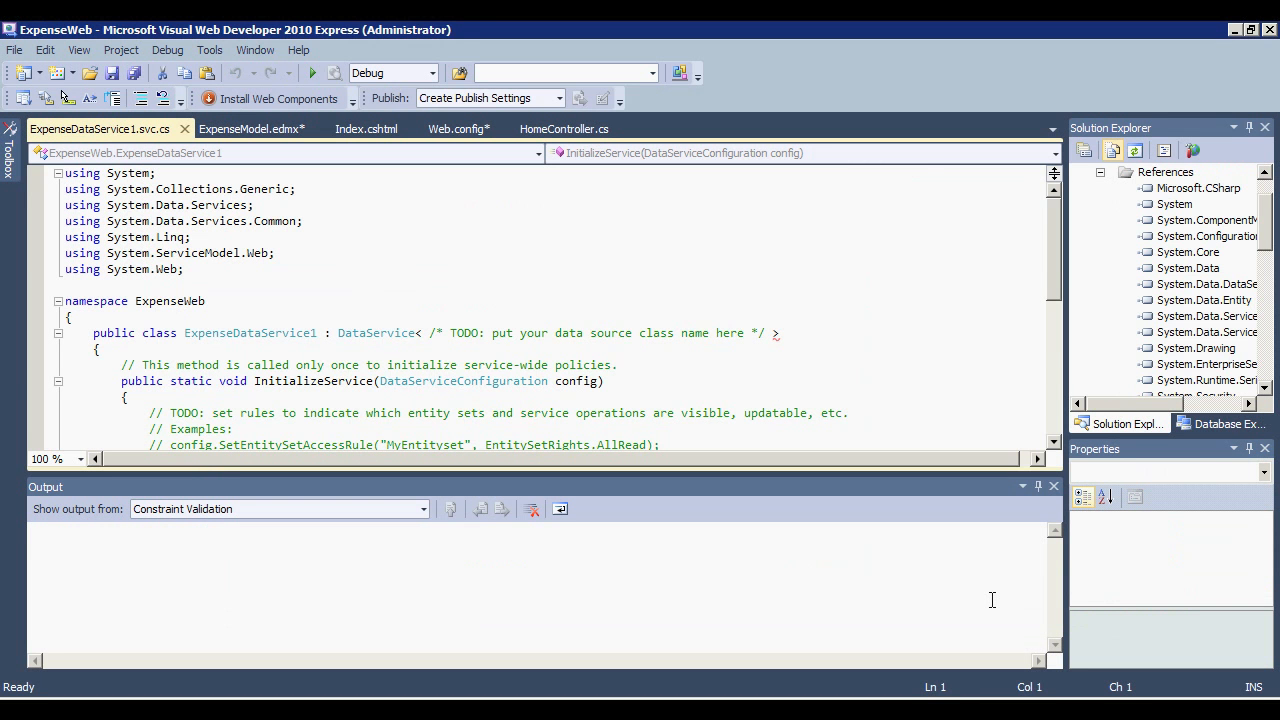
pyautogui.moveTo(1026, 349)
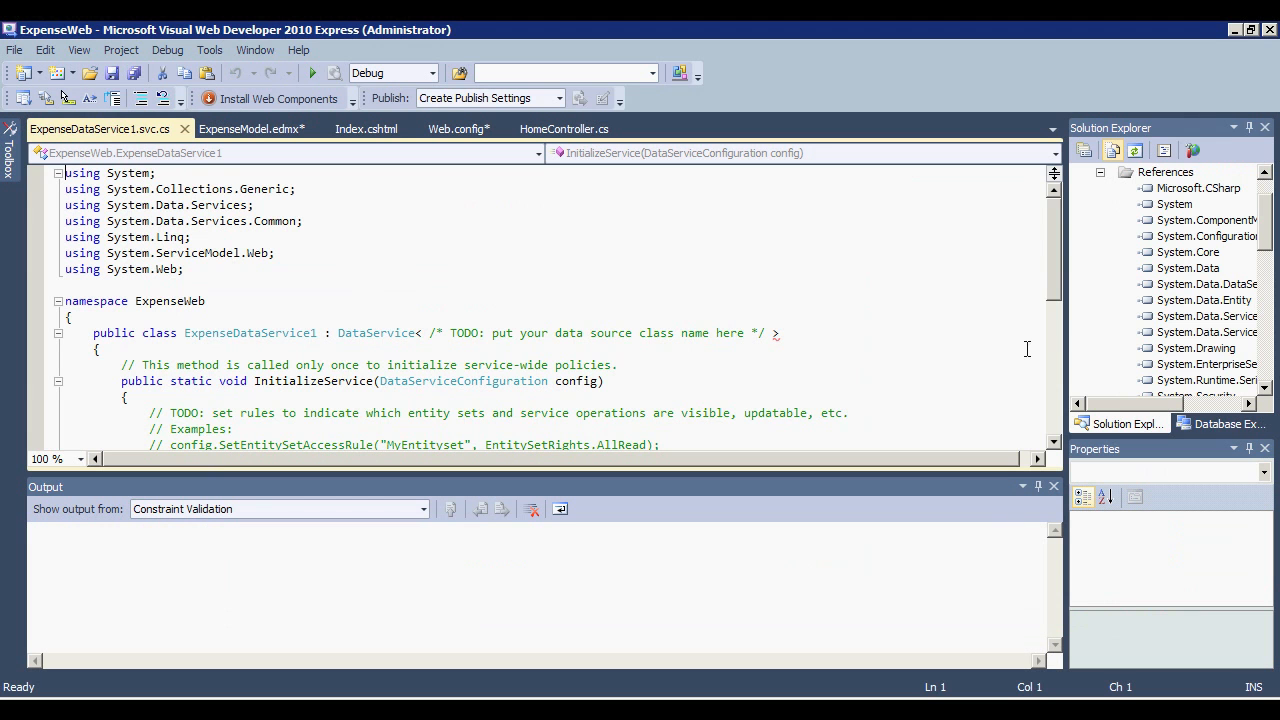
pyautogui.scroll(-3)
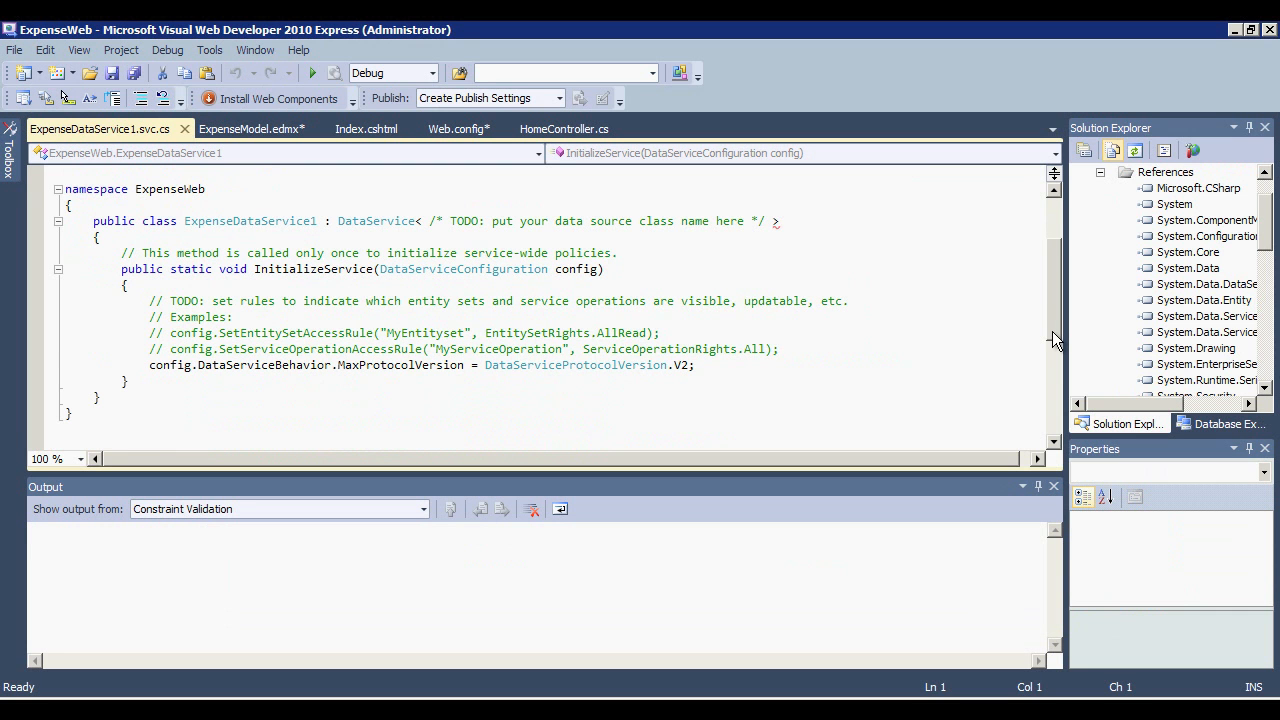
pyautogui.moveTo(991, 383)
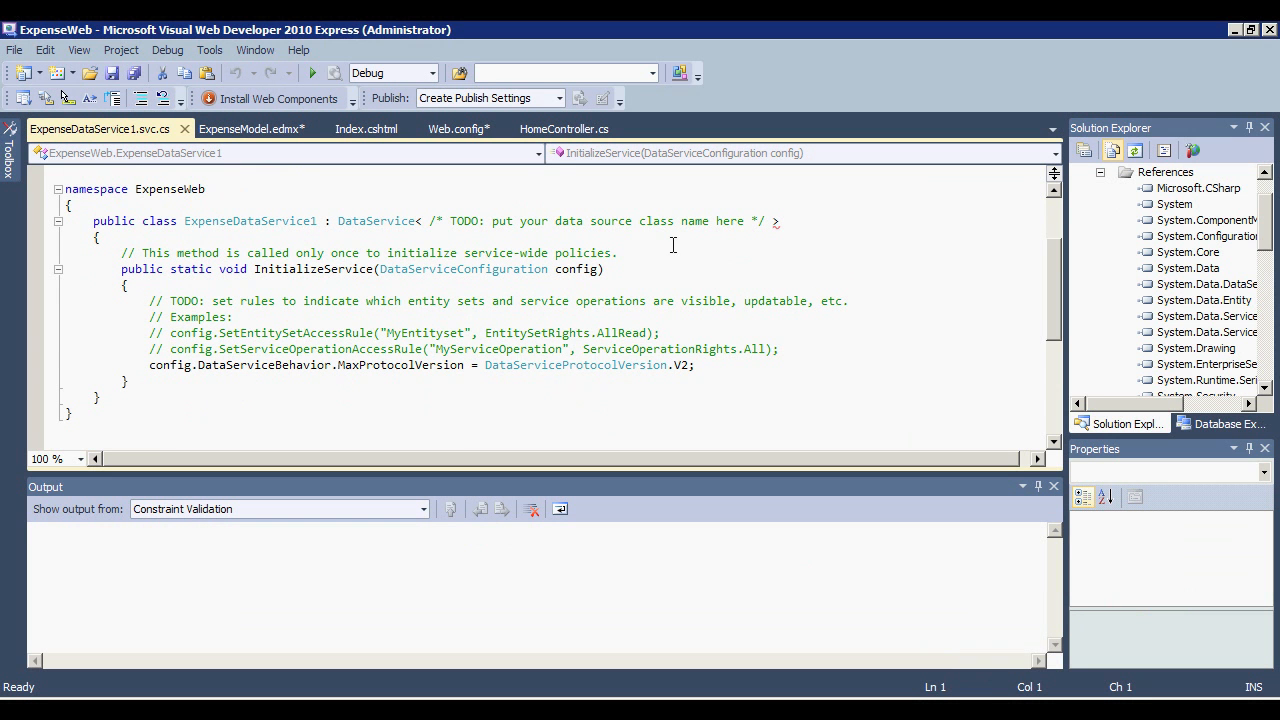
# - Replace the data source TODO placeholder with Models.ExpensesEntities
pyautogui.click(525, 221)
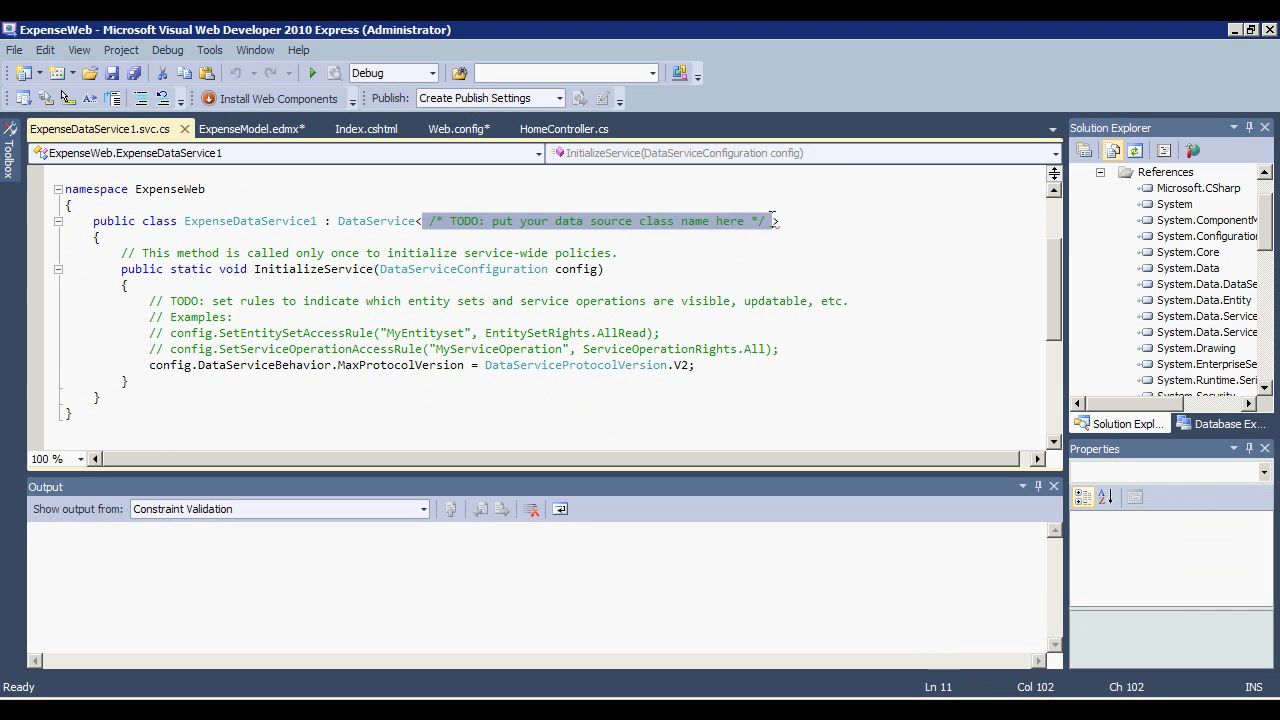
pyautogui.write('Models.ExpensesEntities')
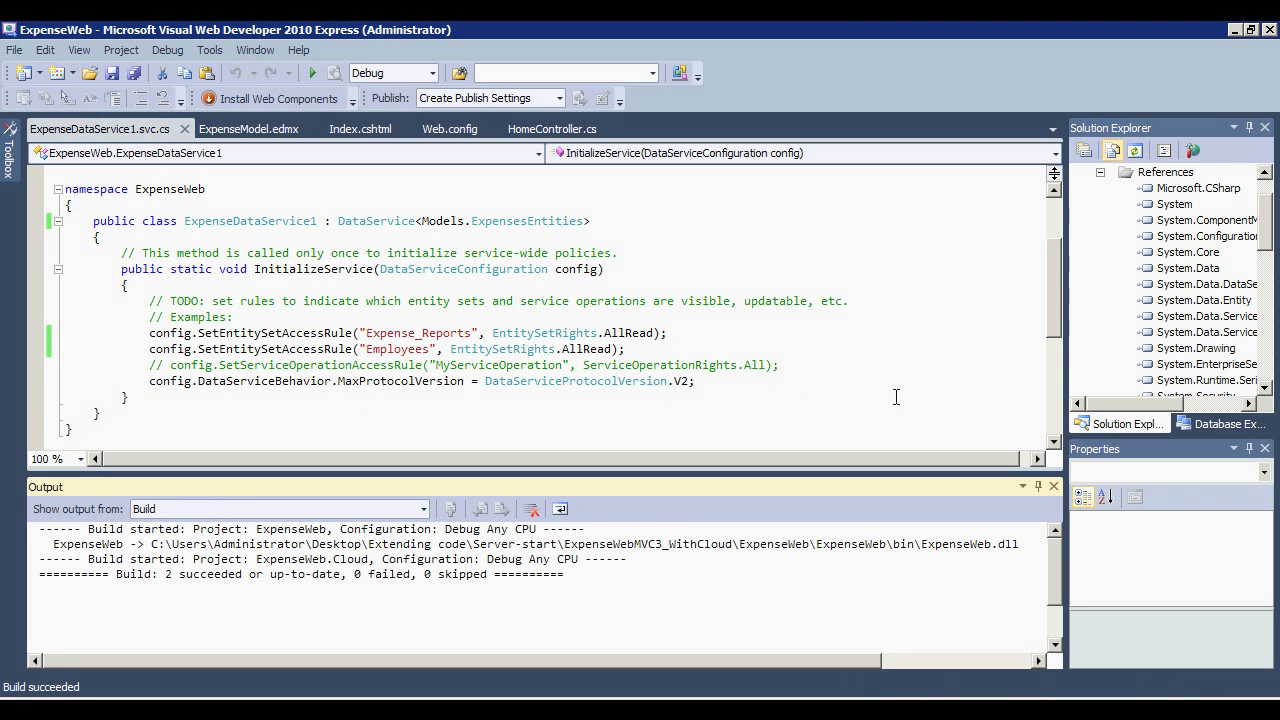
pyautogui.scroll(-3)
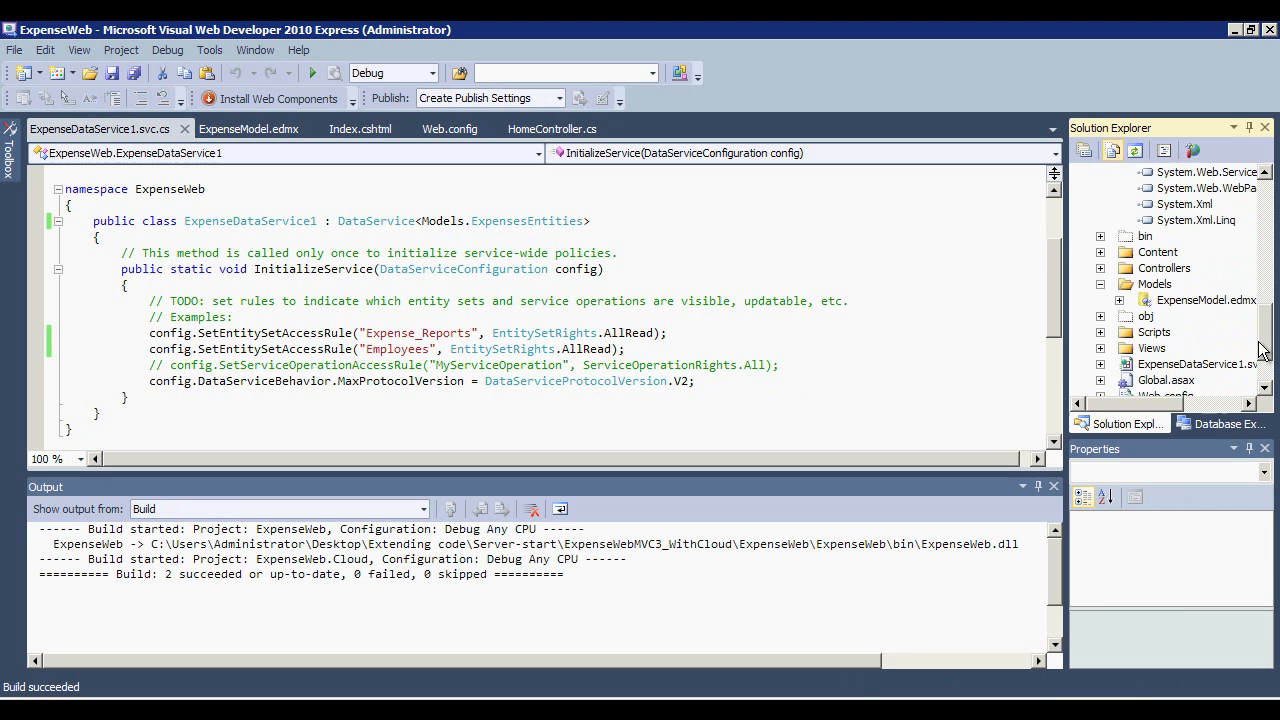
# - View ExpenseDataService1.svc in the browser to show its service document
pyautogui.rightClick(1190, 316)
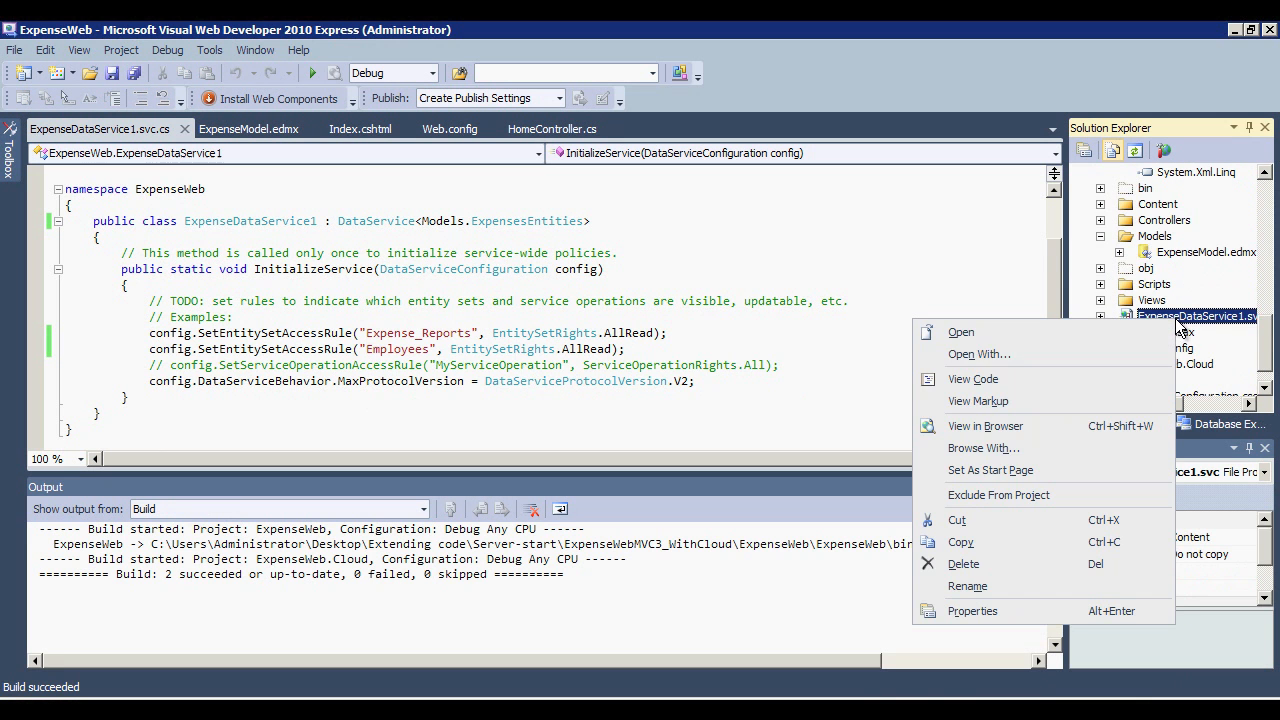
pyautogui.click(972, 610)
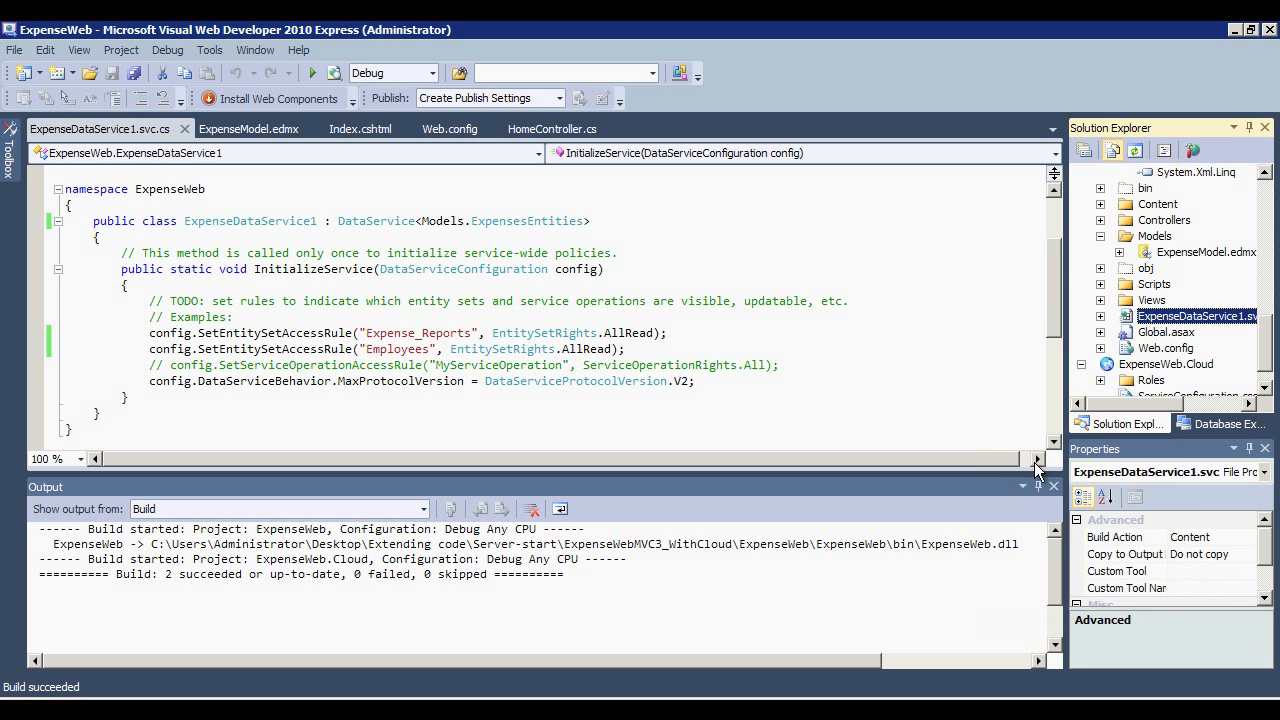
pyautogui.click(312, 72)
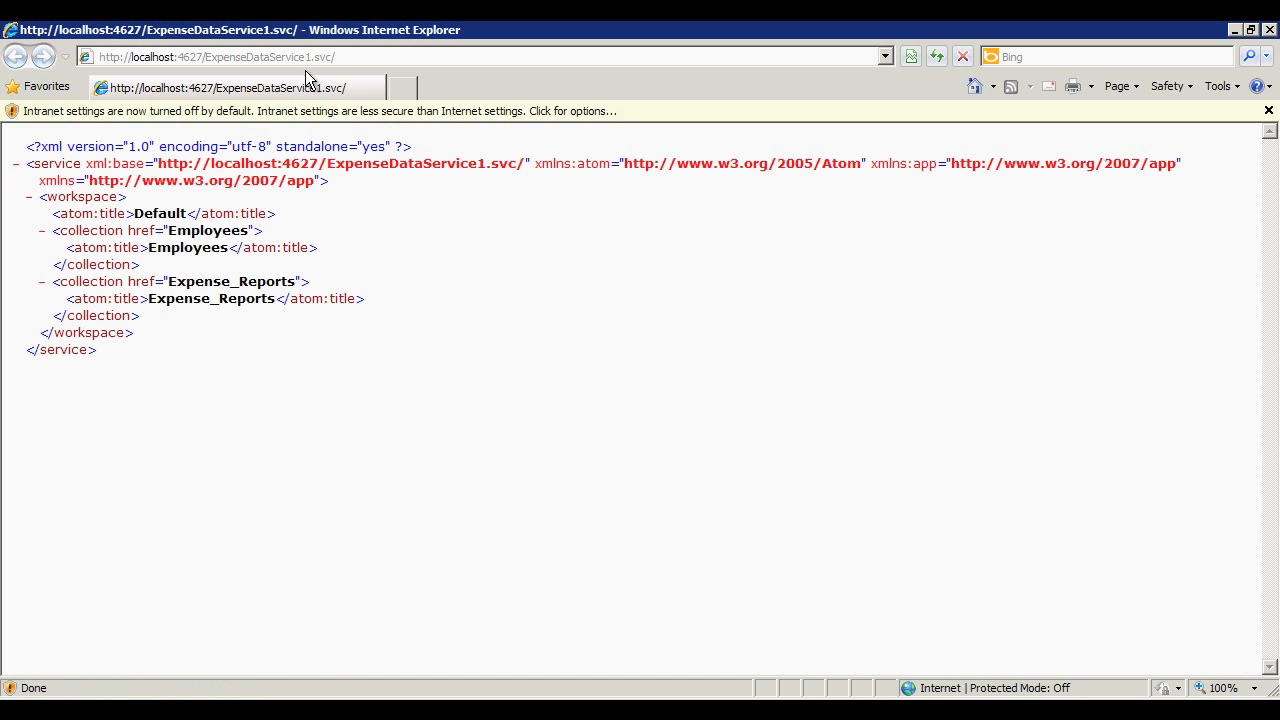
pyautogui.moveTo(298, 349)
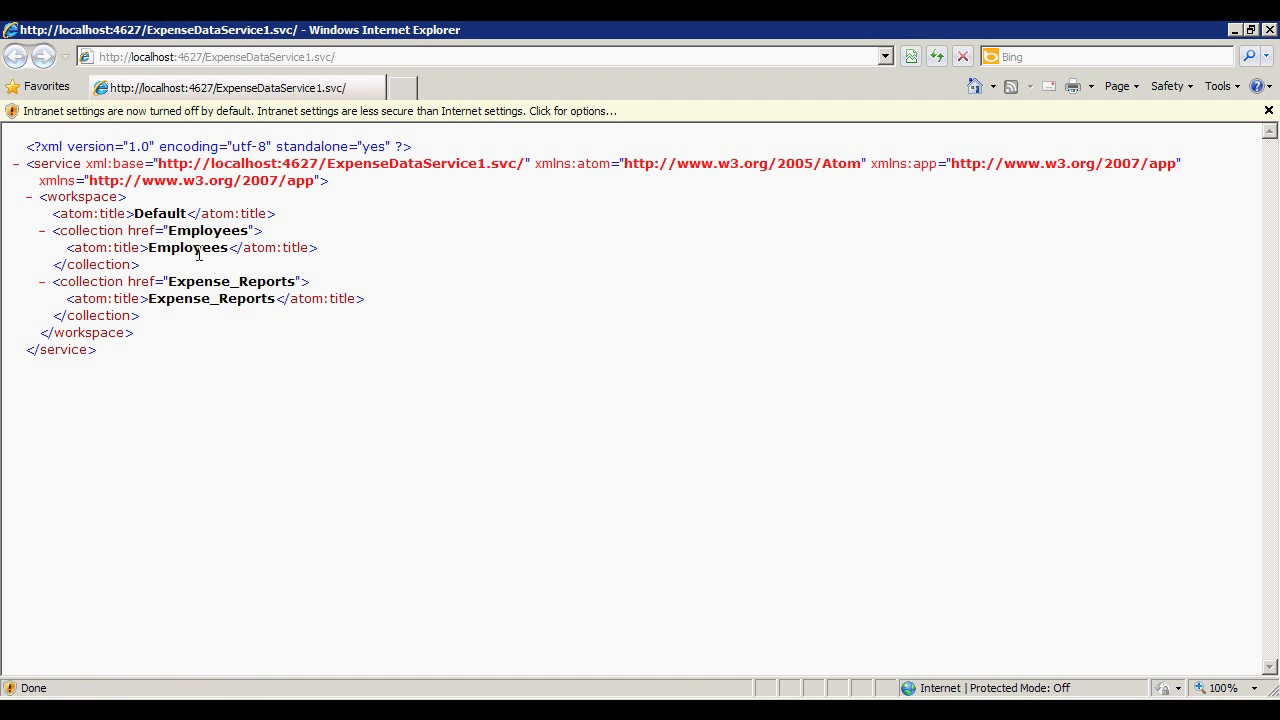
pyautogui.moveTo(244, 307)
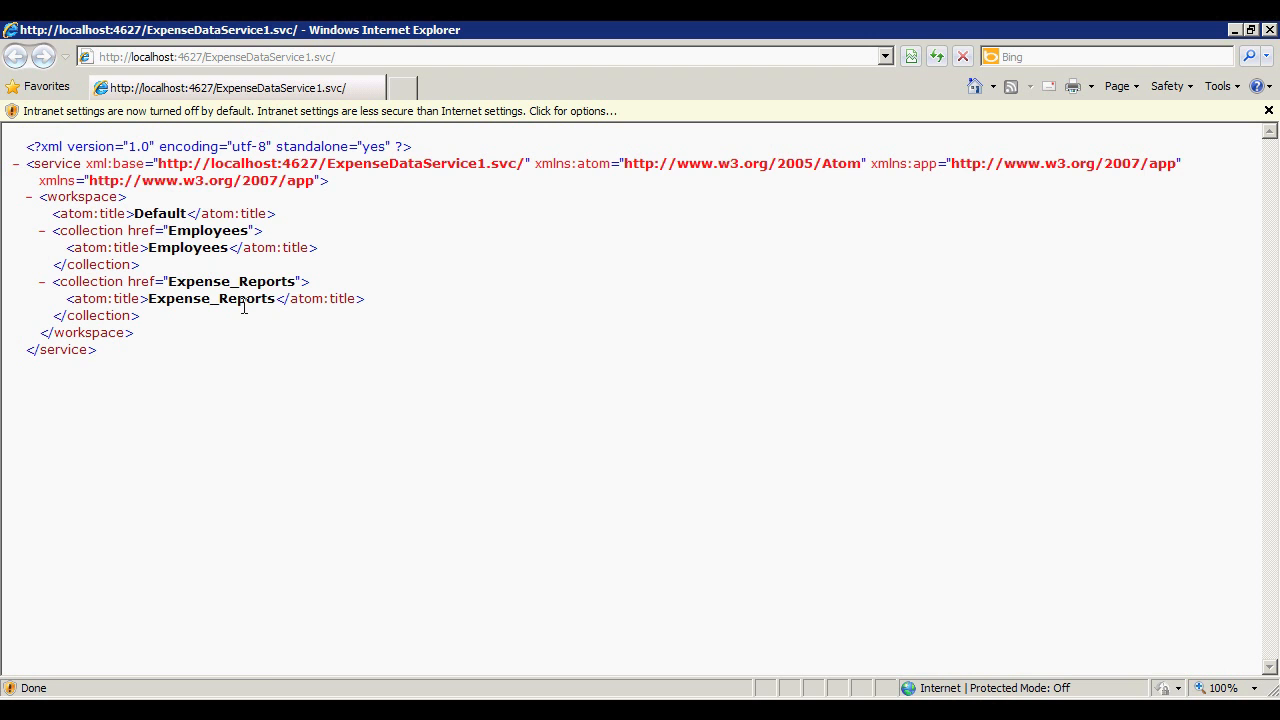
pyautogui.moveTo(1184, 636)
pyautogui.write('Expense_Reports')
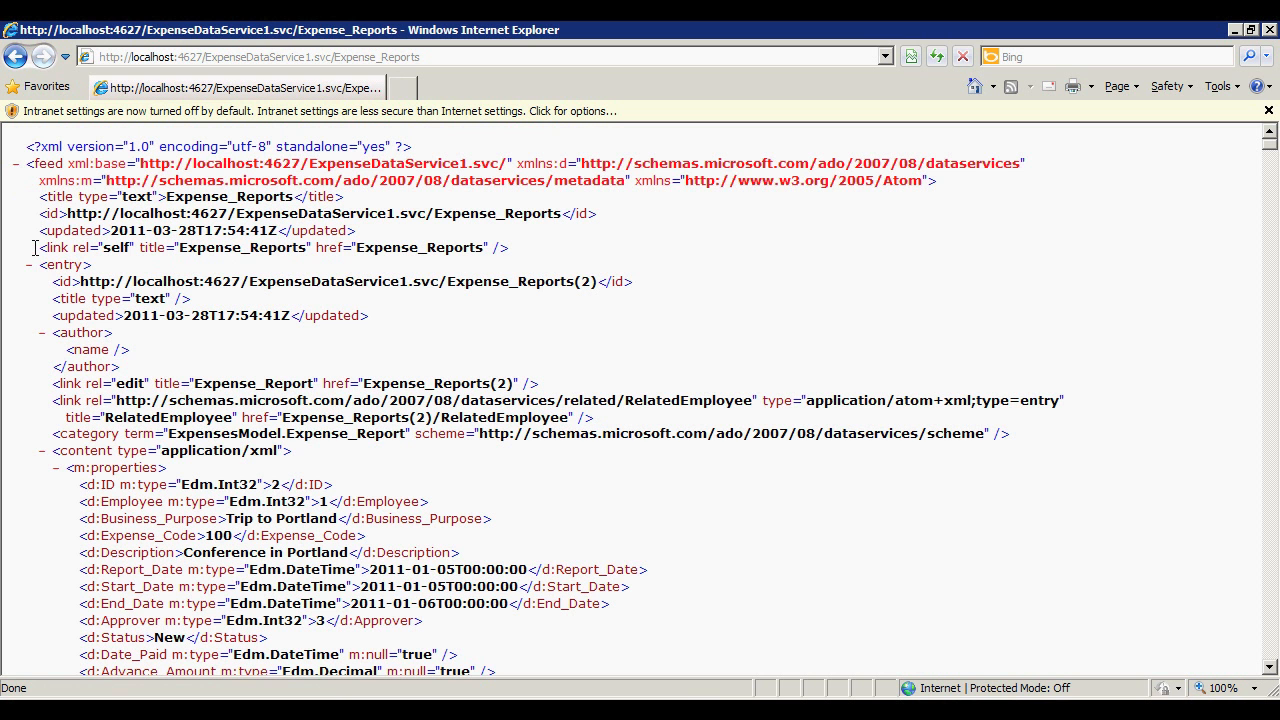
# - Scroll the Expense_Reports feed down to report 9, the Trip to Chicago
pyautogui.scroll(-3)
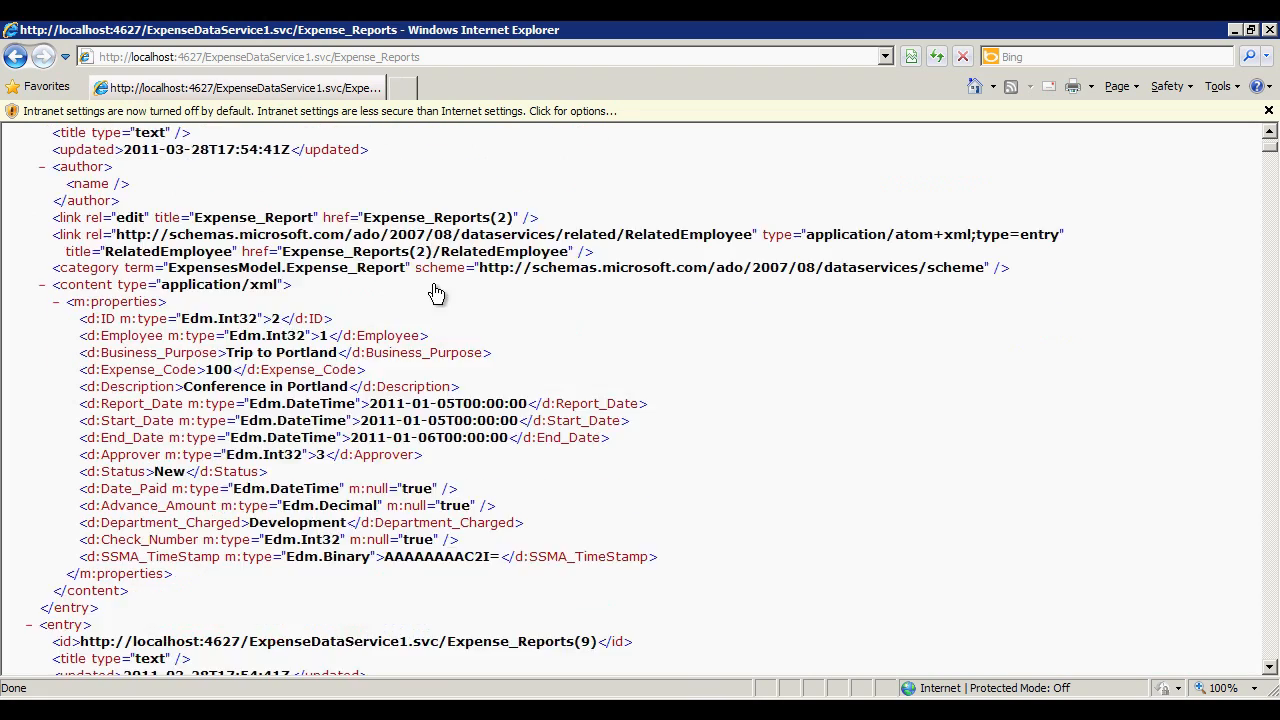
pyautogui.scroll(-3)
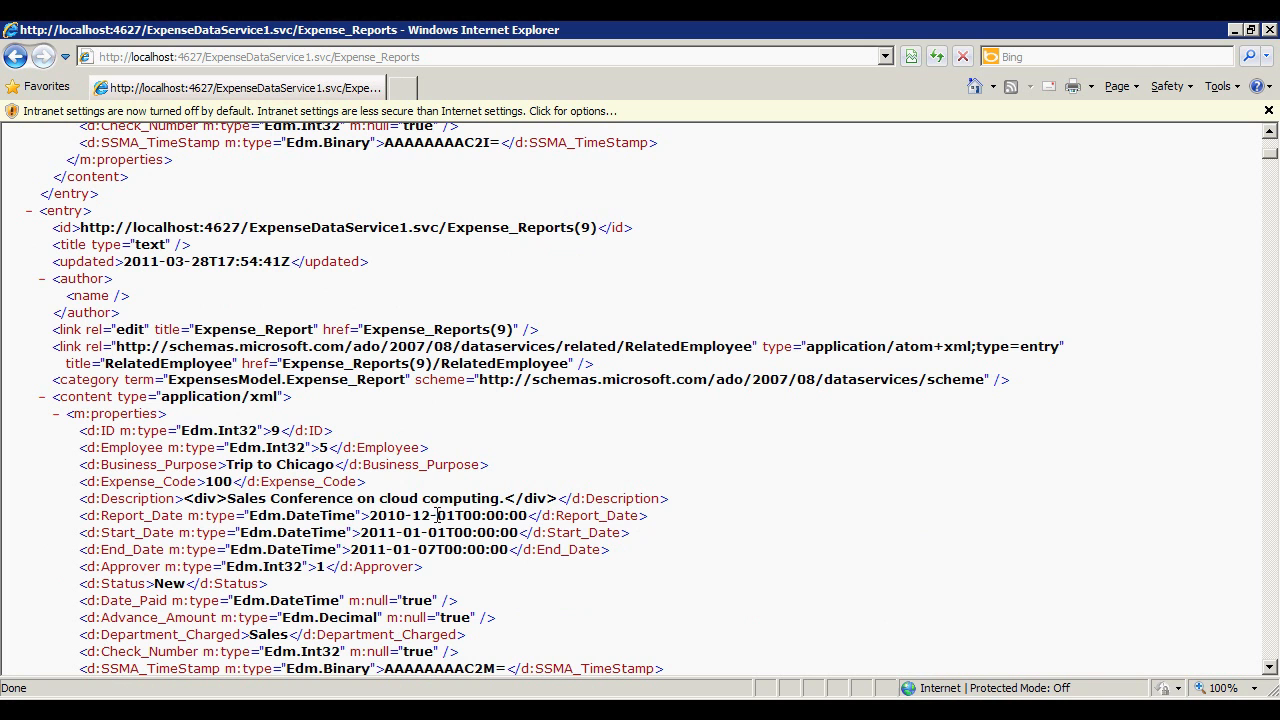
pyautogui.moveTo(508, 150)
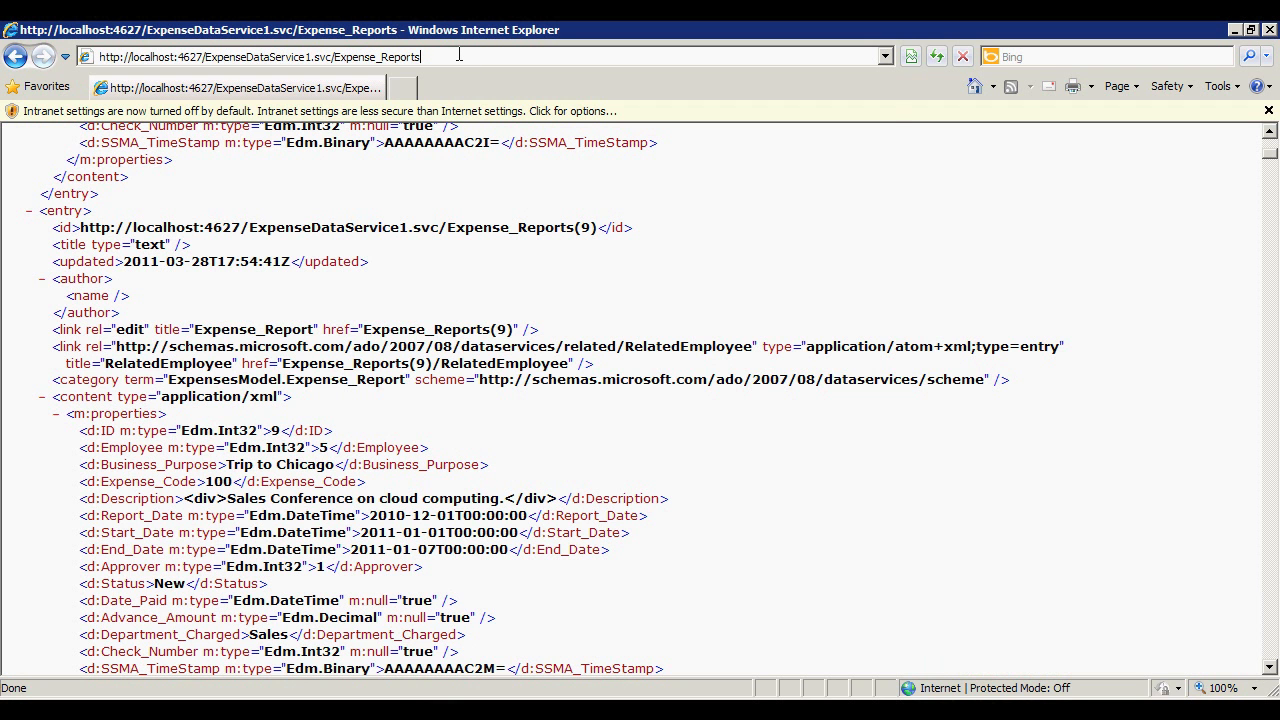
# - Query Pending expense reports ordered by Business_Purpose with $filter and $orderby, and scroll the results
pyautogui.write("?$filter=Status eq 'Pending'&$orderby=Business_Purpose")
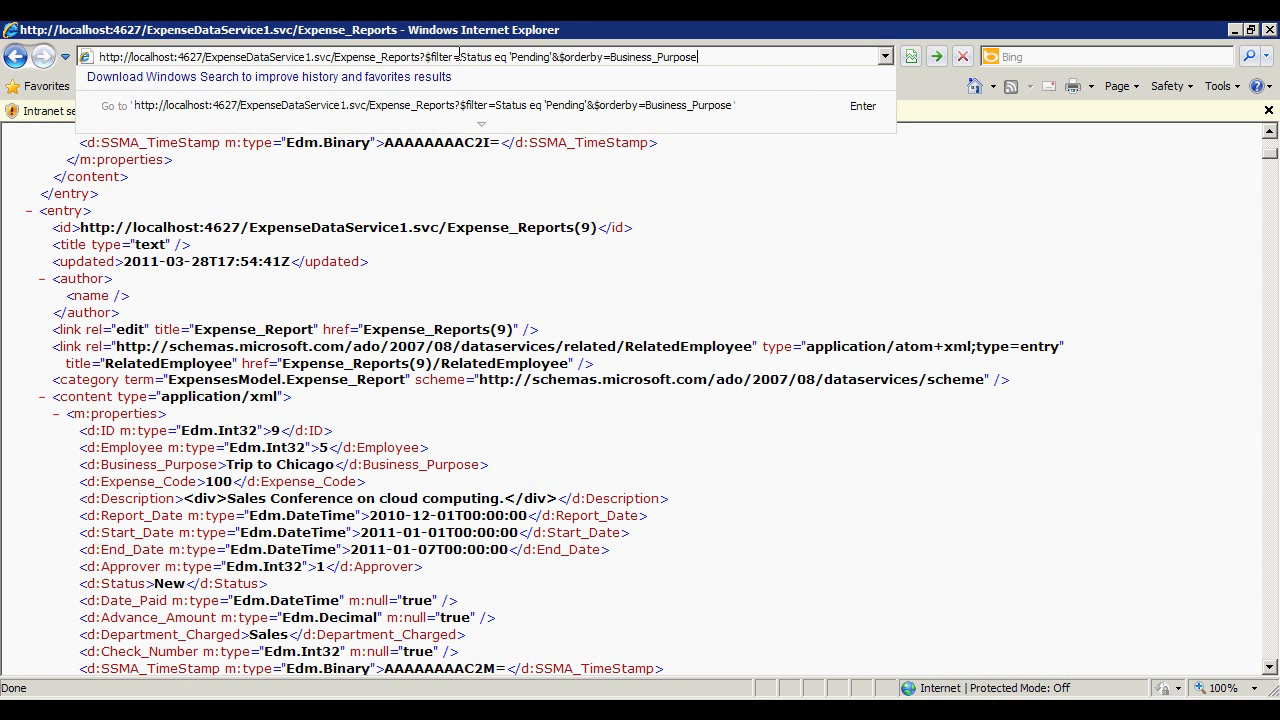
pyautogui.press('Return')
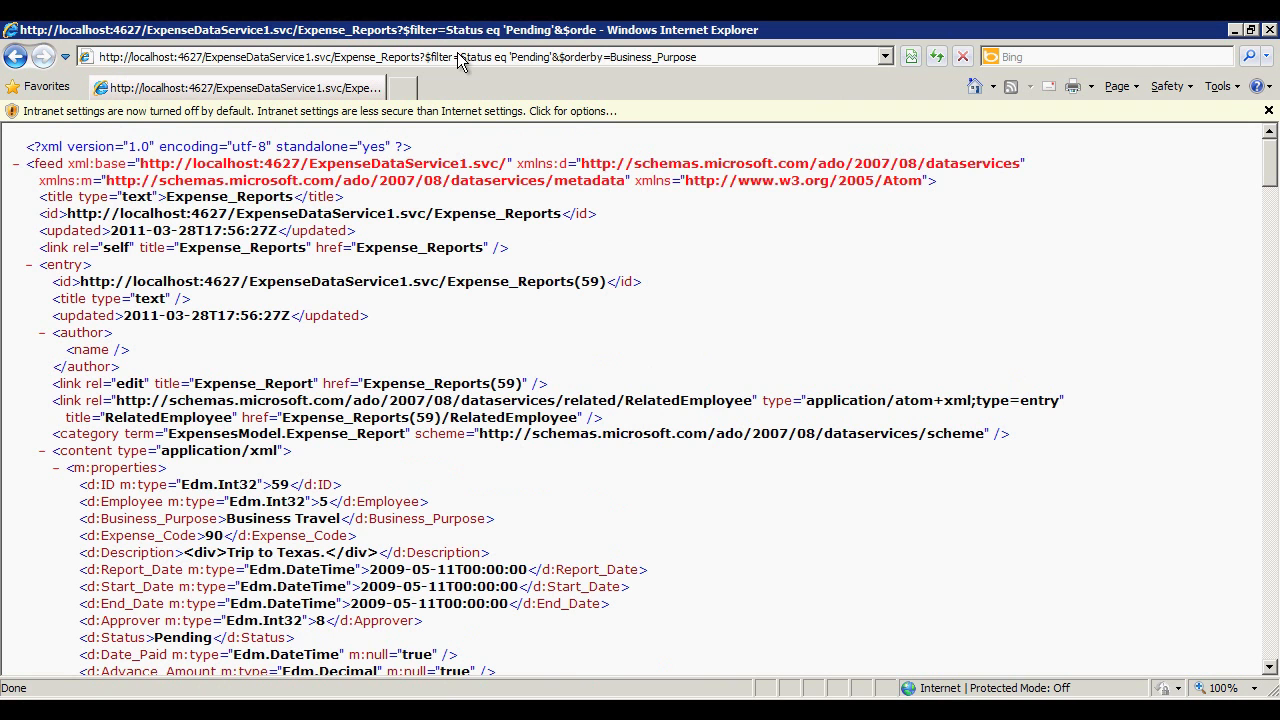
pyautogui.moveTo(533, 289)
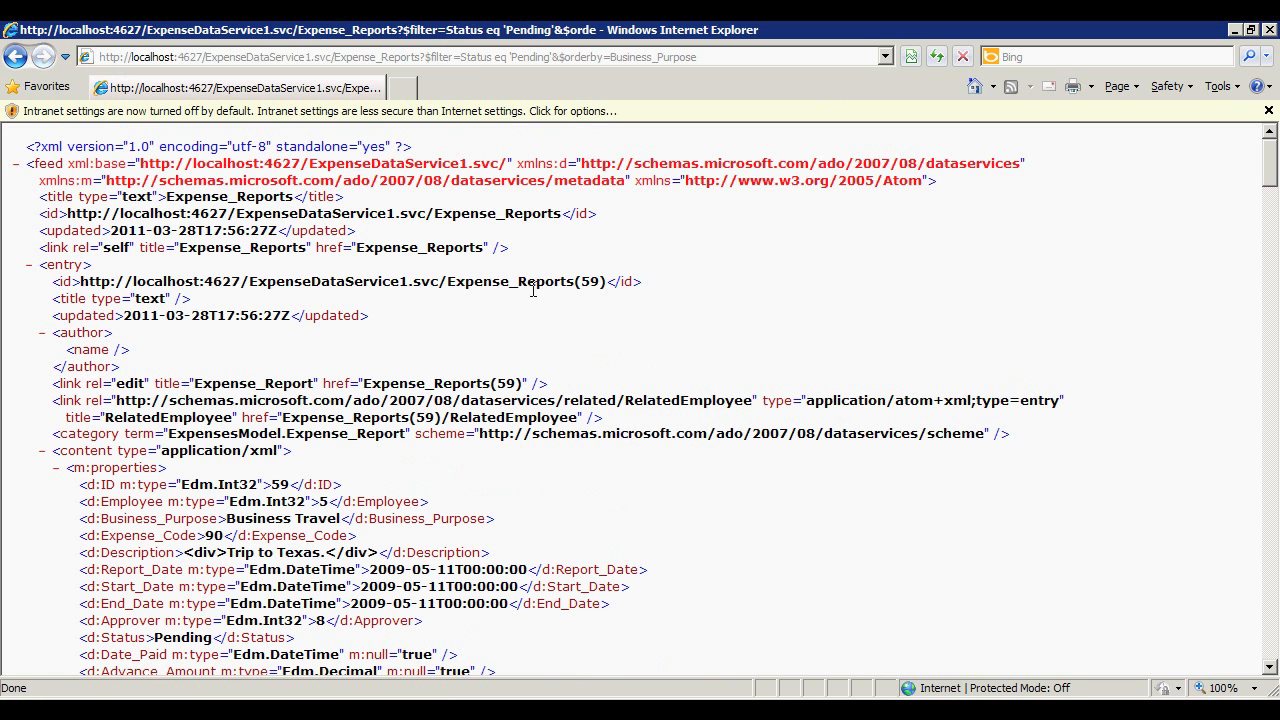
pyautogui.scroll(-3)
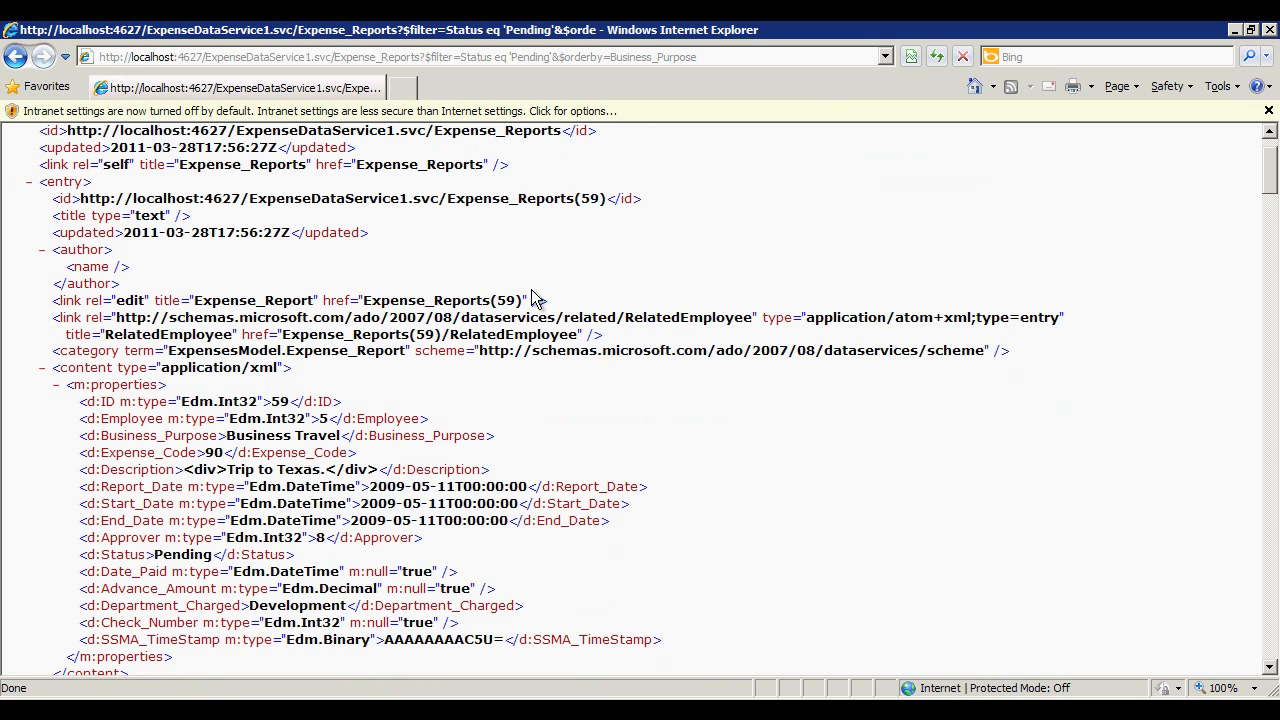
pyautogui.scroll(-3)
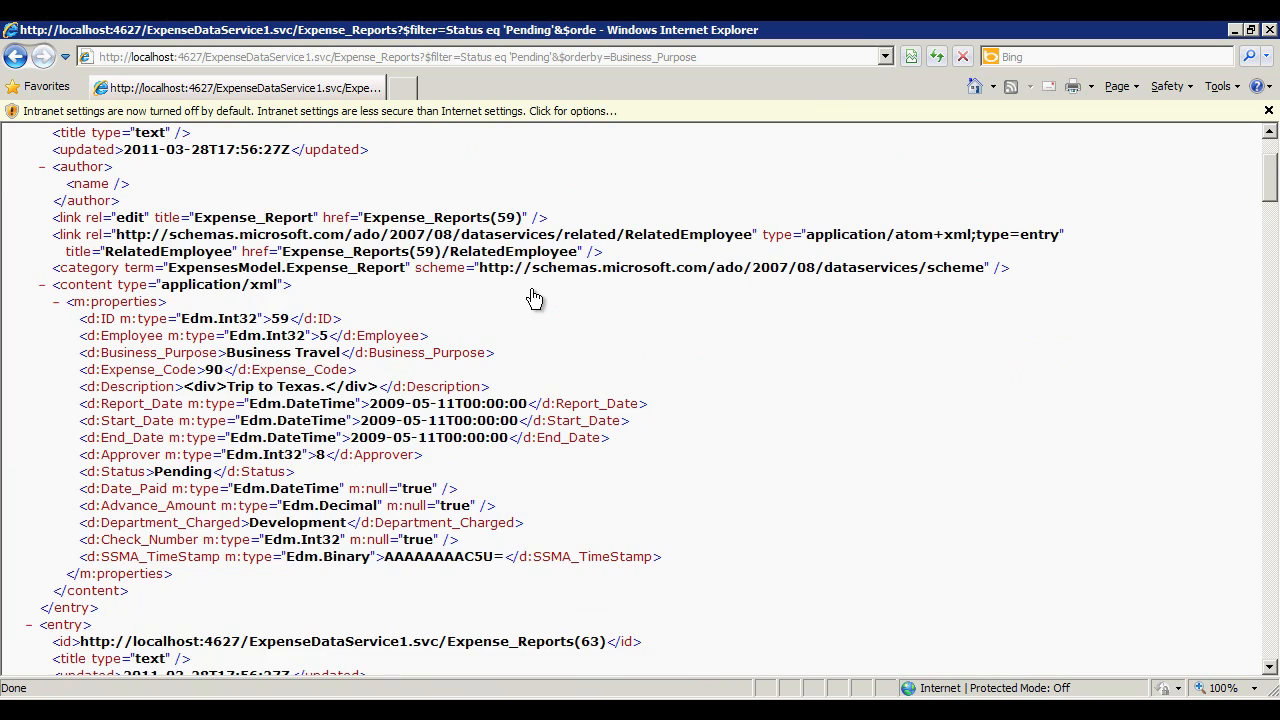
pyautogui.scroll(-3)
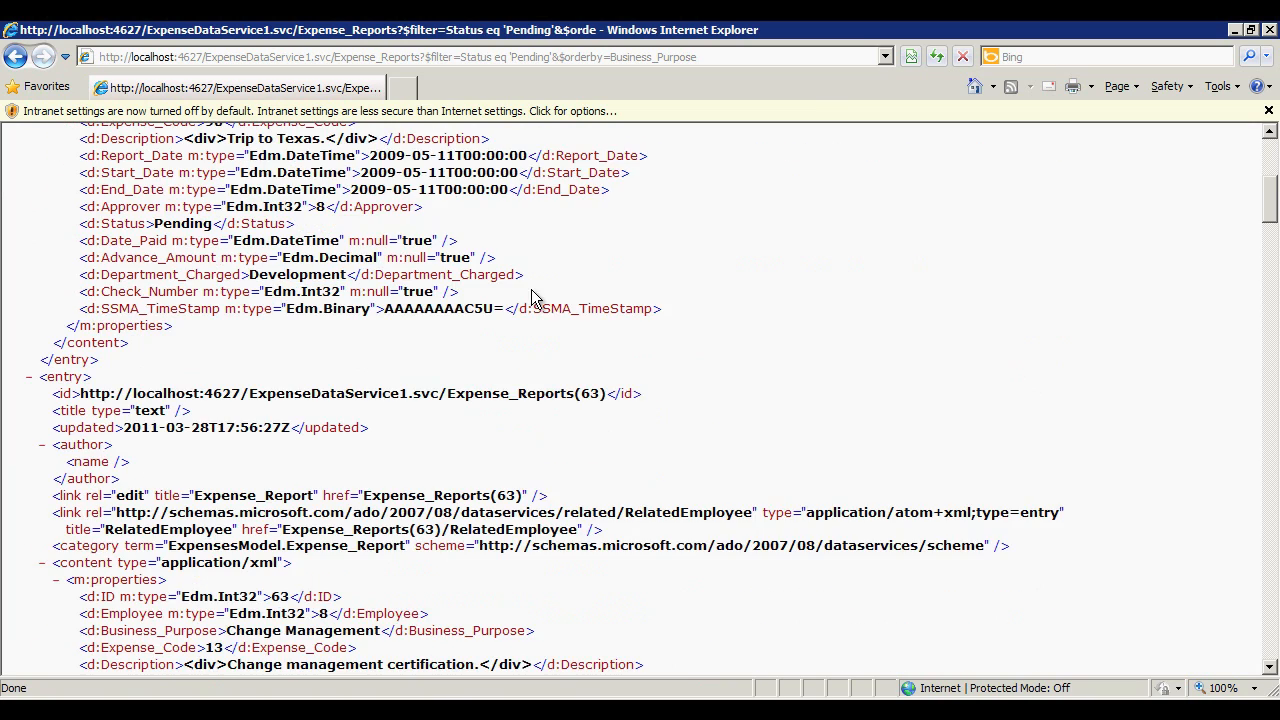
pyautogui.scroll(-3)
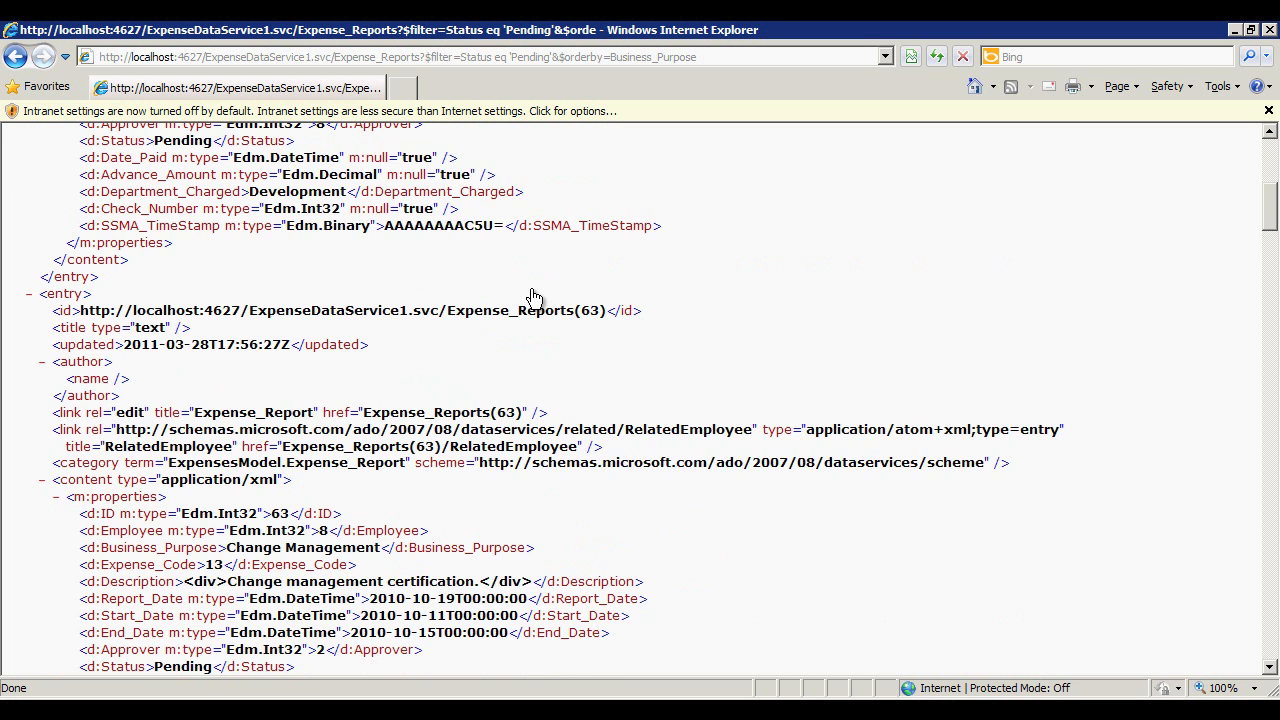
pyautogui.scroll(-3)
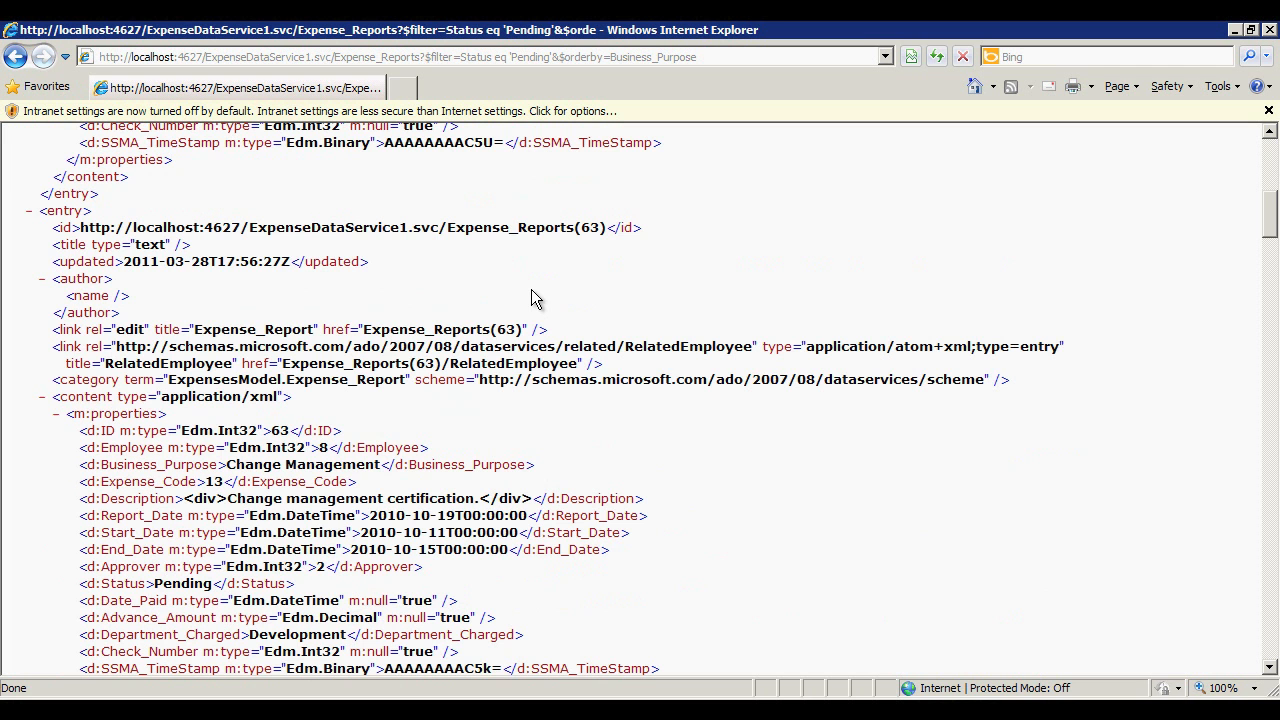
pyautogui.scroll(-3)
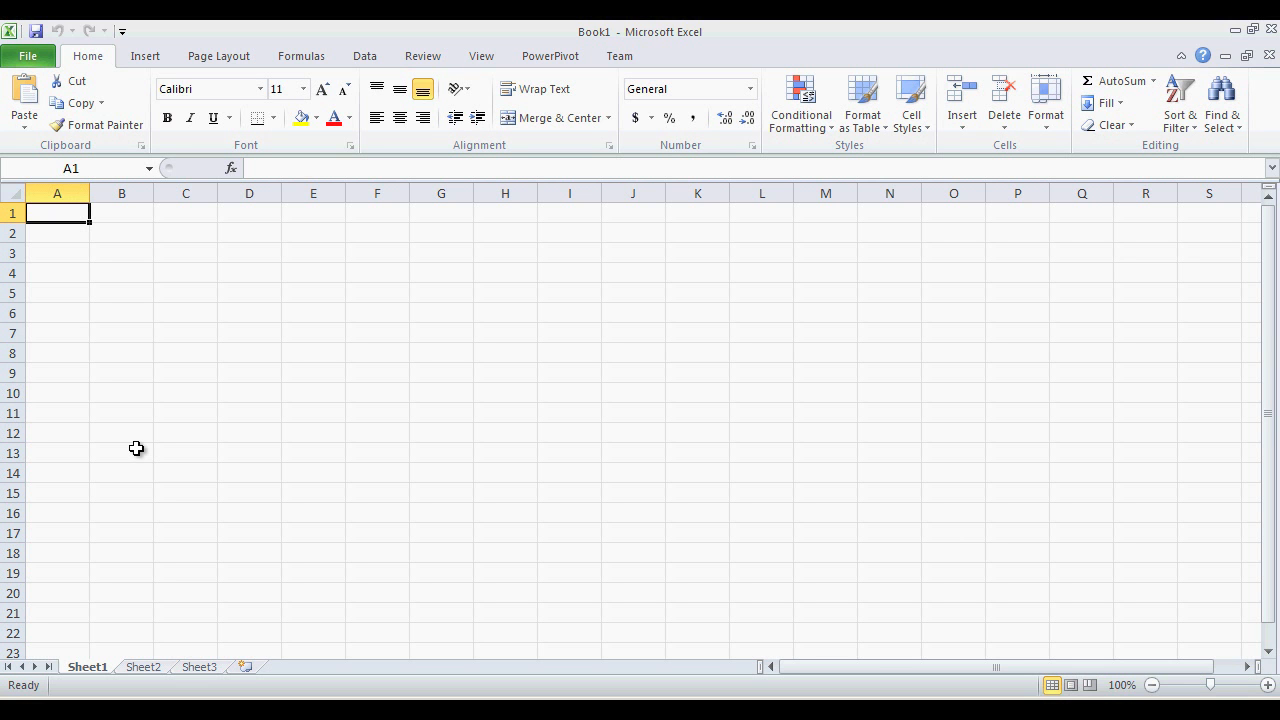
pyautogui.moveTo(549, 56)
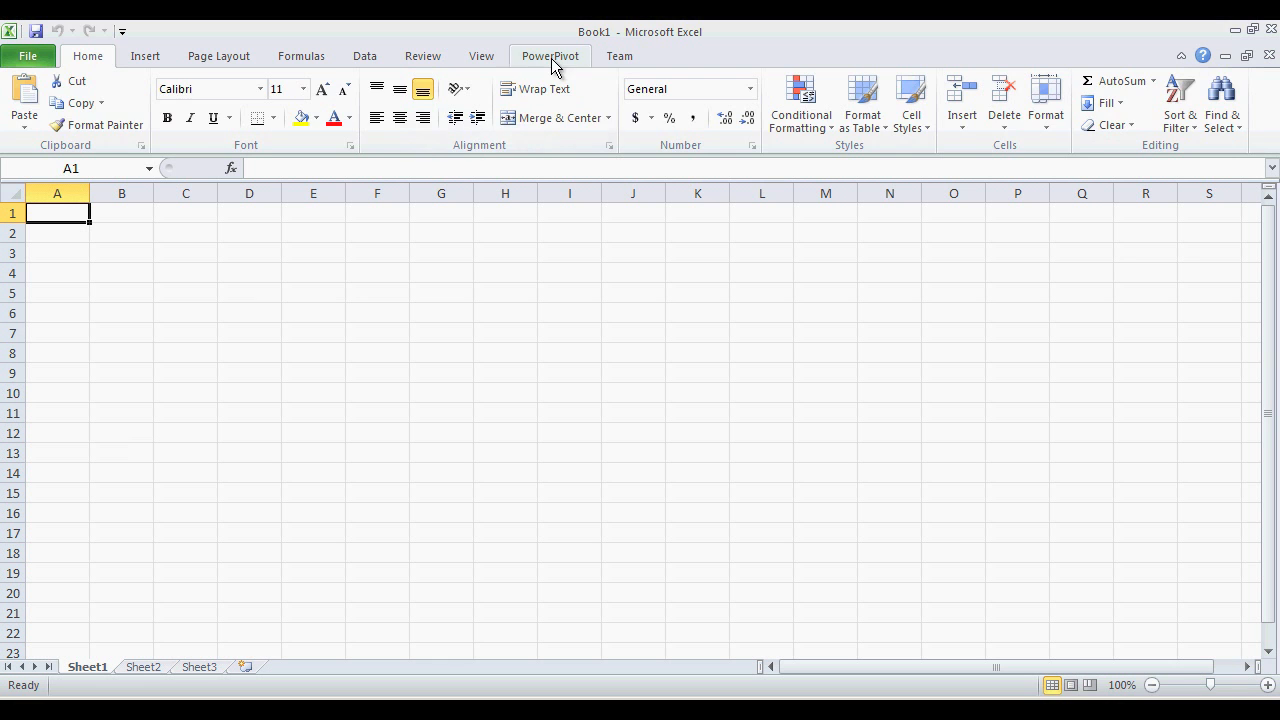
# - Launch the PowerPivot Window from the PowerPivot ribbon tab
pyautogui.click(550, 56)
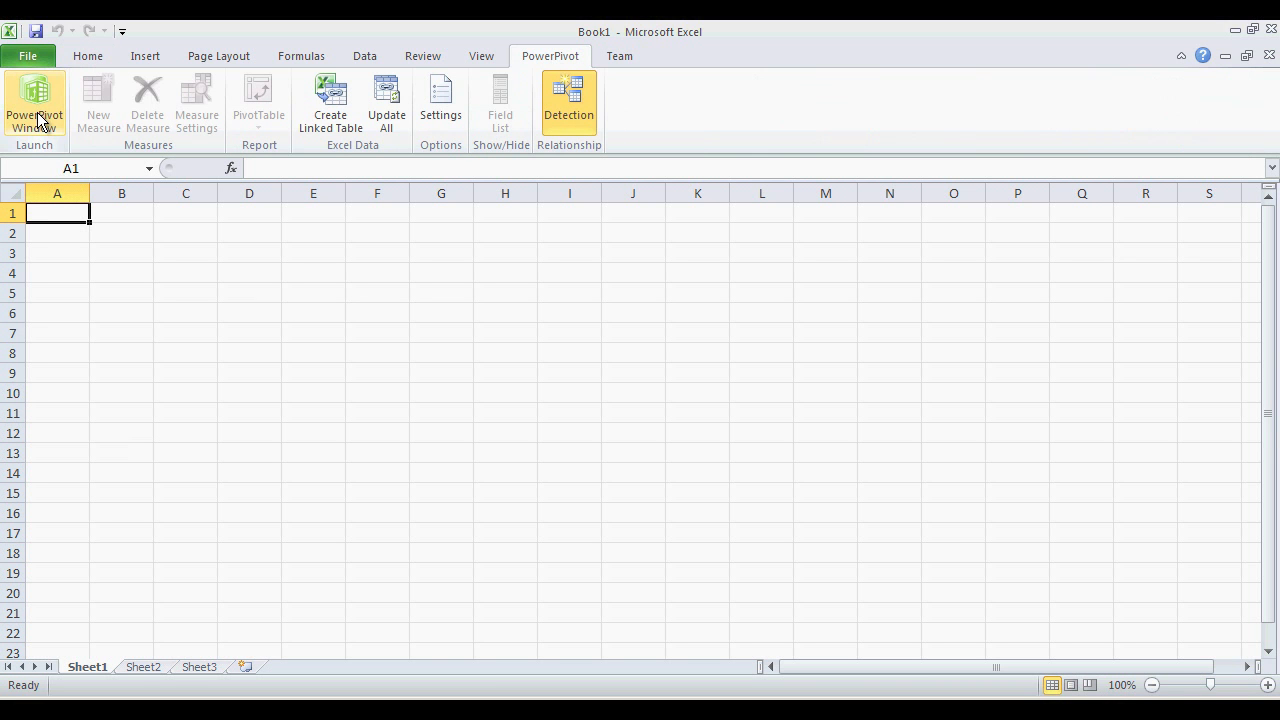
pyautogui.click(34, 100)
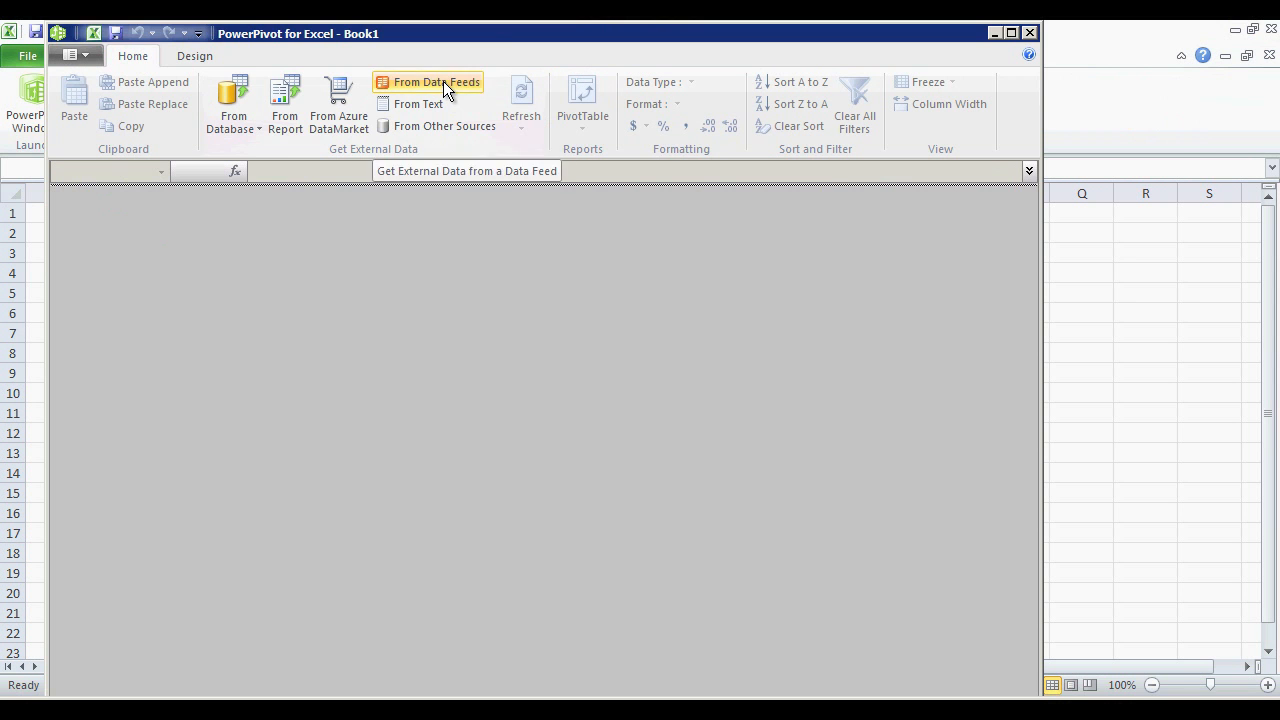
# - Import the pasted Expense_Reports feed URL via From Data Feeds, bringing in 60 rows
pyautogui.click(436, 82)
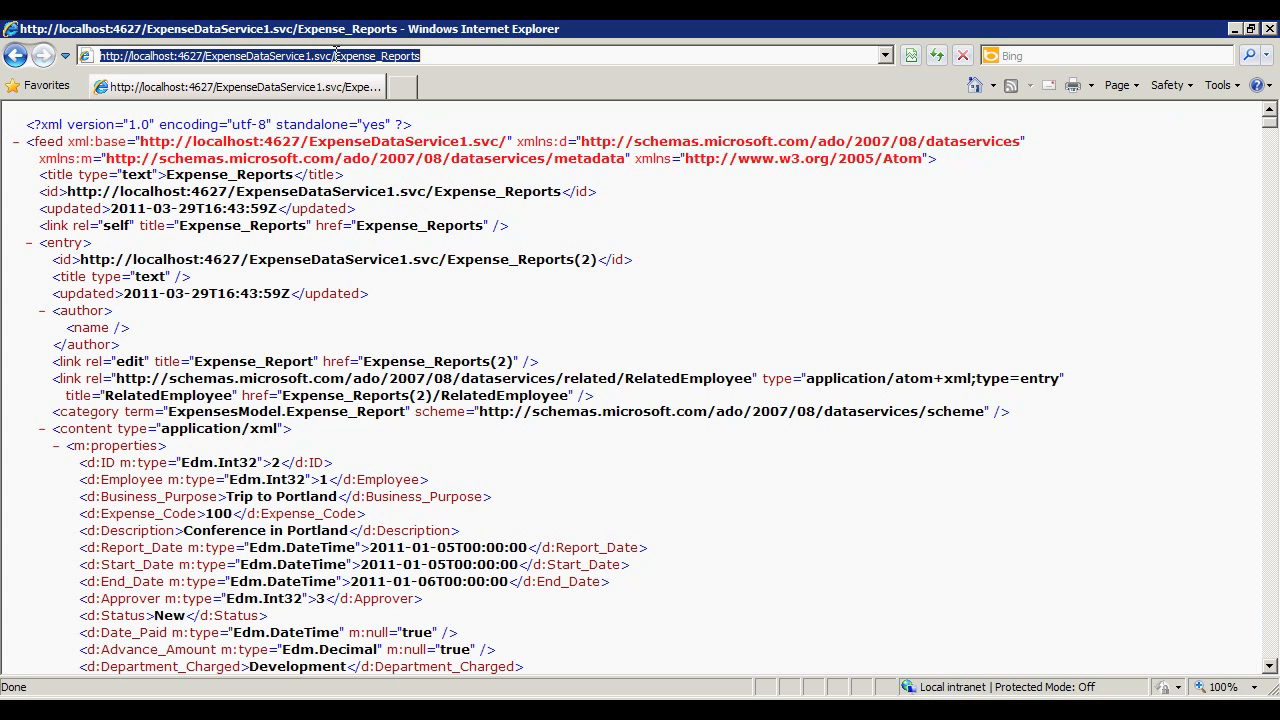
pyautogui.rightClick(555, 255)
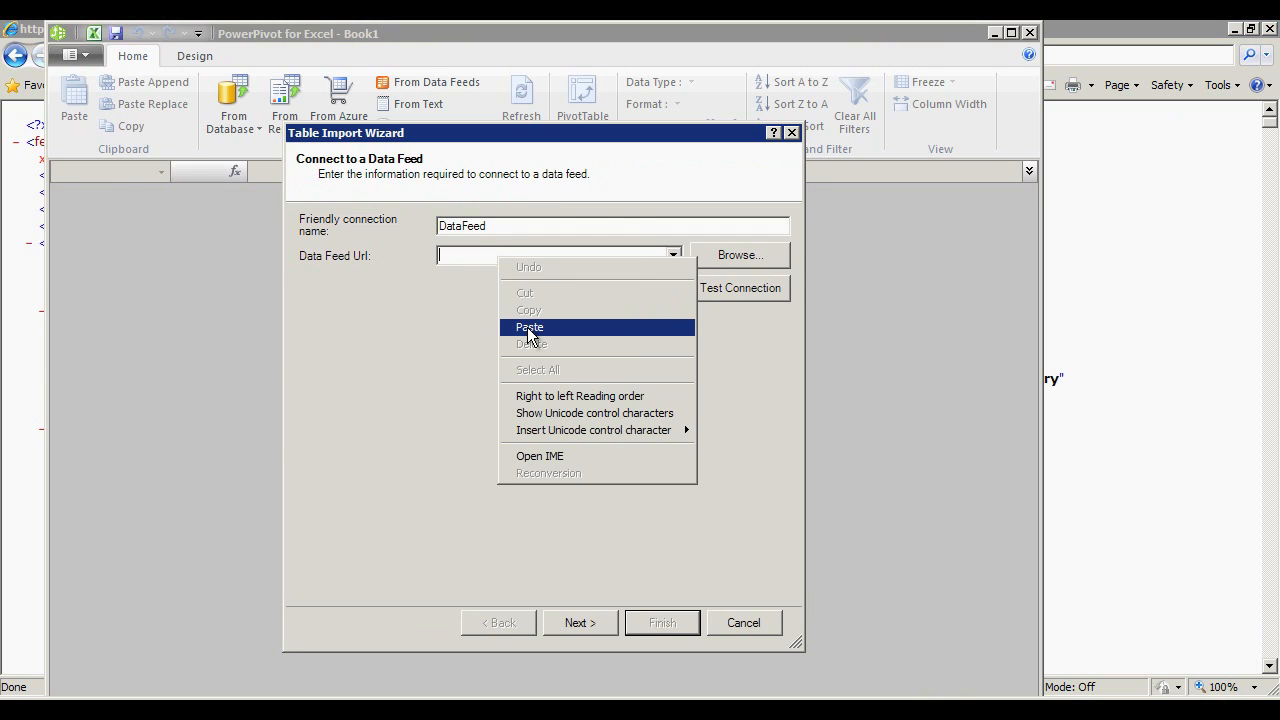
pyautogui.click(529, 327)
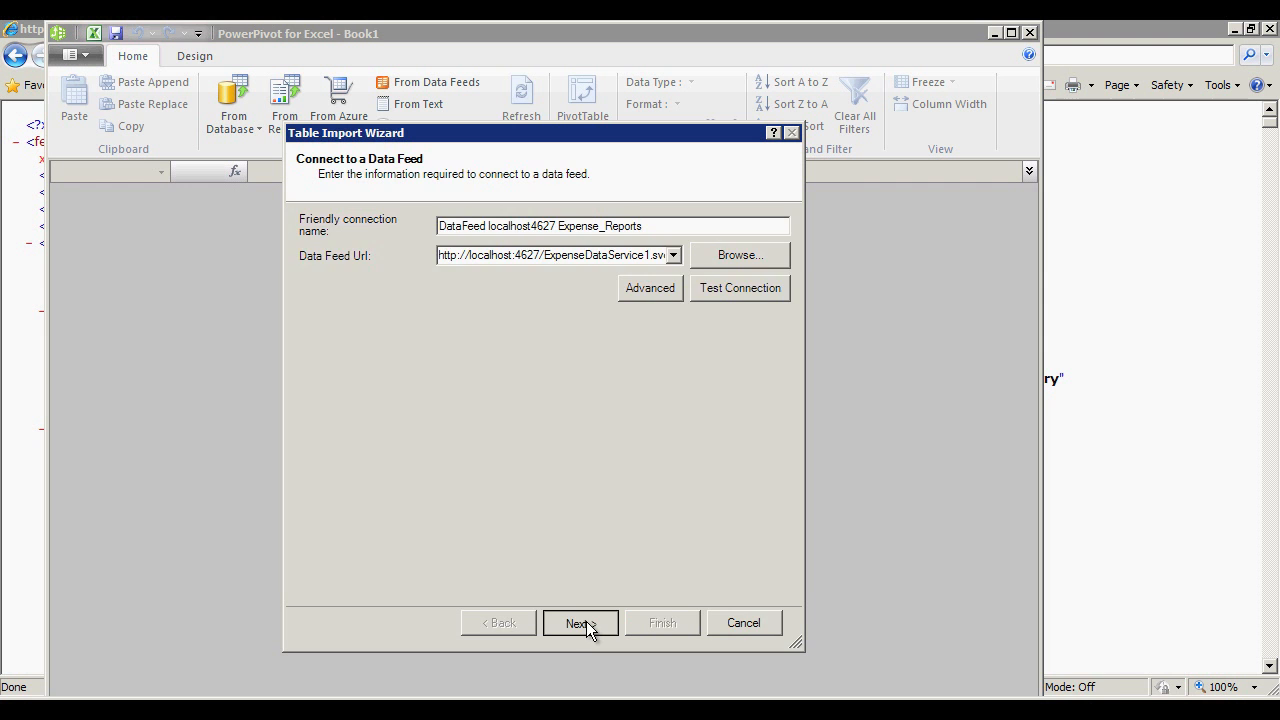
pyautogui.click(580, 623)
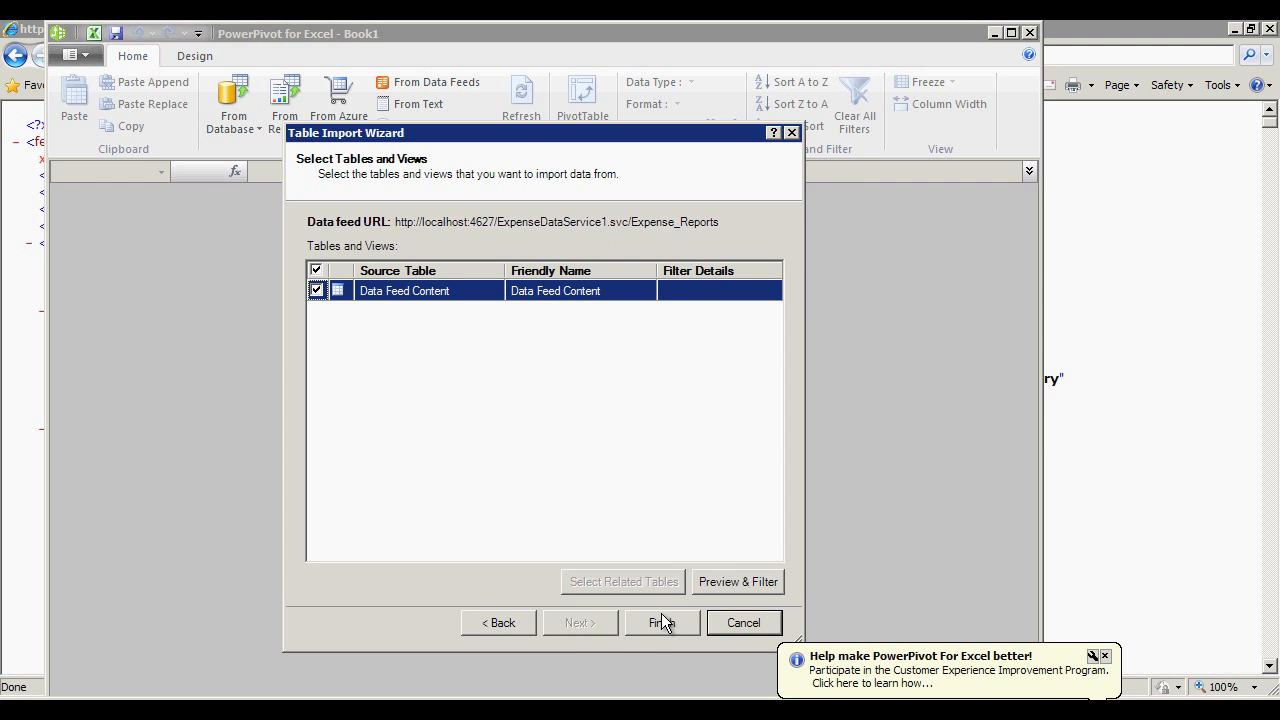
pyautogui.click(661, 622)
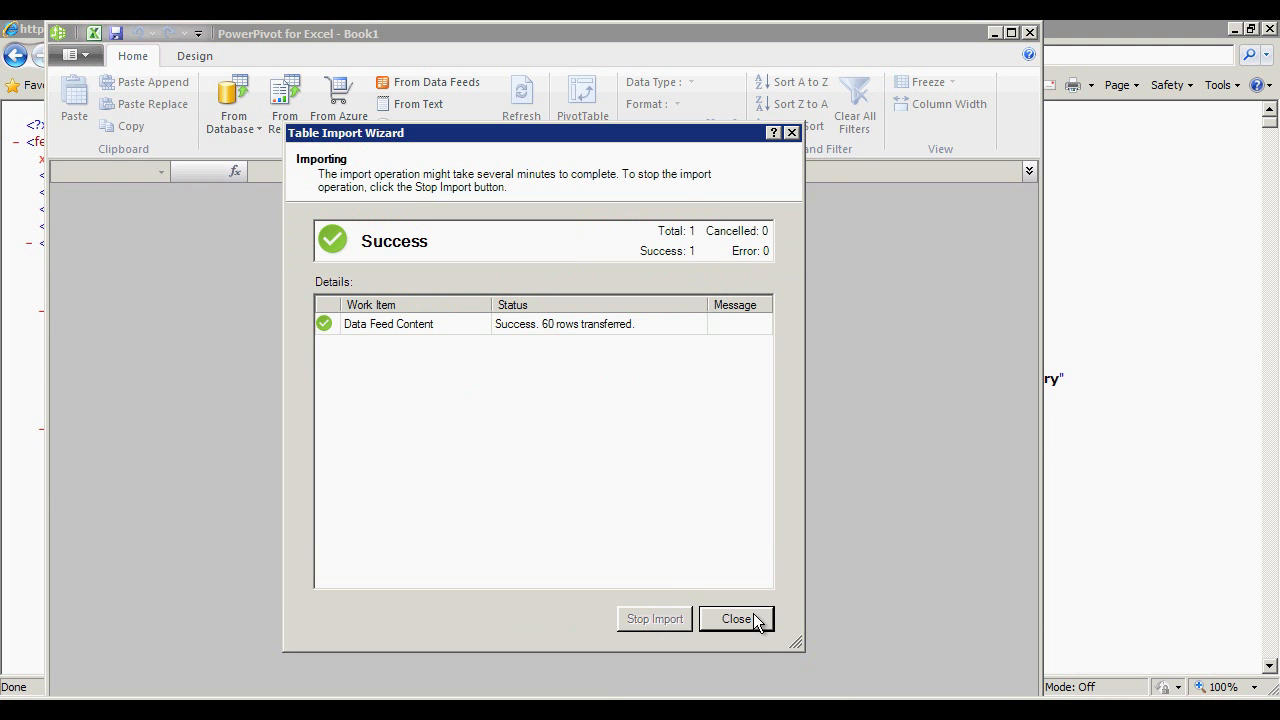
pyautogui.click(737, 618)
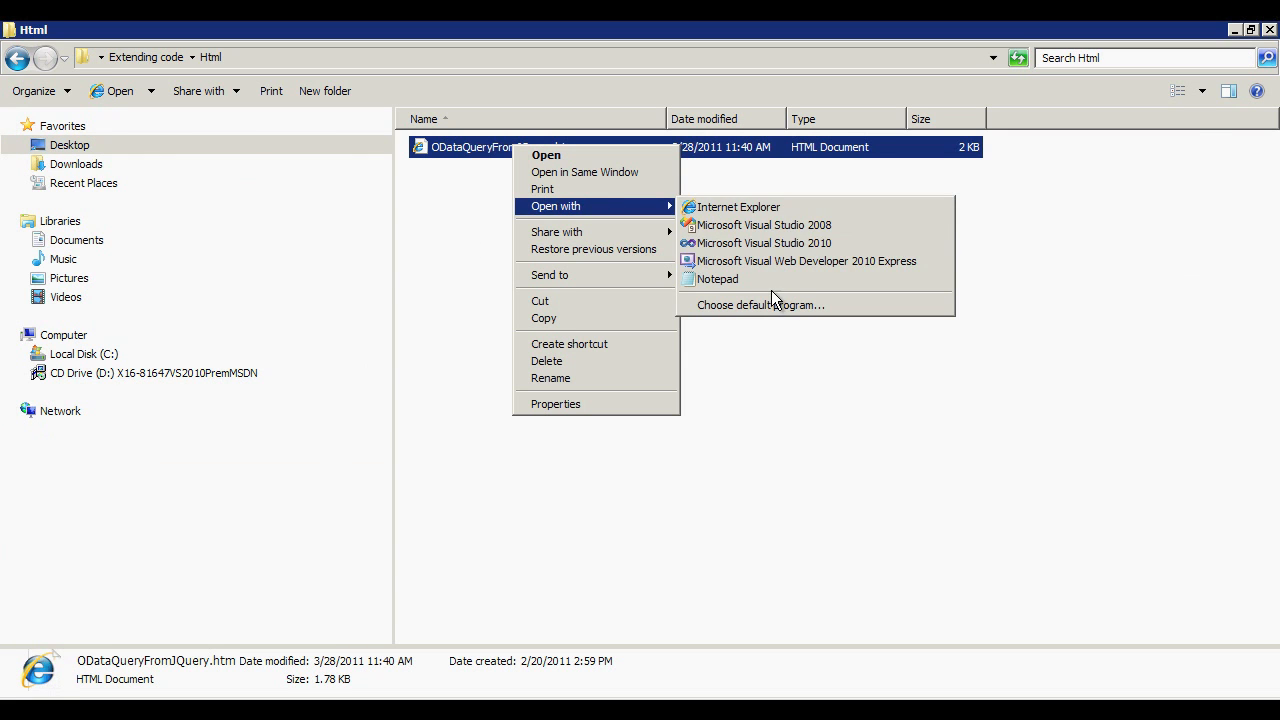
# - Open the jQuery page in maximized Notepad, highlight the getJSON and append lines, then close it
pyautogui.click(717, 279)
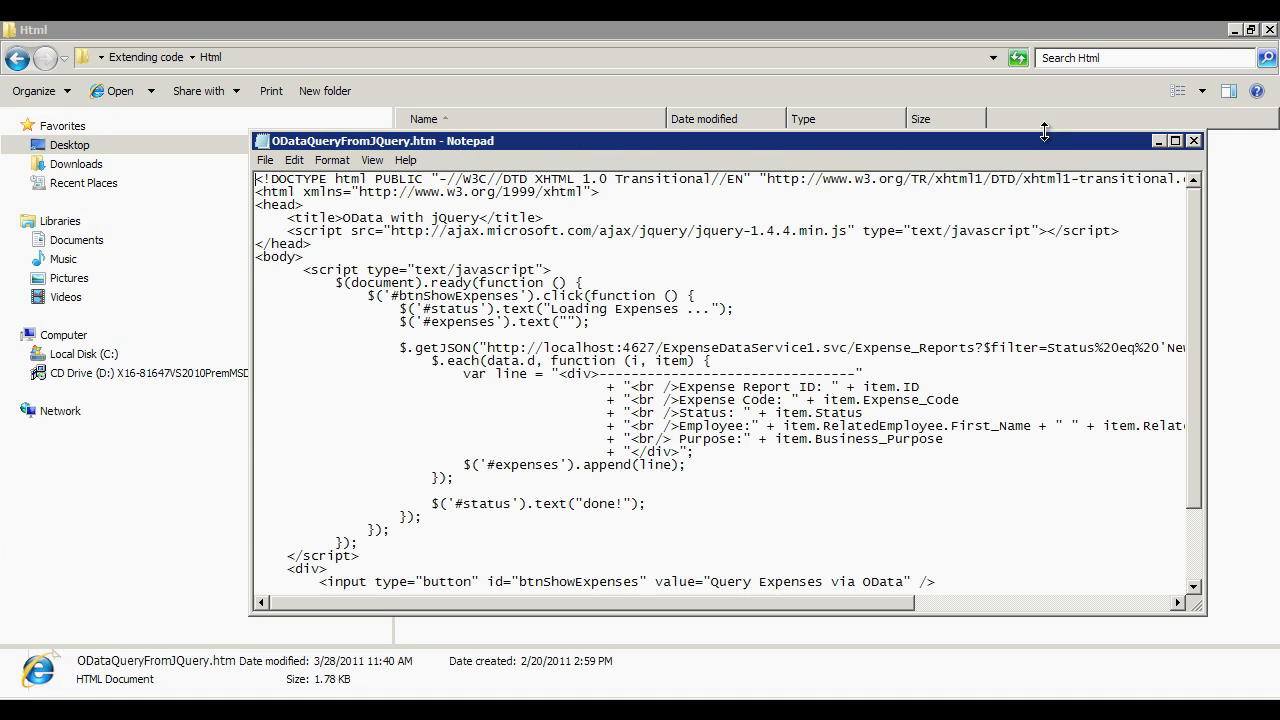
pyautogui.click(1174, 140)
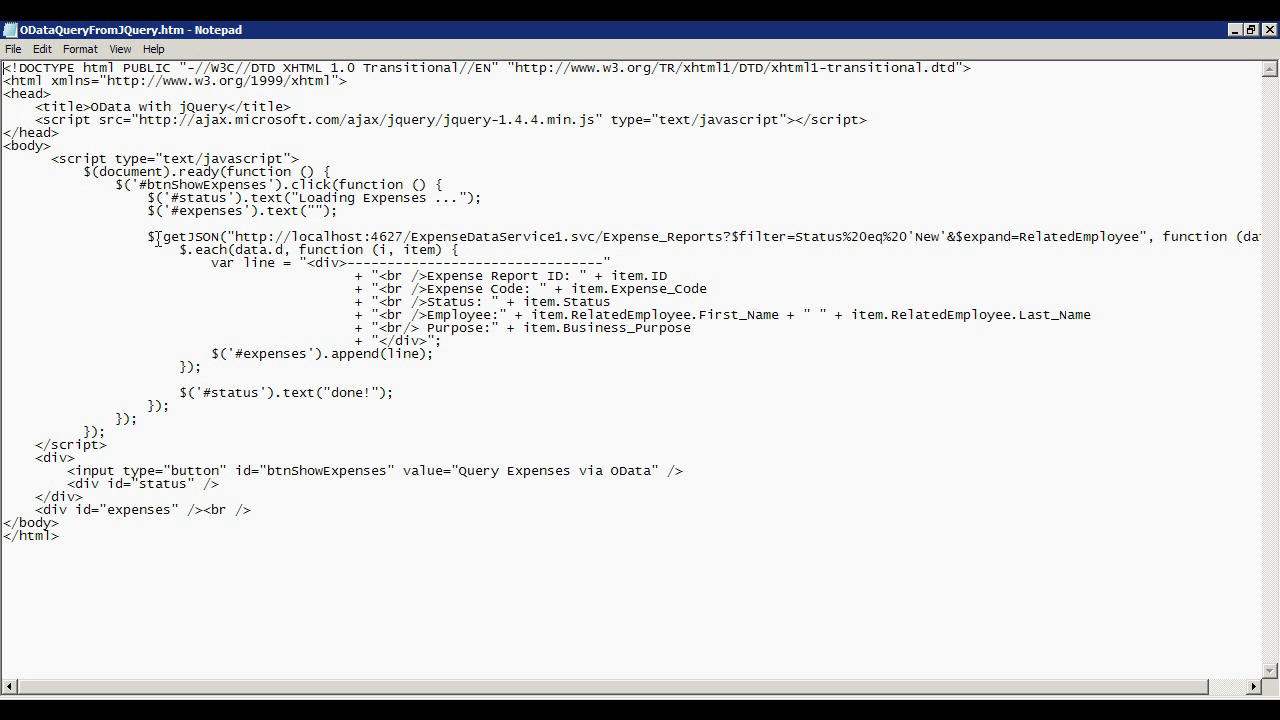
pyautogui.moveTo(130, 185); pyautogui.dragTo(340, 211)
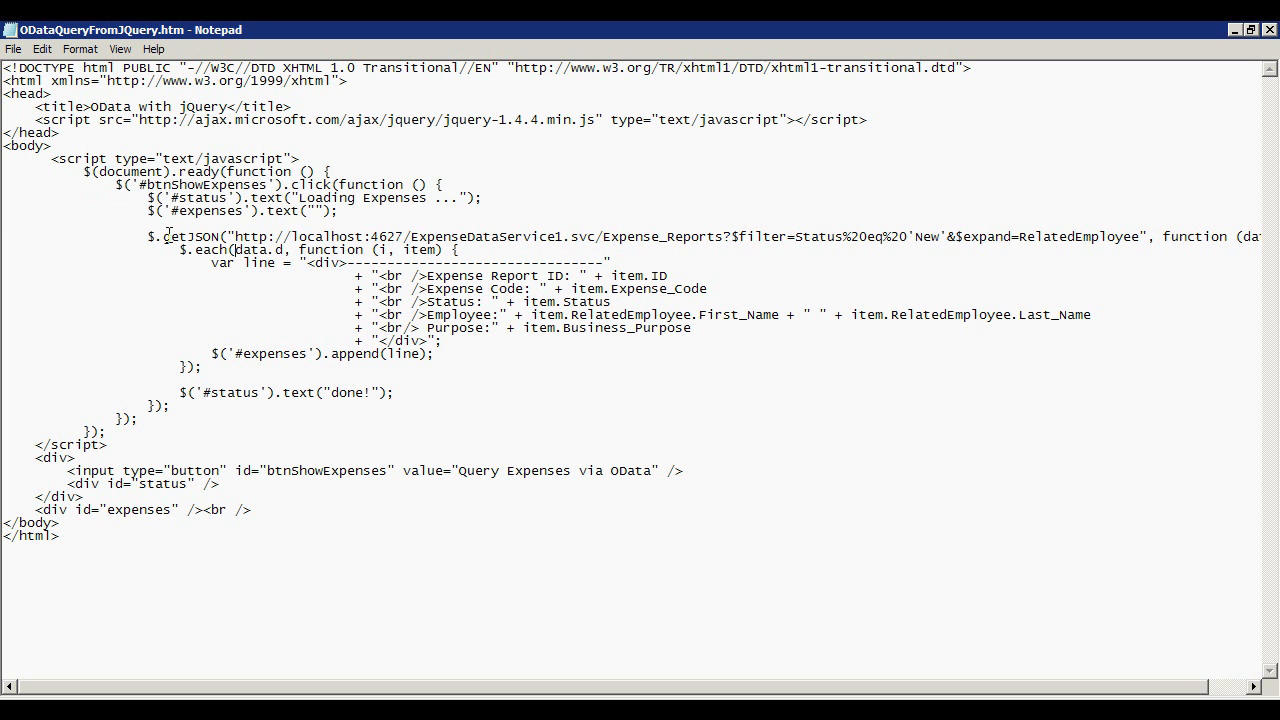
pyautogui.moveTo(146, 236); pyautogui.dragTo(457, 249)
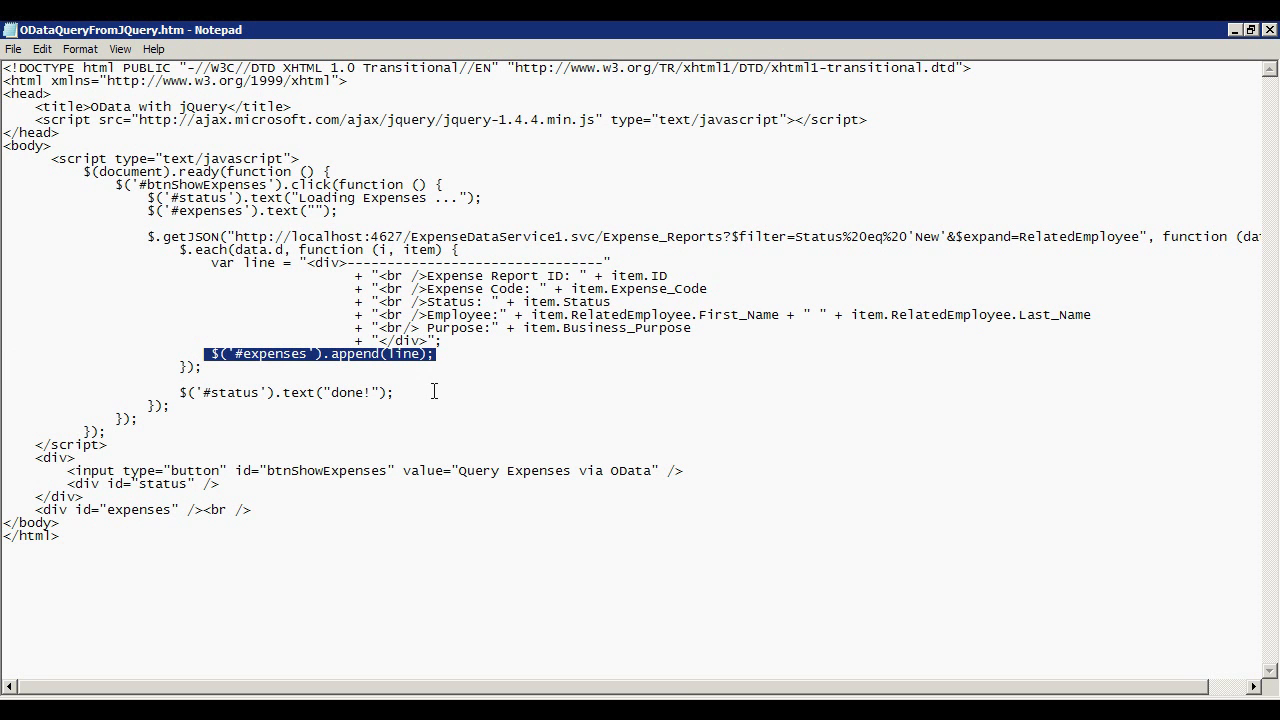
pyautogui.doubleClick(927, 237)
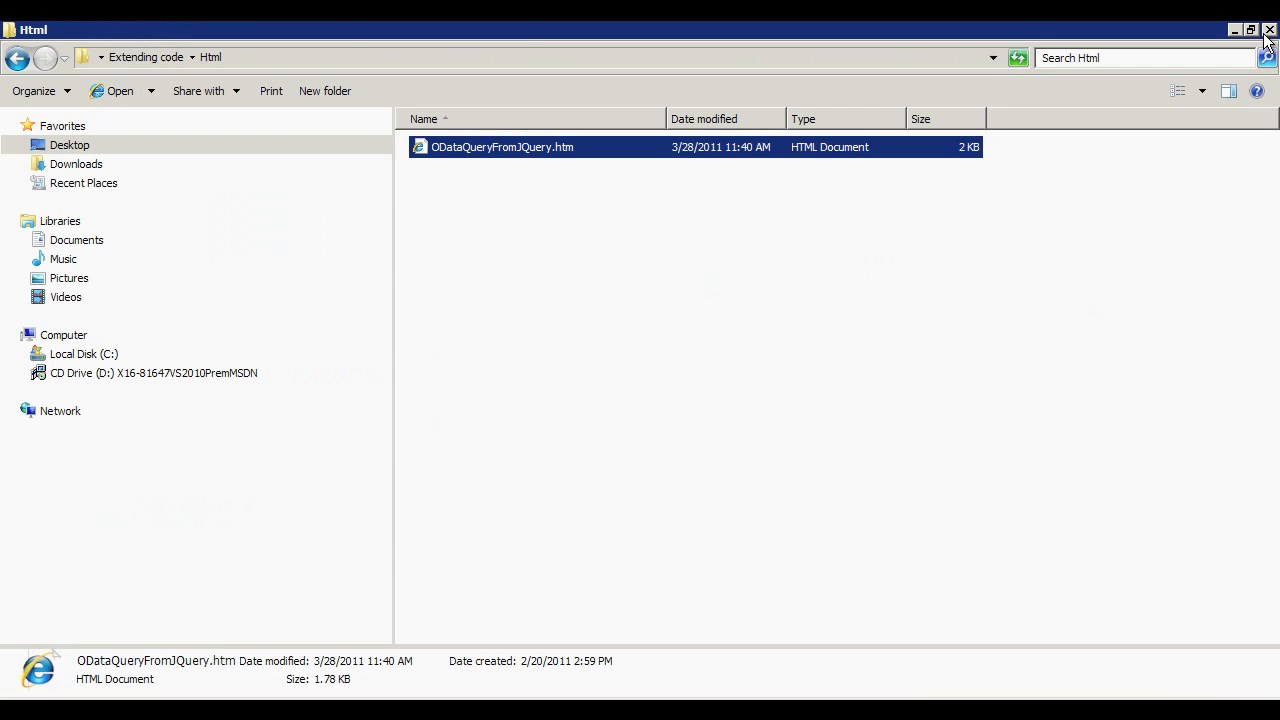
pyautogui.doubleClick(502, 147)
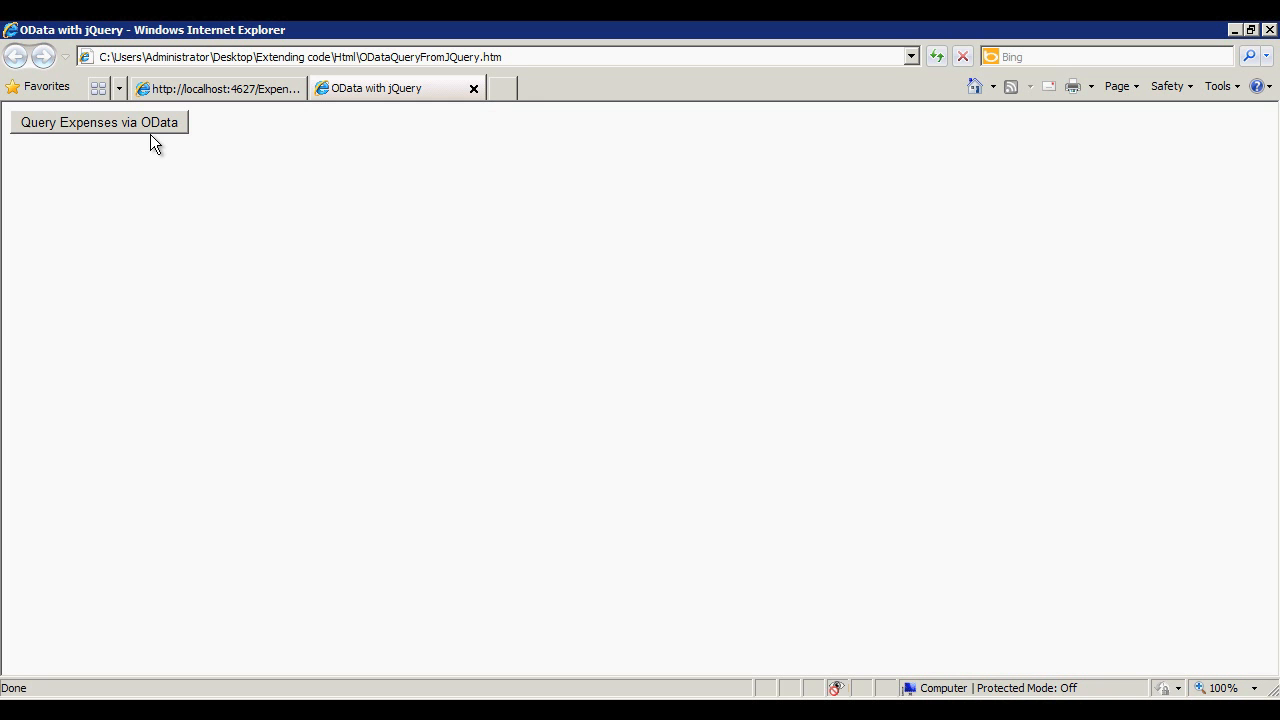
pyautogui.click(99, 121)
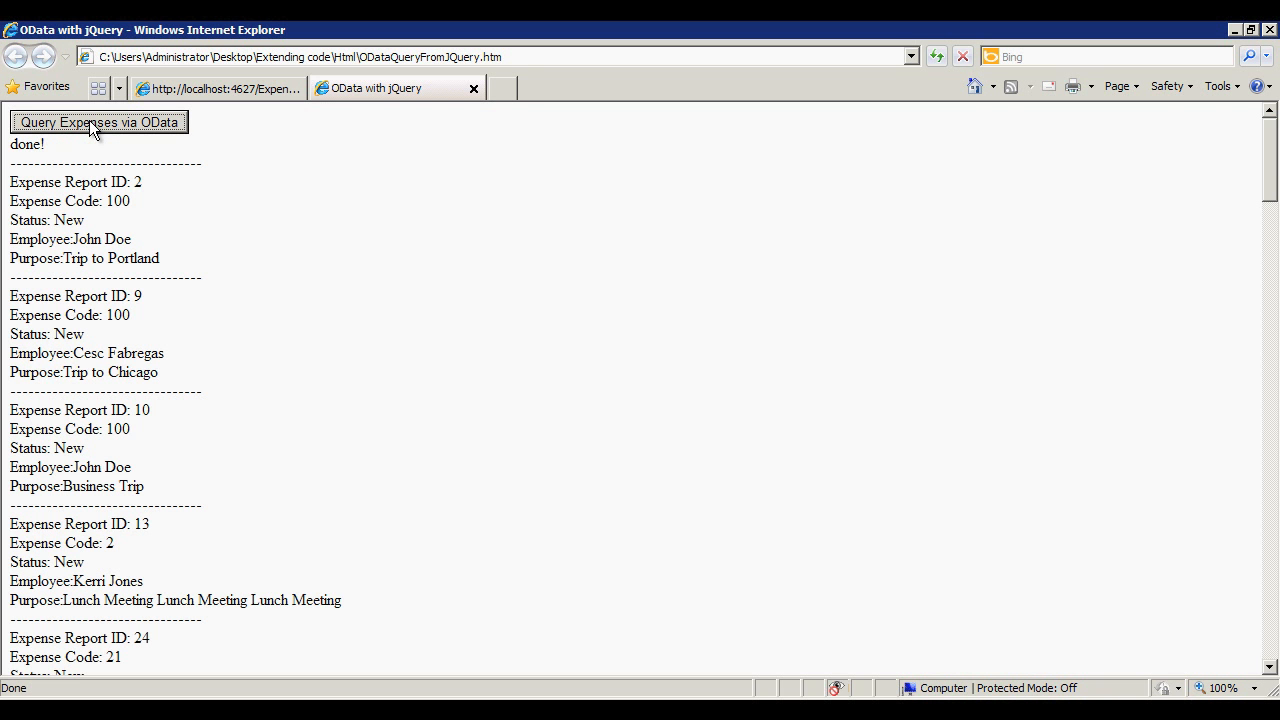
pyautogui.scroll(-3)
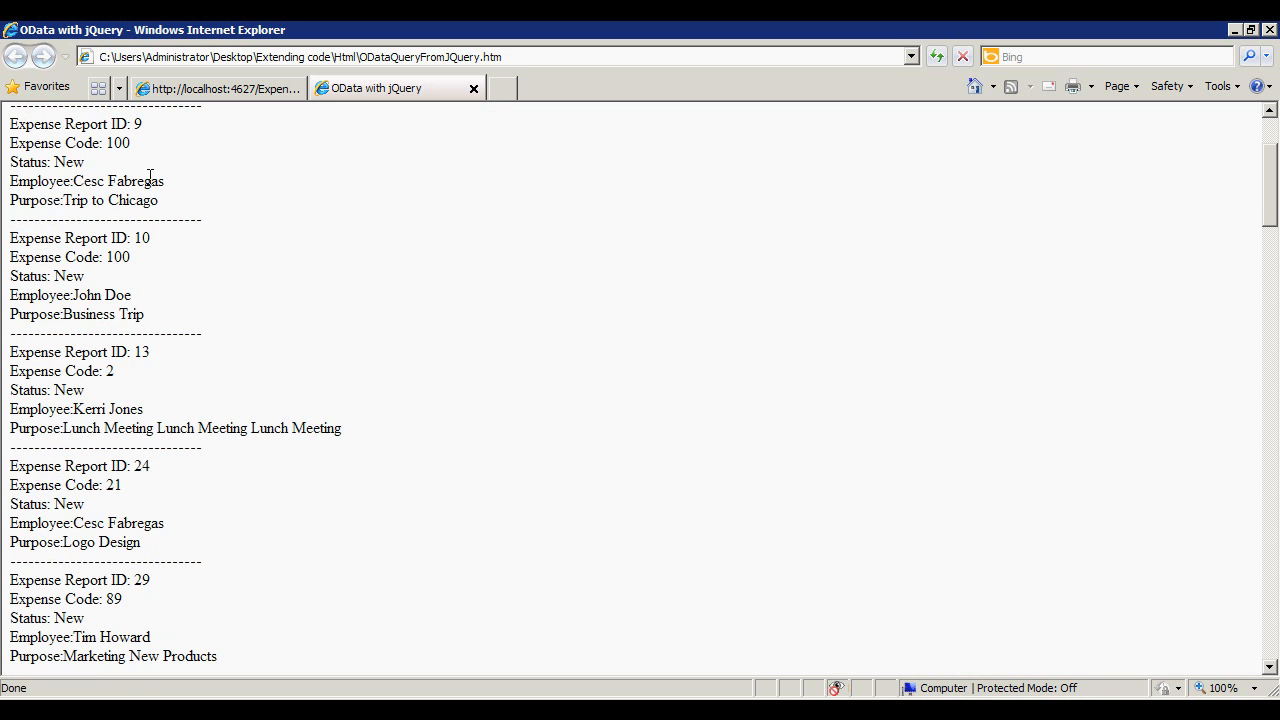
pyautogui.scroll(-3)
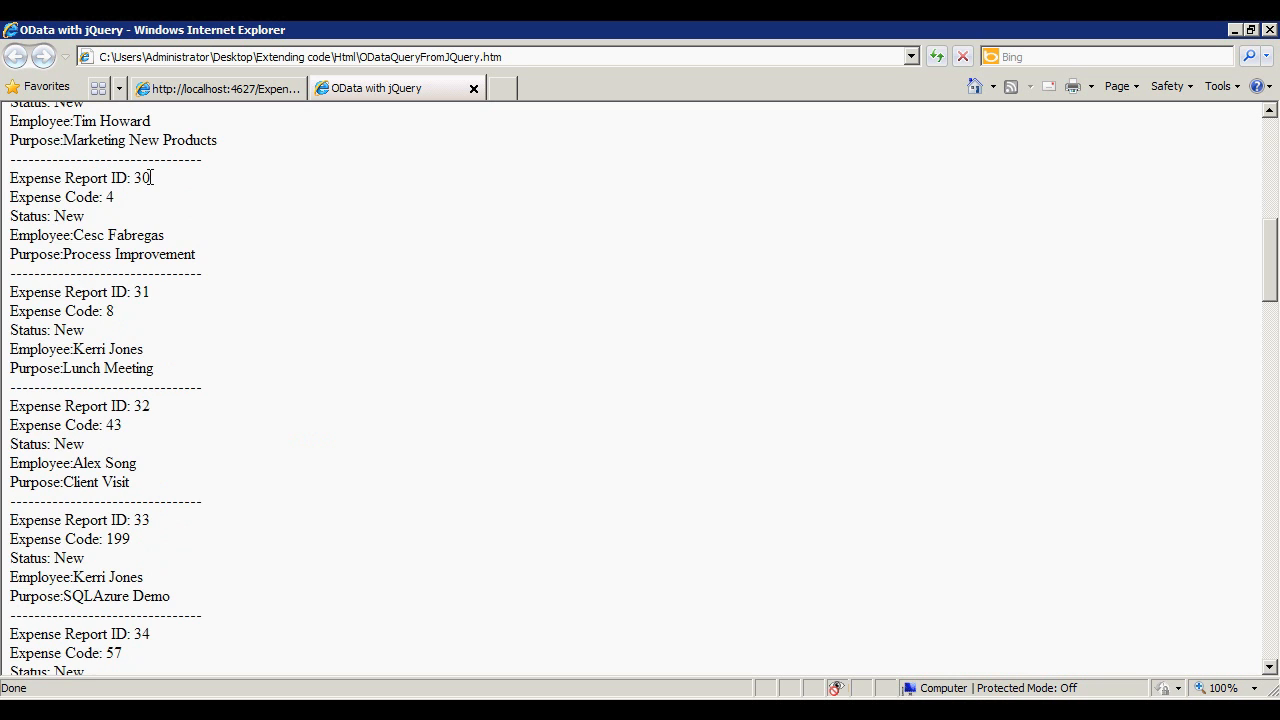
pyautogui.moveTo(360, 386)
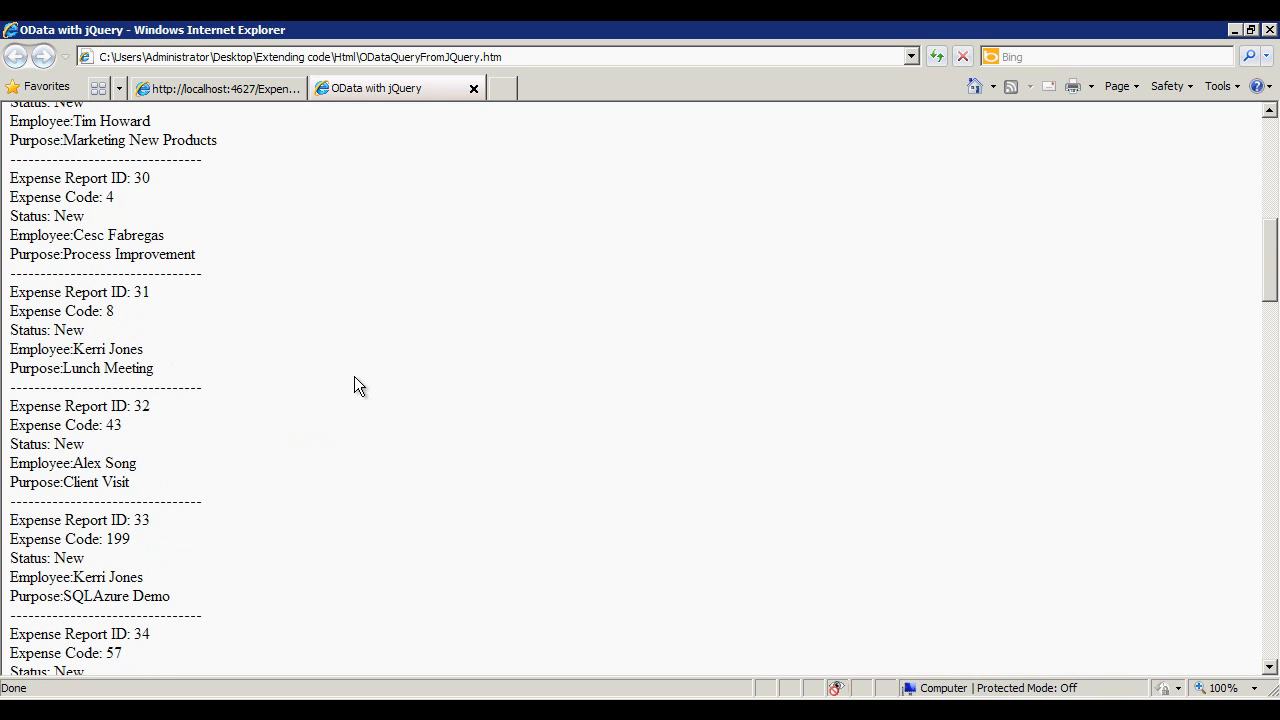
pyautogui.moveTo(400, 366)
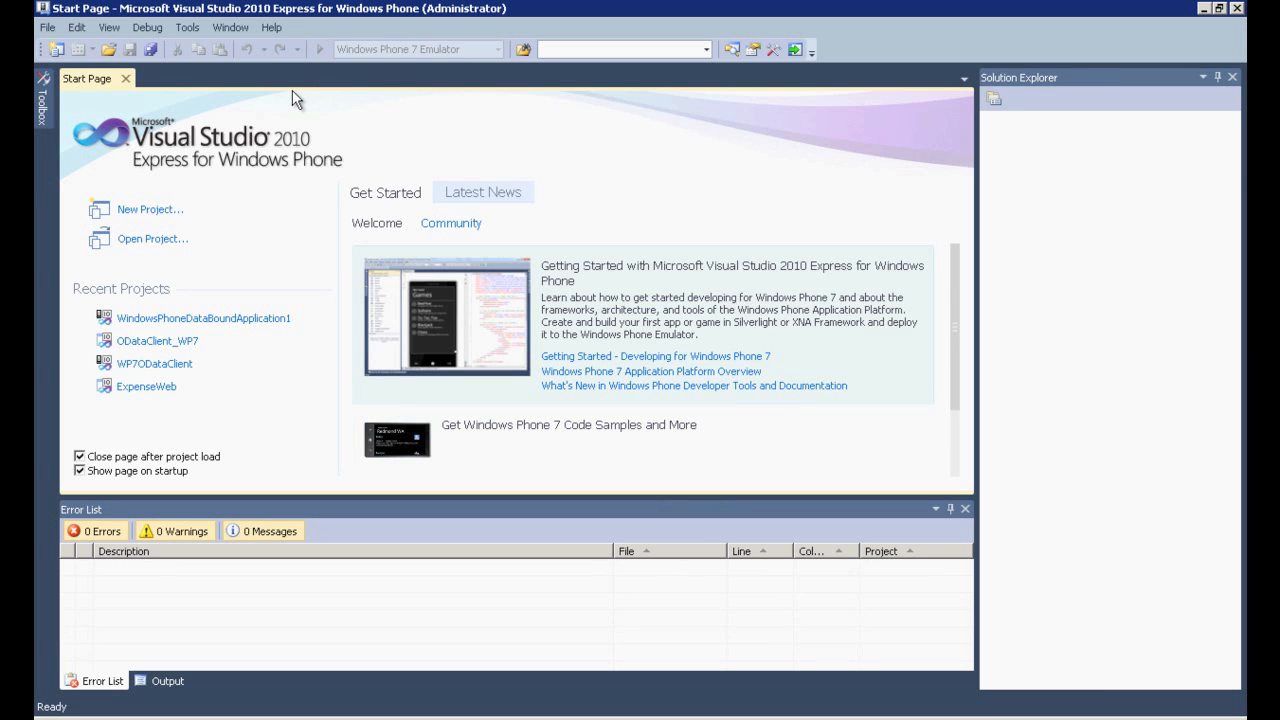
pyautogui.moveTo(268, 102)
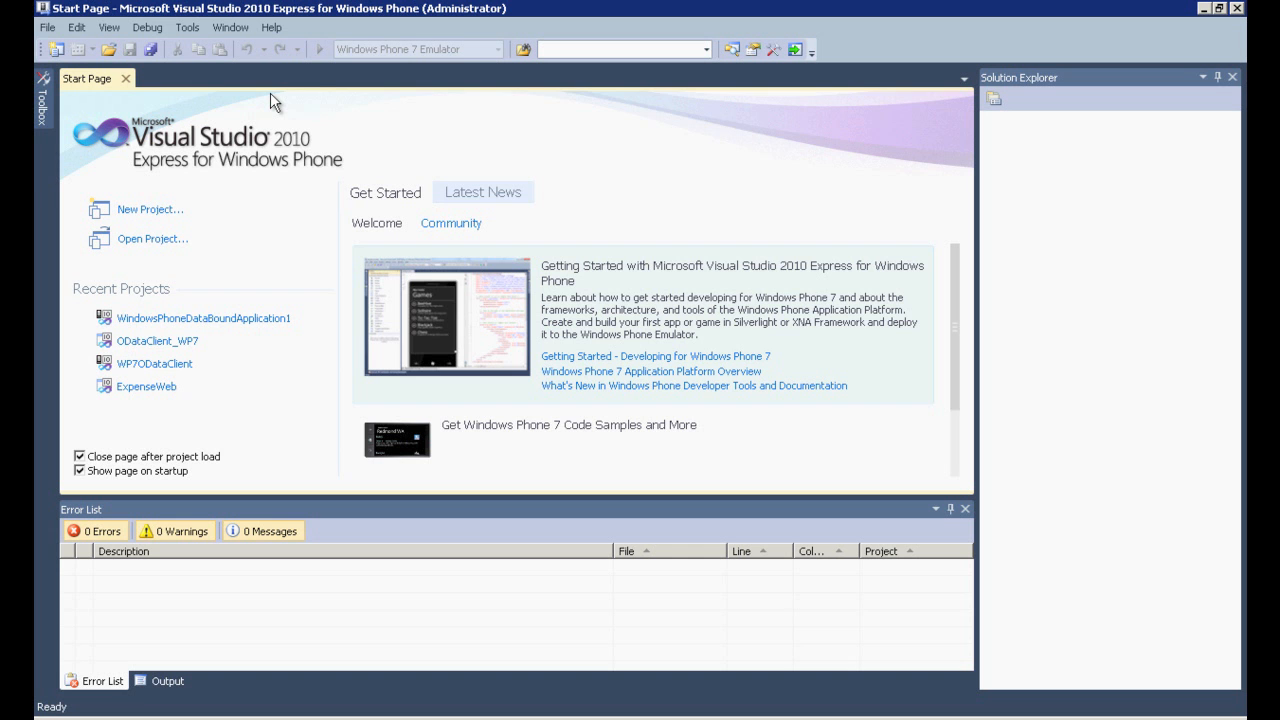
pyautogui.moveTo(52, 27)
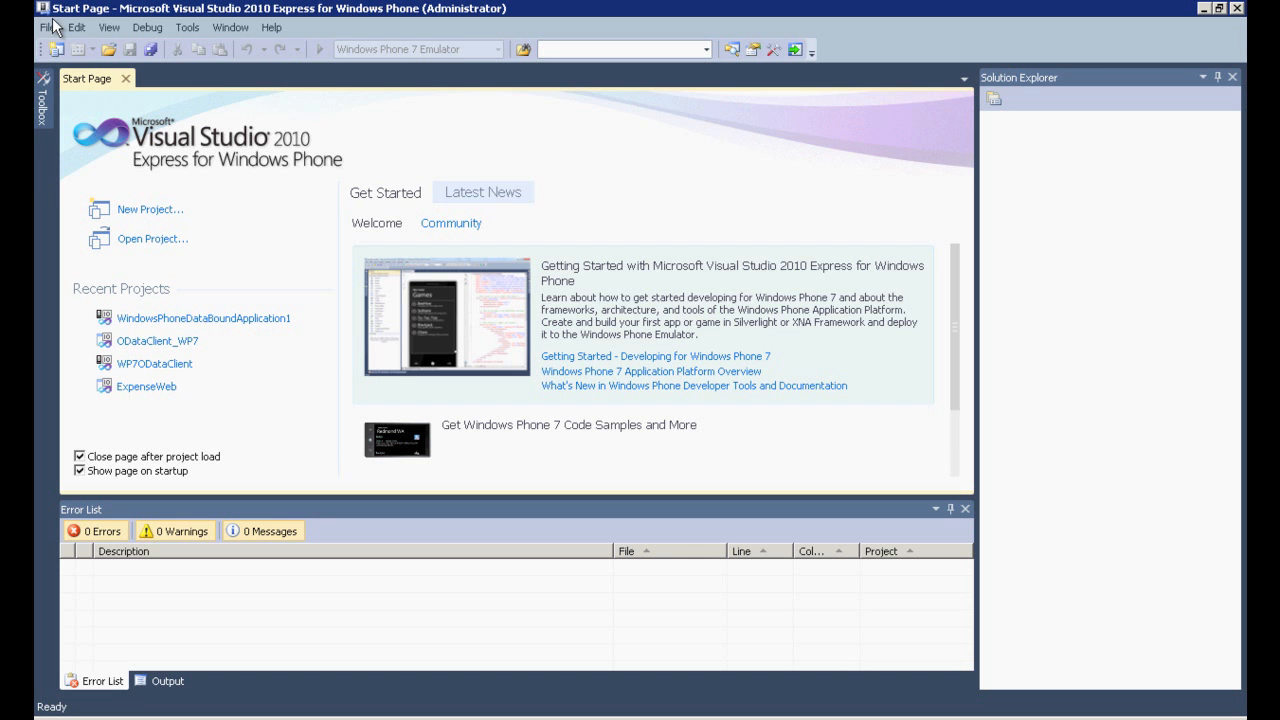
# - Create a Windows Phone Databound Application project named WP7ODataApp from File > New Project
pyautogui.click(47, 27)
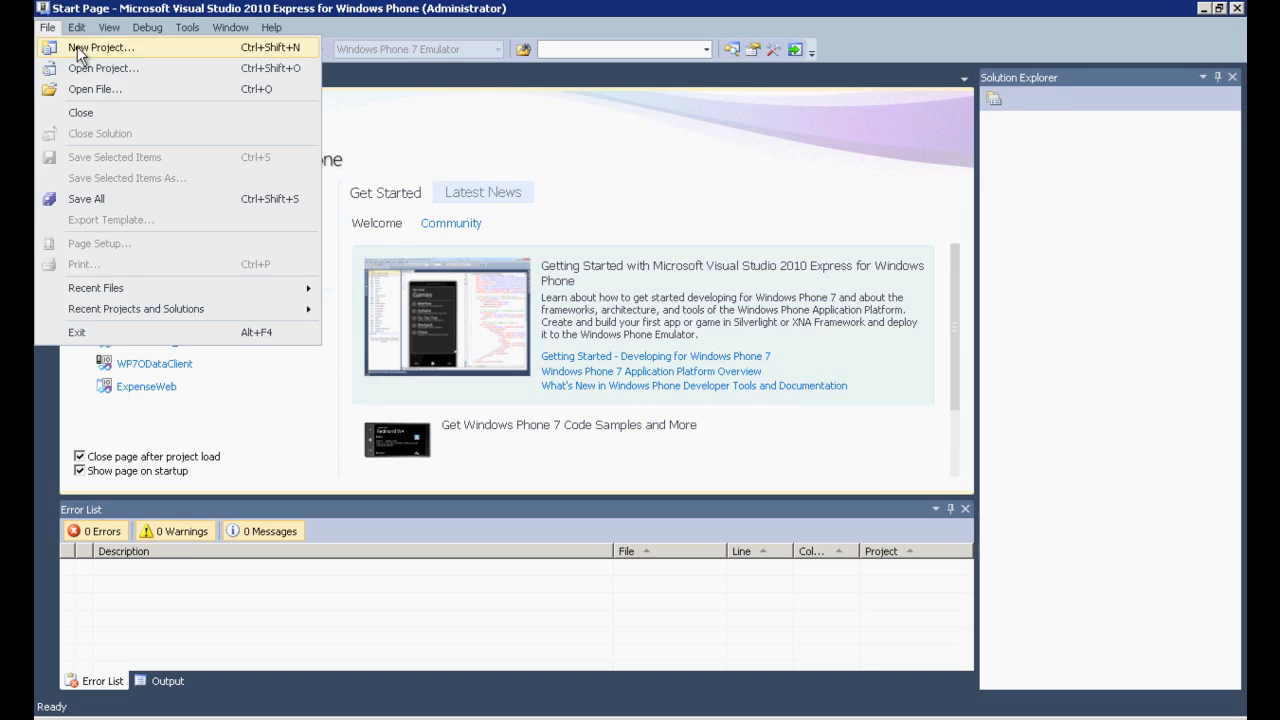
pyautogui.click(101, 47)
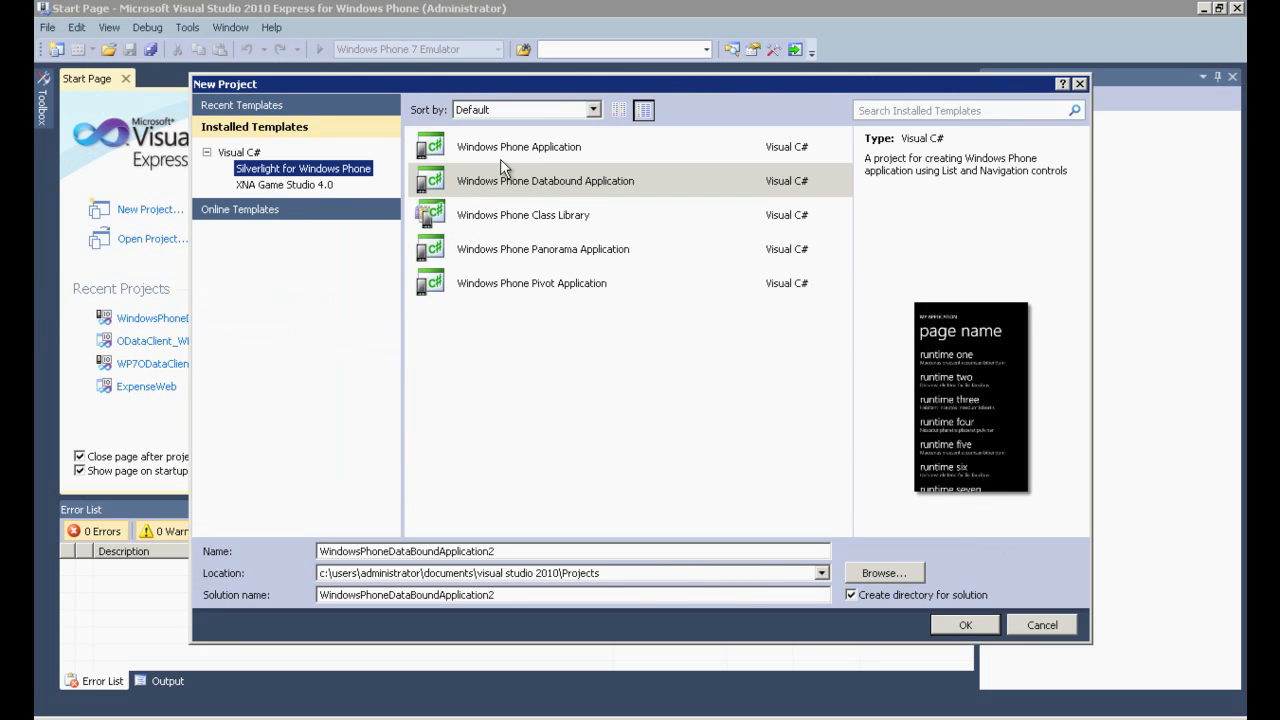
pyautogui.moveTo(552, 283)
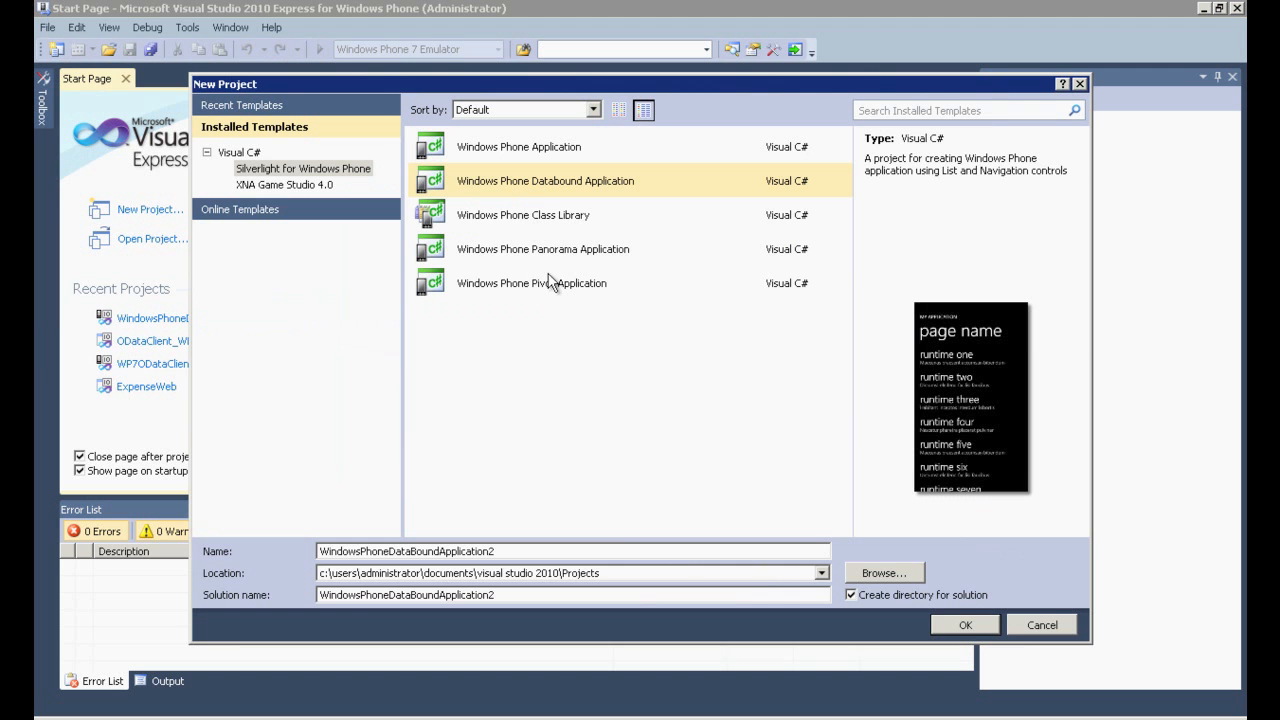
pyautogui.moveTo(532, 305)
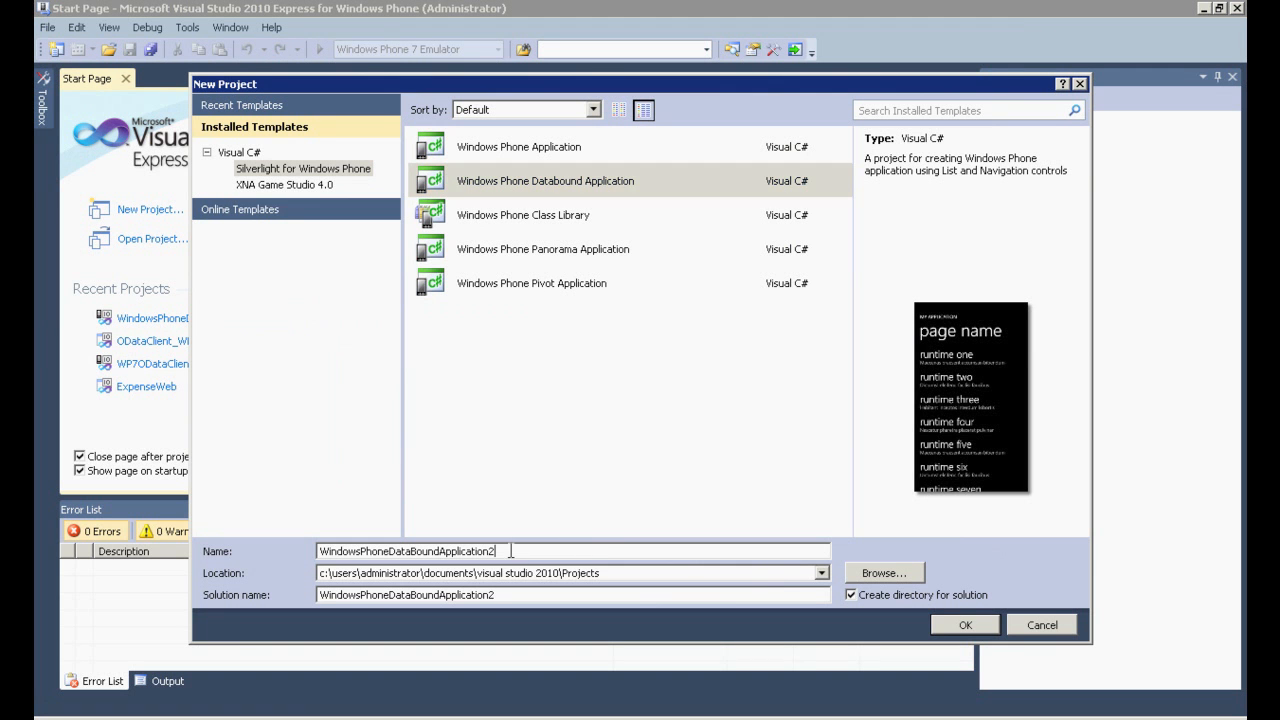
pyautogui.click(964, 625)
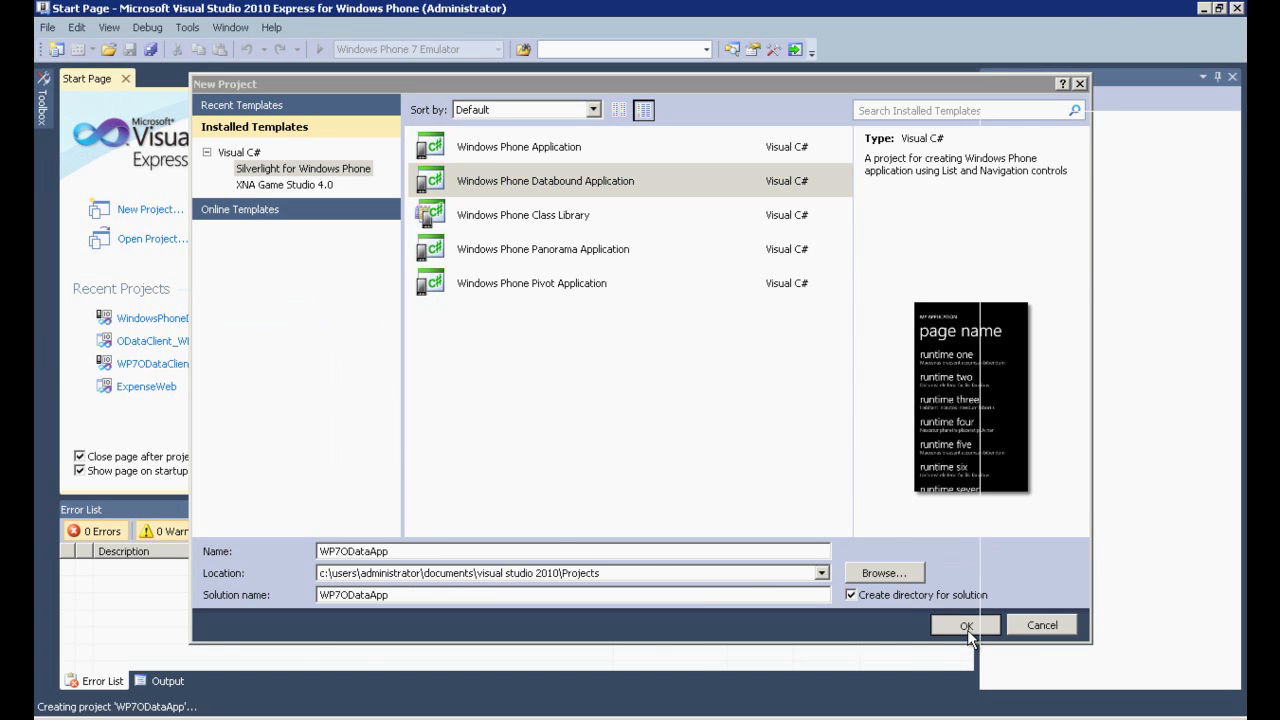
pyautogui.click(965, 625)
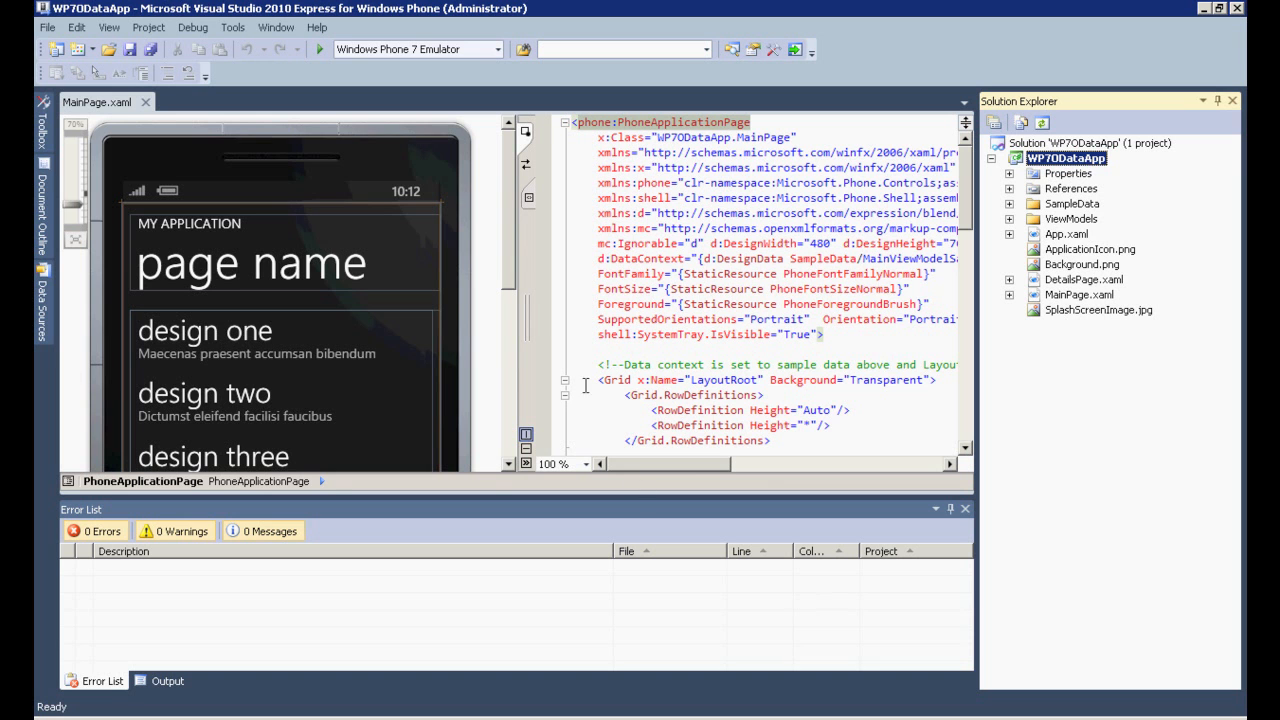
pyautogui.moveTo(545, 290)
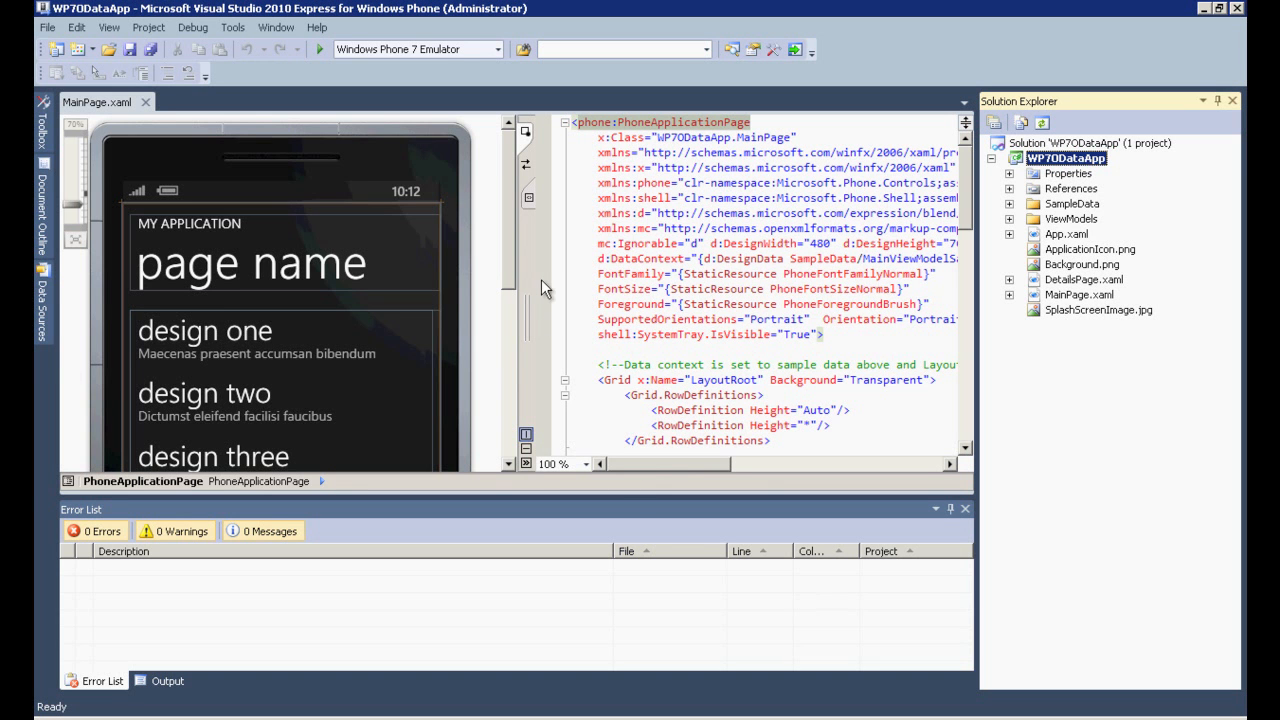
pyautogui.moveTo(585, 277)
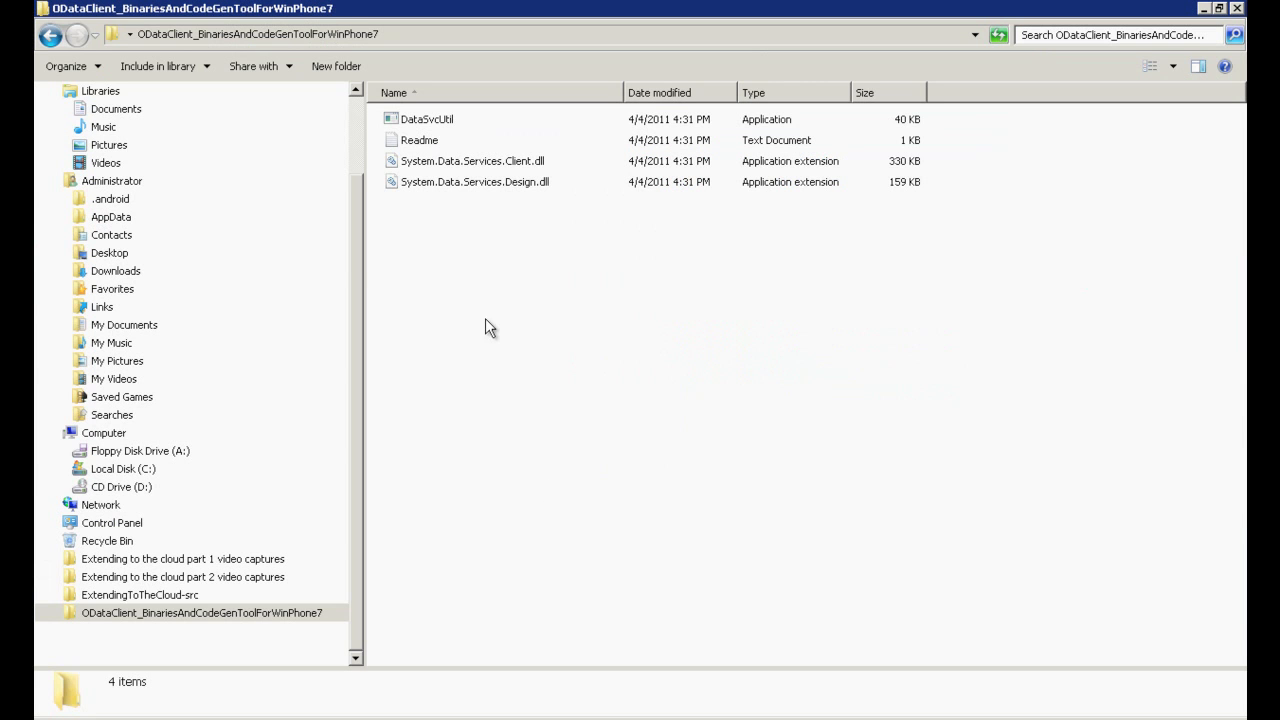
# - Run DataSvcUtil with /version:2.0 and /DataServiceCollection to produce ExpensesDataService.cs, then close the prompt
pyautogui.click(427, 119)
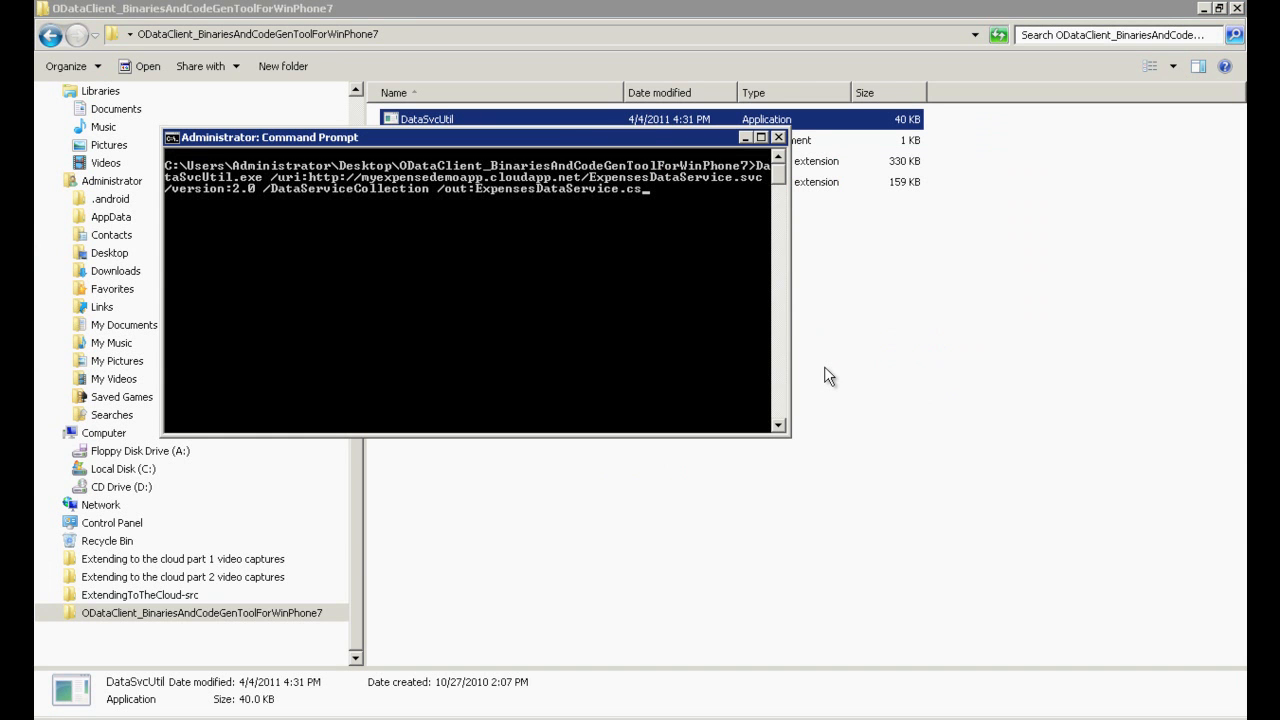
pyautogui.press('Return')
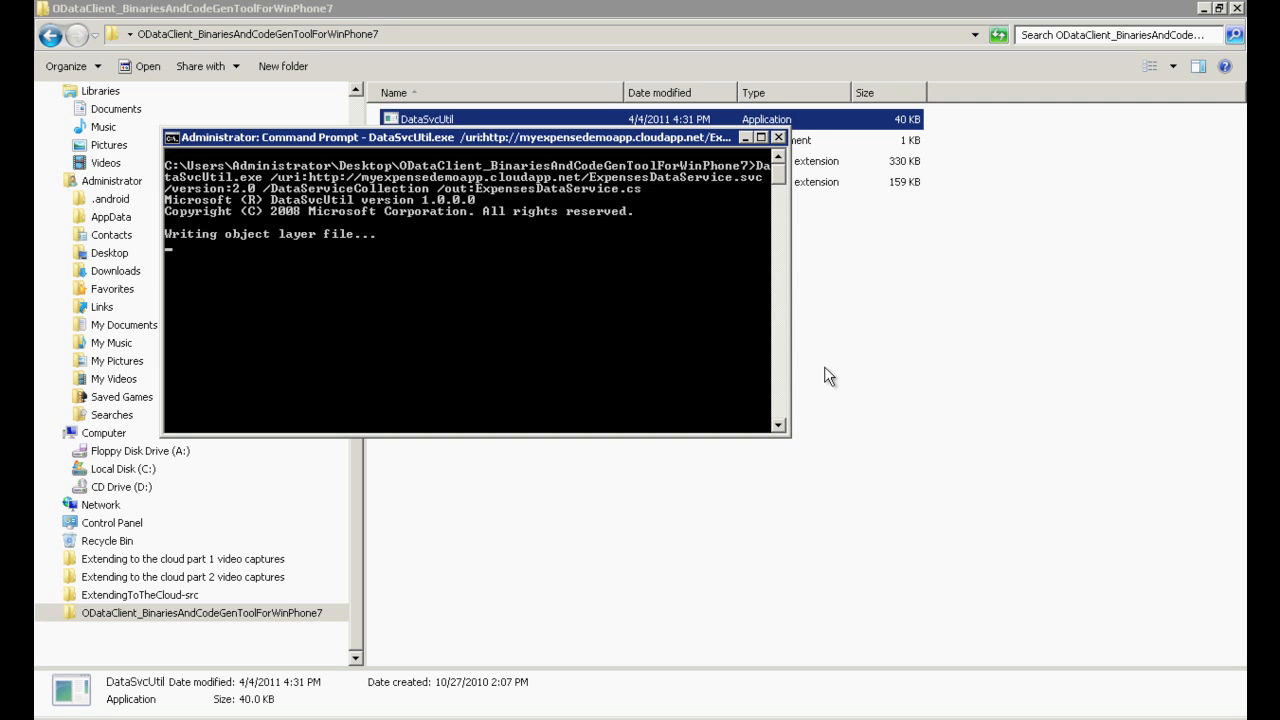
pyautogui.click(778, 137)
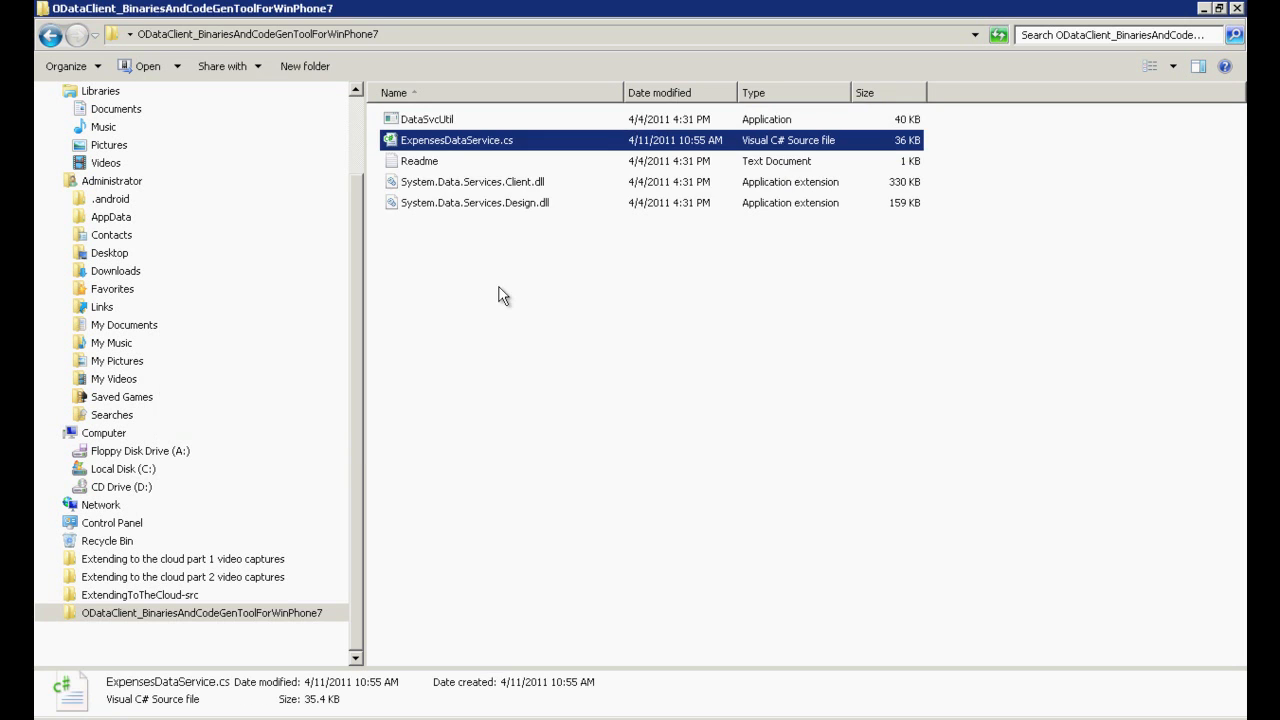
pyautogui.click(50, 34)
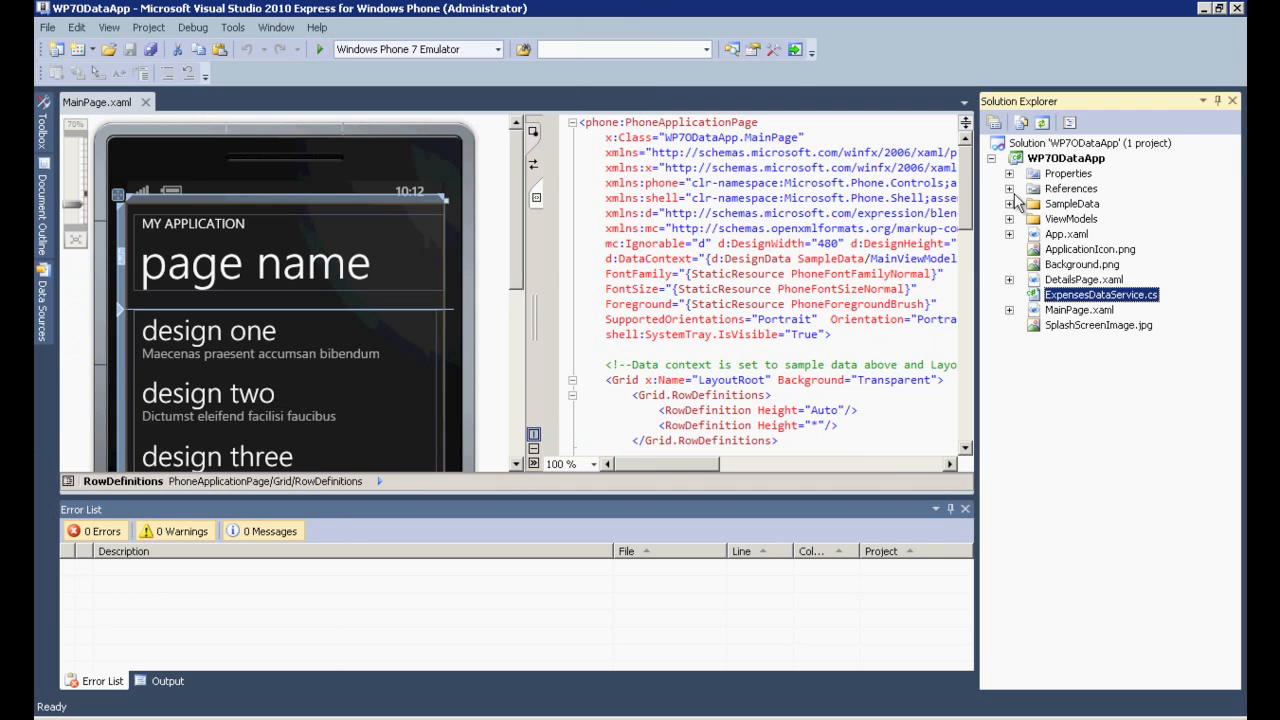
# - Reference System.Data.Services.Client.dll in WP7ODataApp and expand MainPage.xaml to show its code-behind
pyautogui.rightClick(1071, 188)
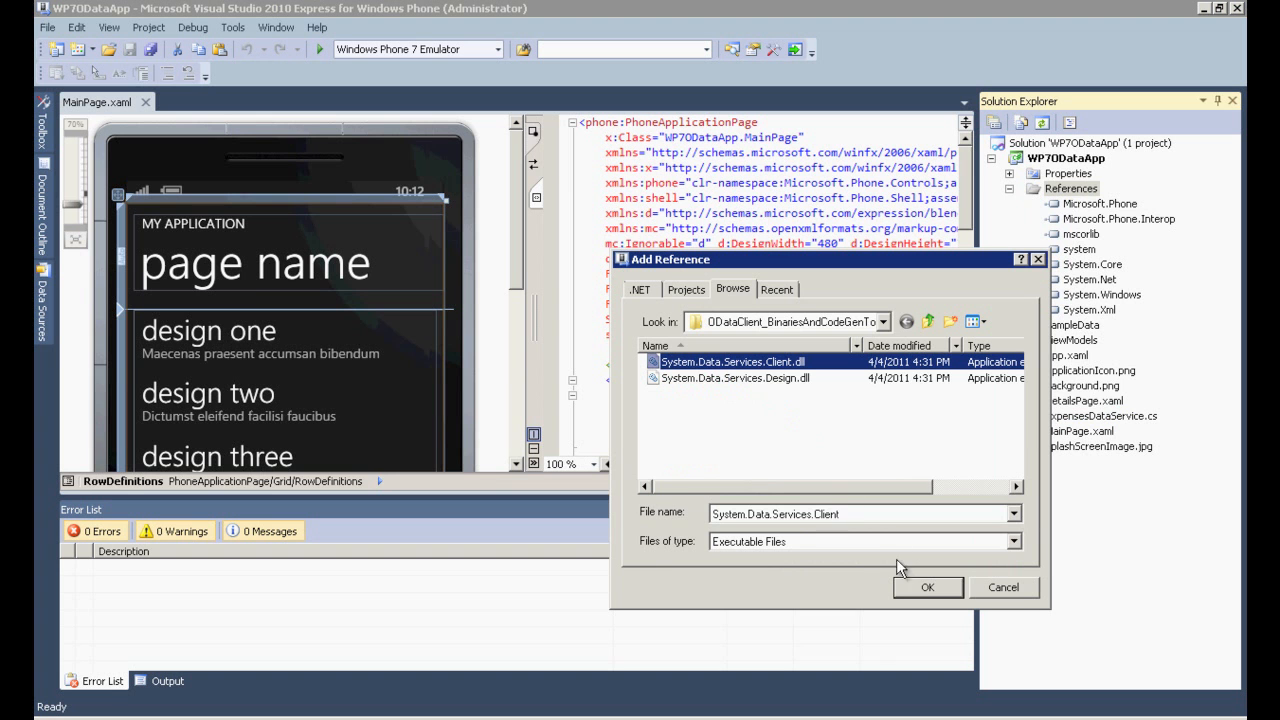
pyautogui.click(926, 587)
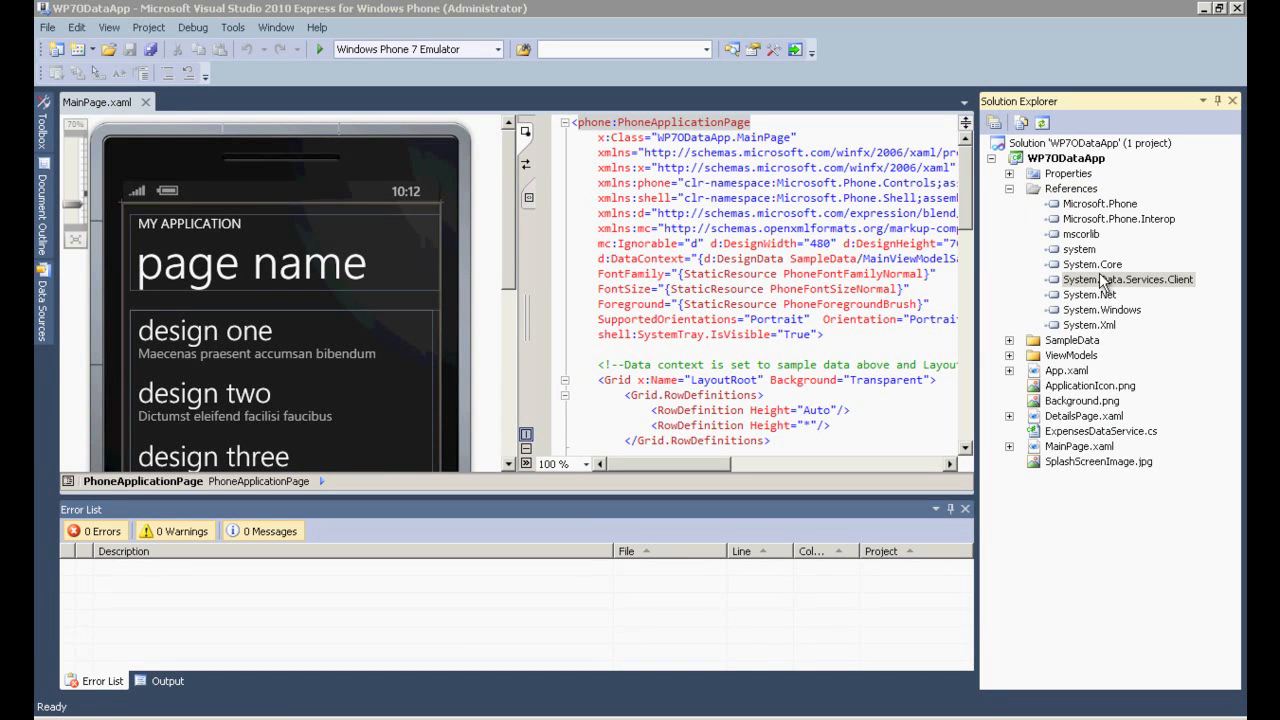
pyautogui.click(1128, 279)
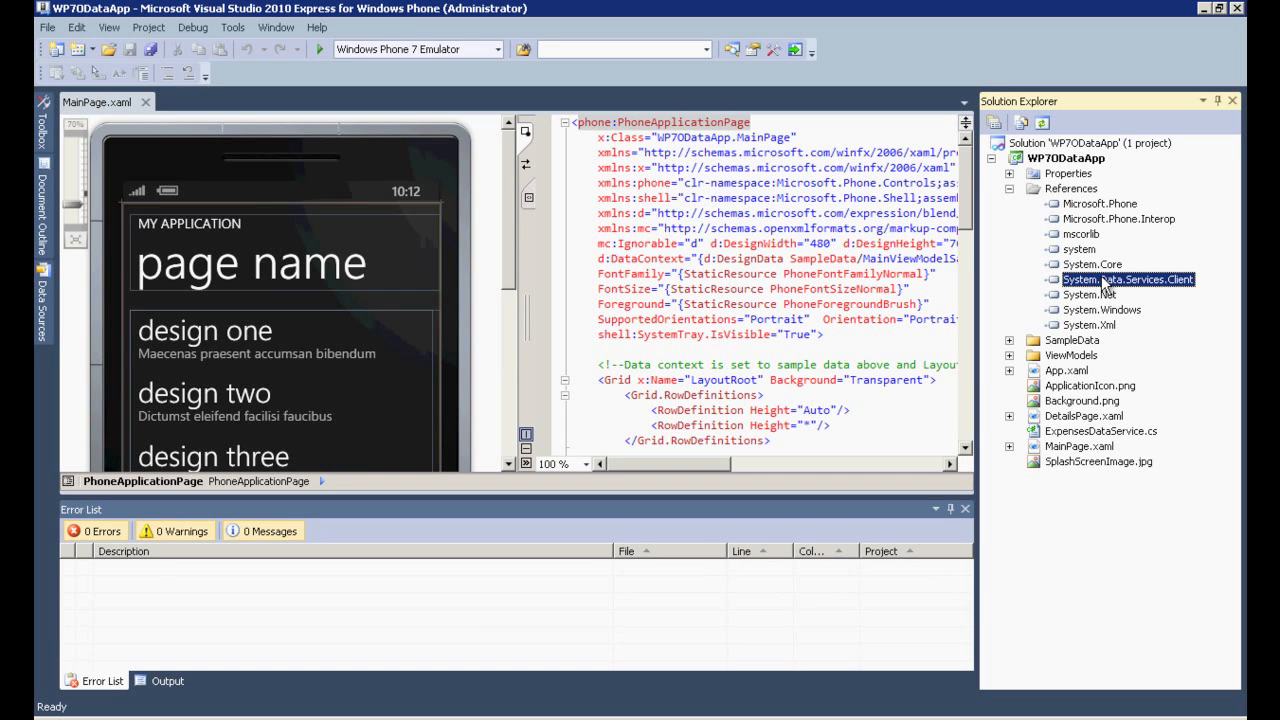
pyautogui.click(1009, 446)
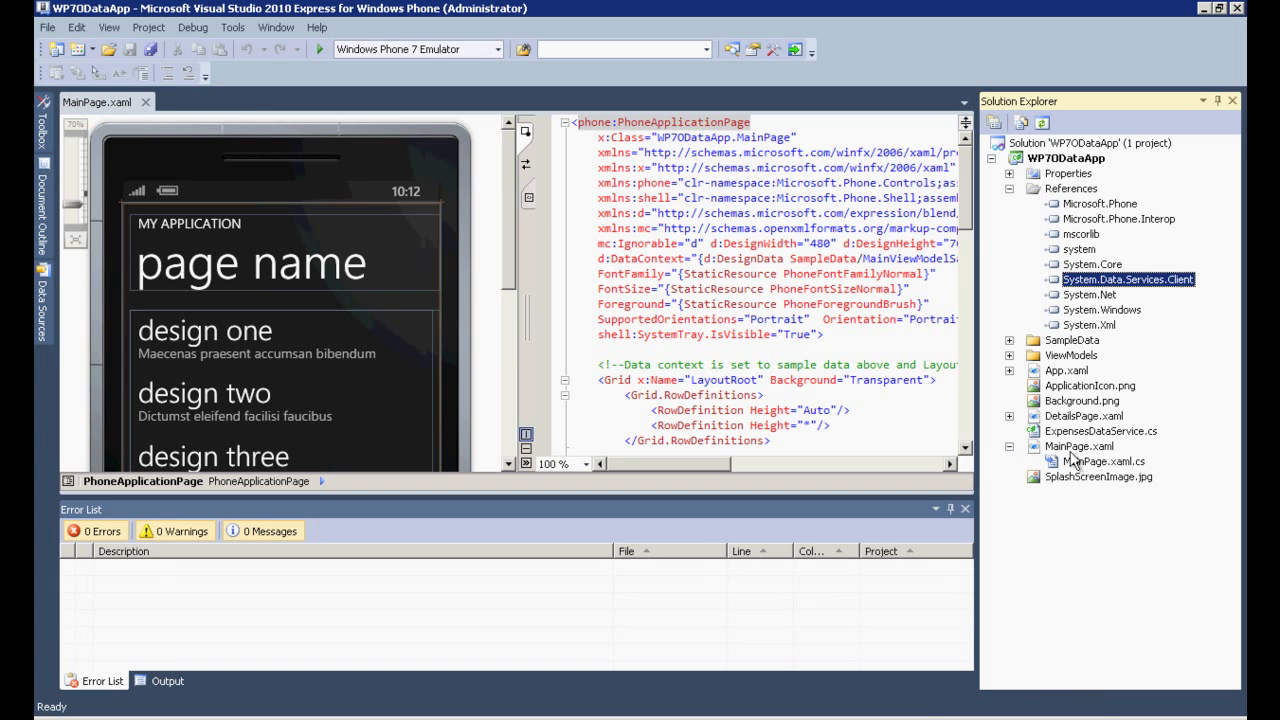
# - Open MainPage.xaml.cs and scroll through its code
pyautogui.doubleClick(1104, 461)
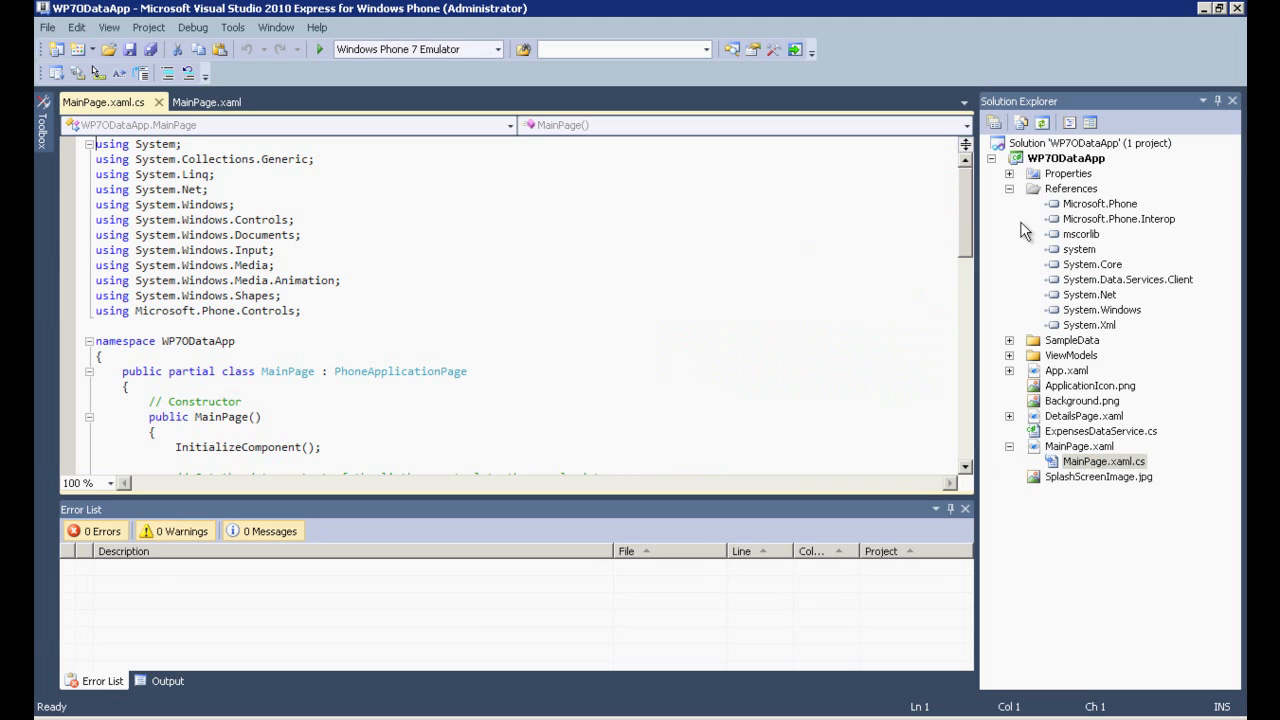
pyautogui.scroll(-3)
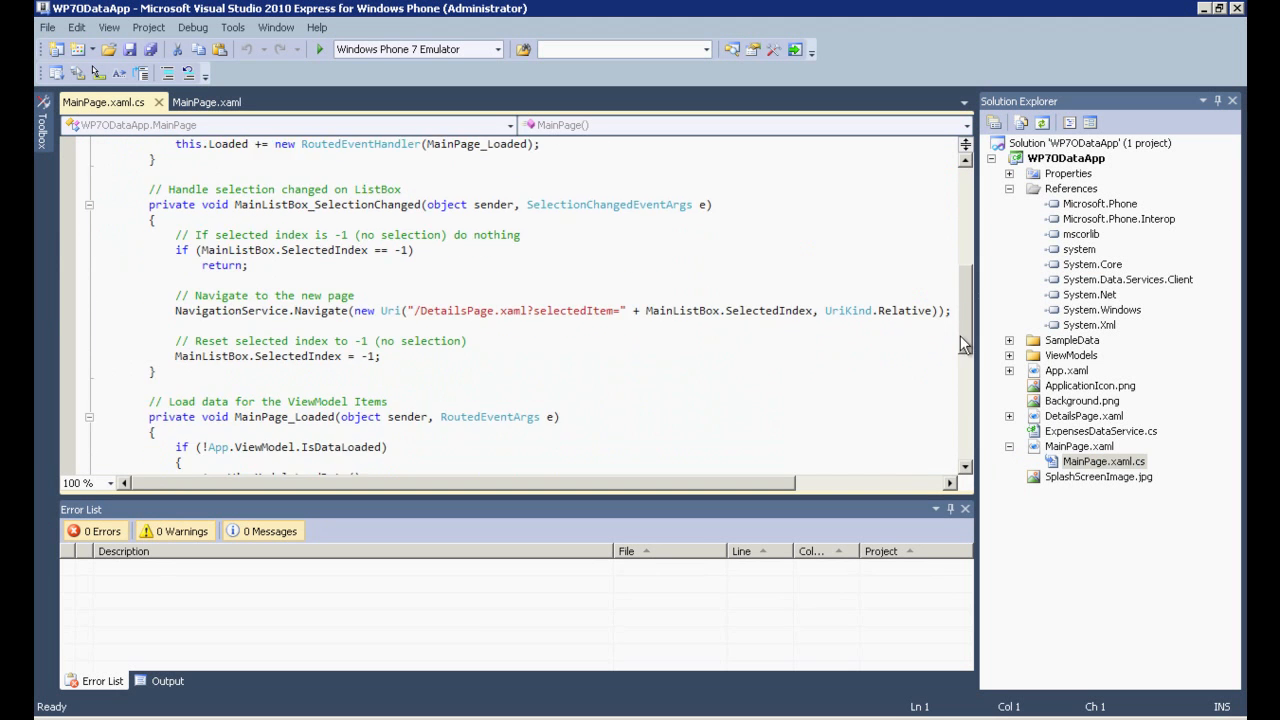
pyautogui.scroll(-3)
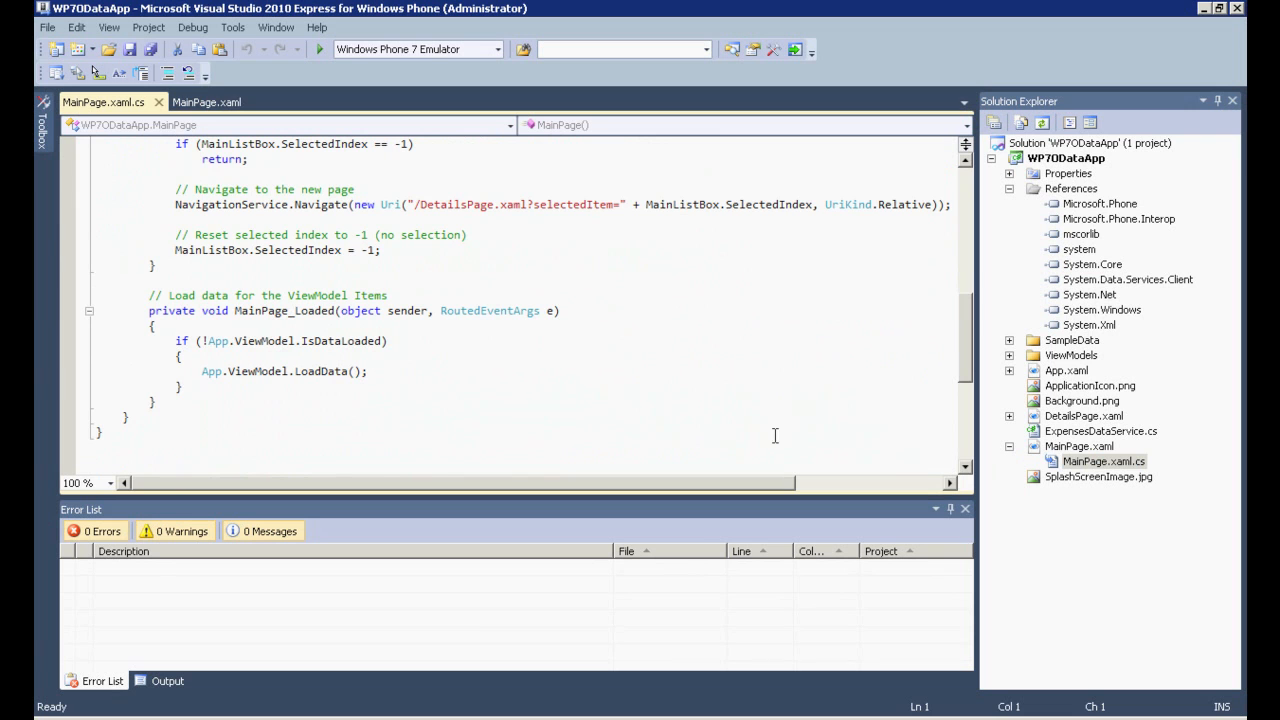
pyautogui.moveTo(987, 419)
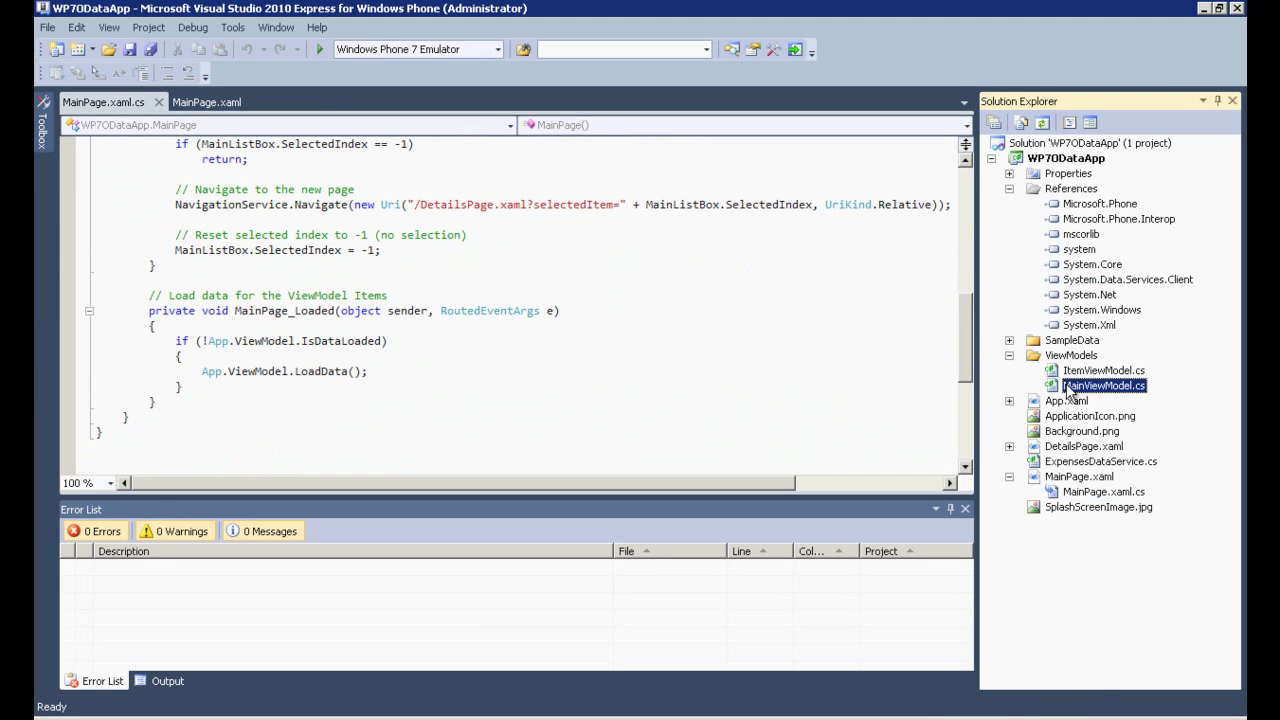
# - Open ViewModels > MainViewModel.cs, then start debugging the app in the emulator
pyautogui.doubleClick(1103, 385)
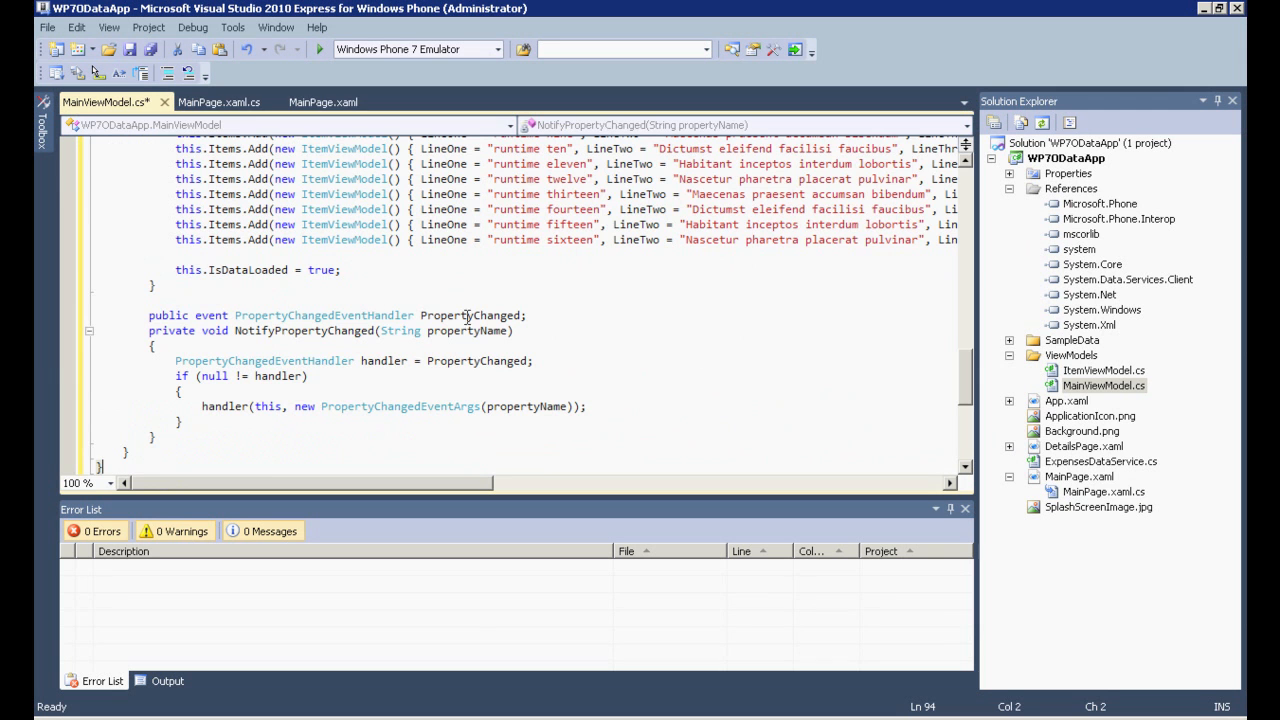
pyautogui.scroll(3)
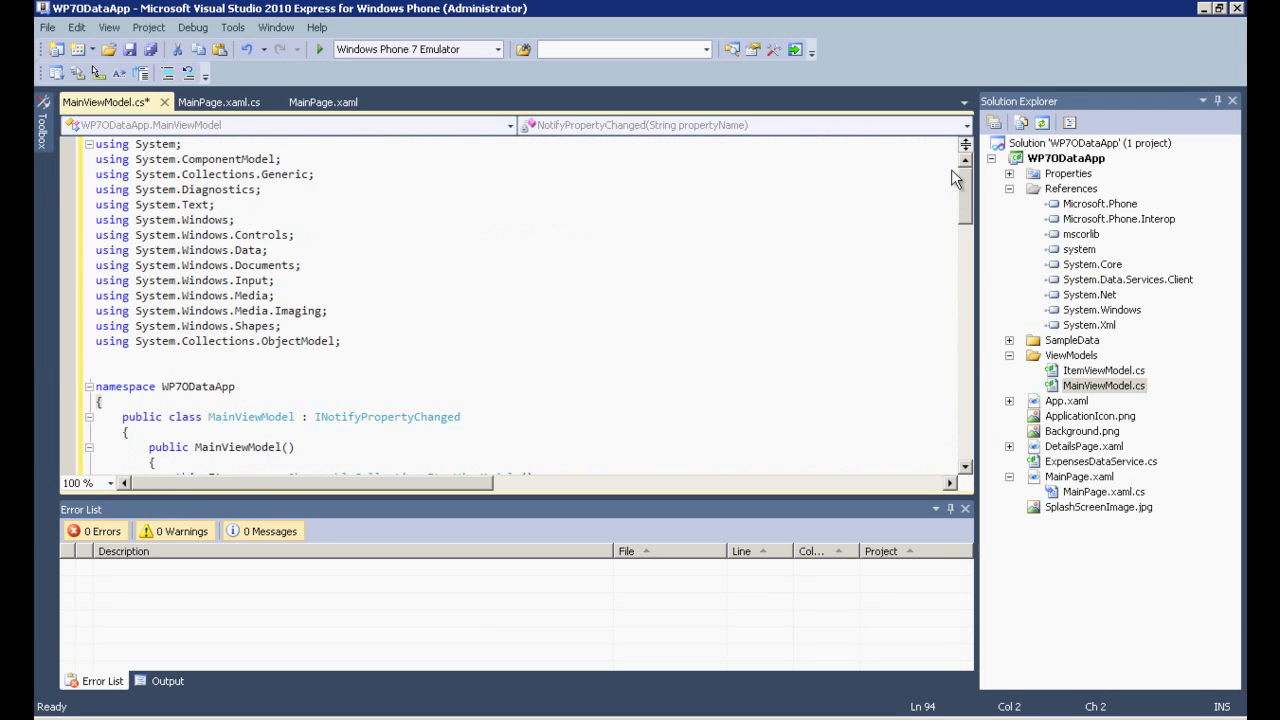
pyautogui.moveTo(318, 49)
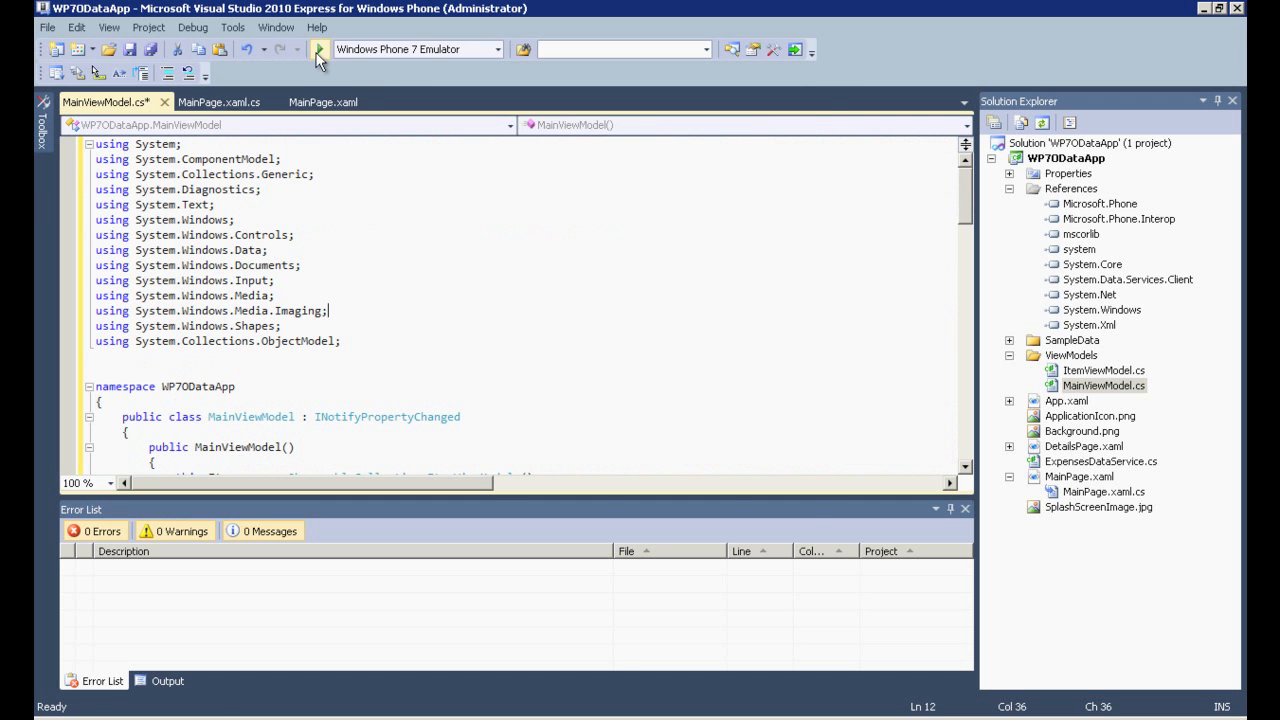
pyautogui.click(318, 49)
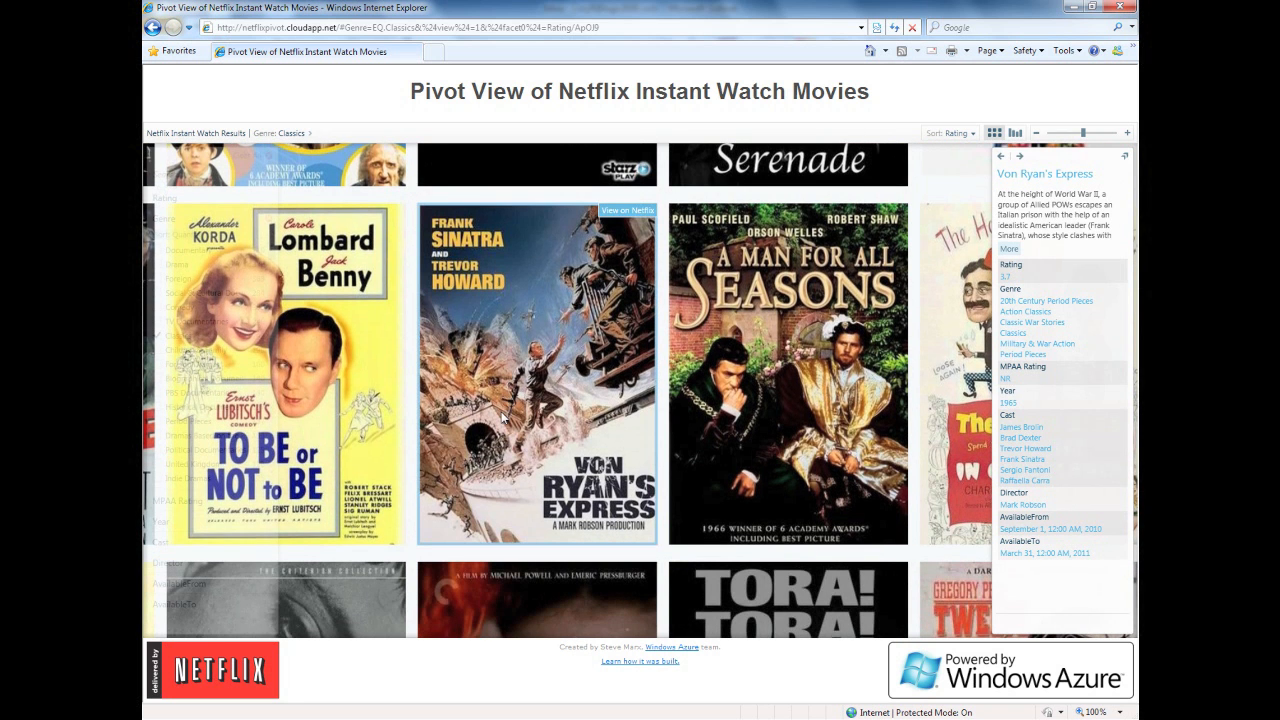
# - View To Be or Not To Be, then Three Came Home details in the Classics pivot
pyautogui.click(310, 375)
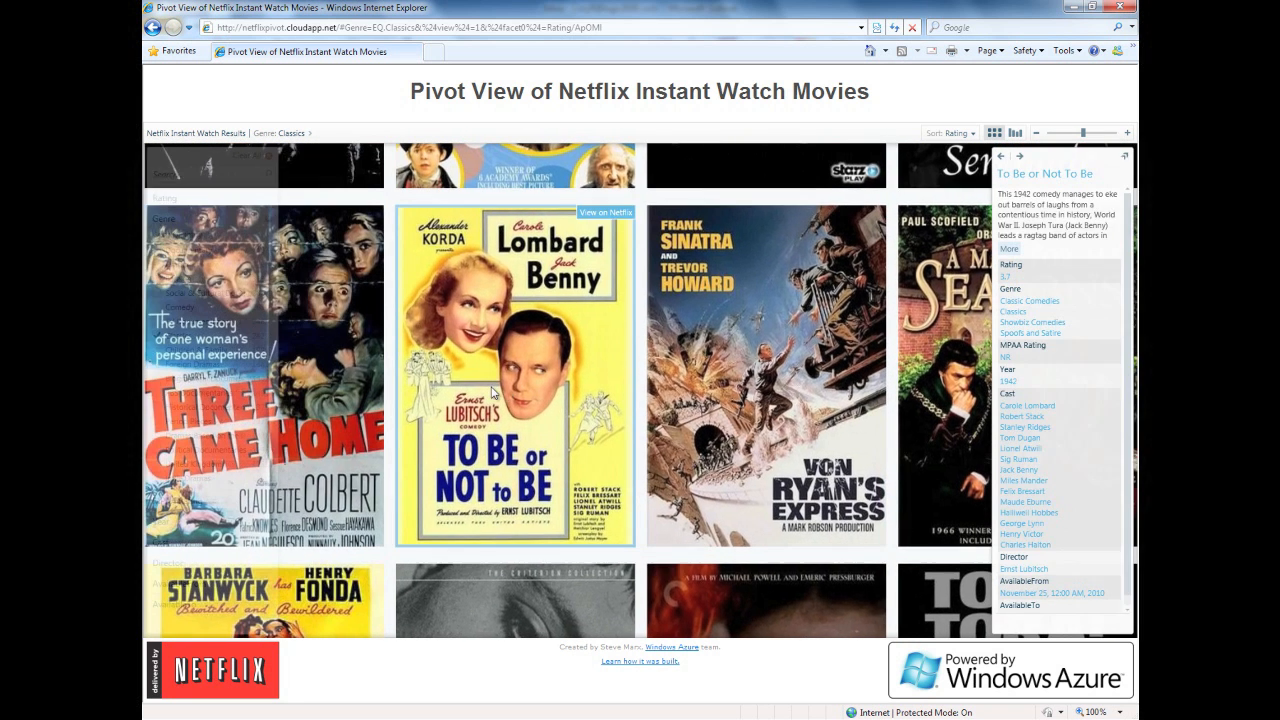
pyautogui.click(263, 373)
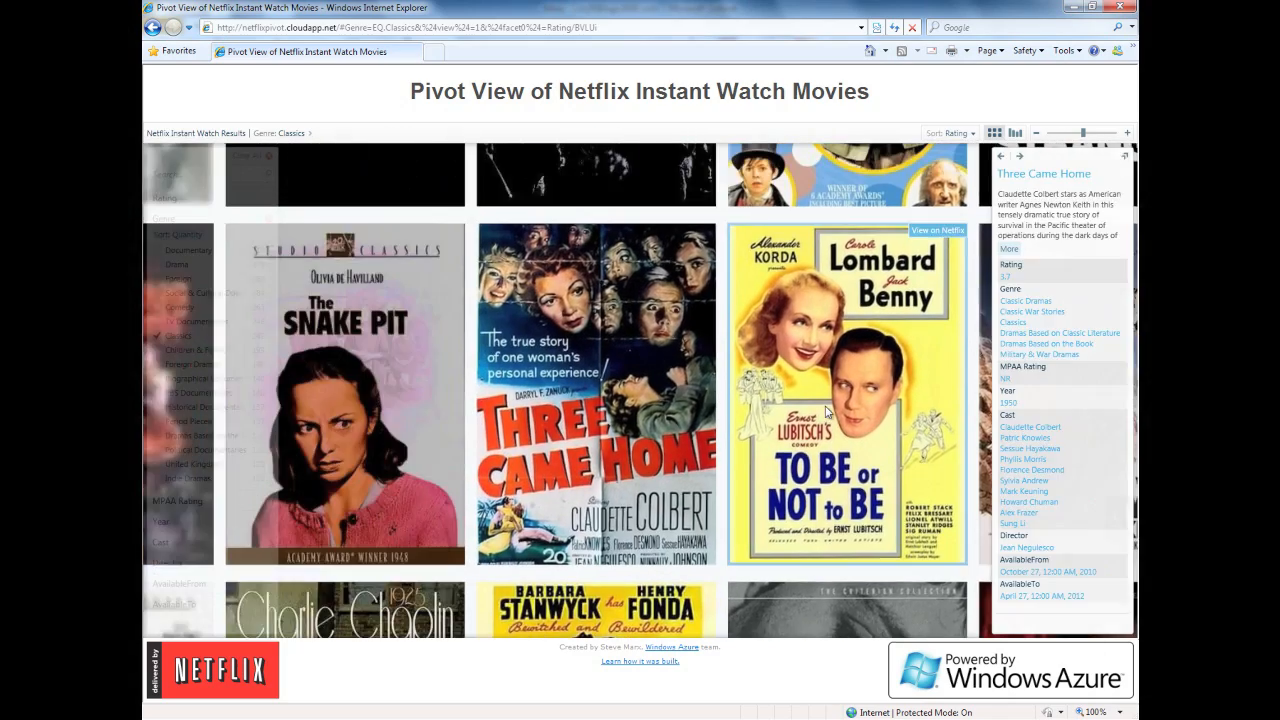